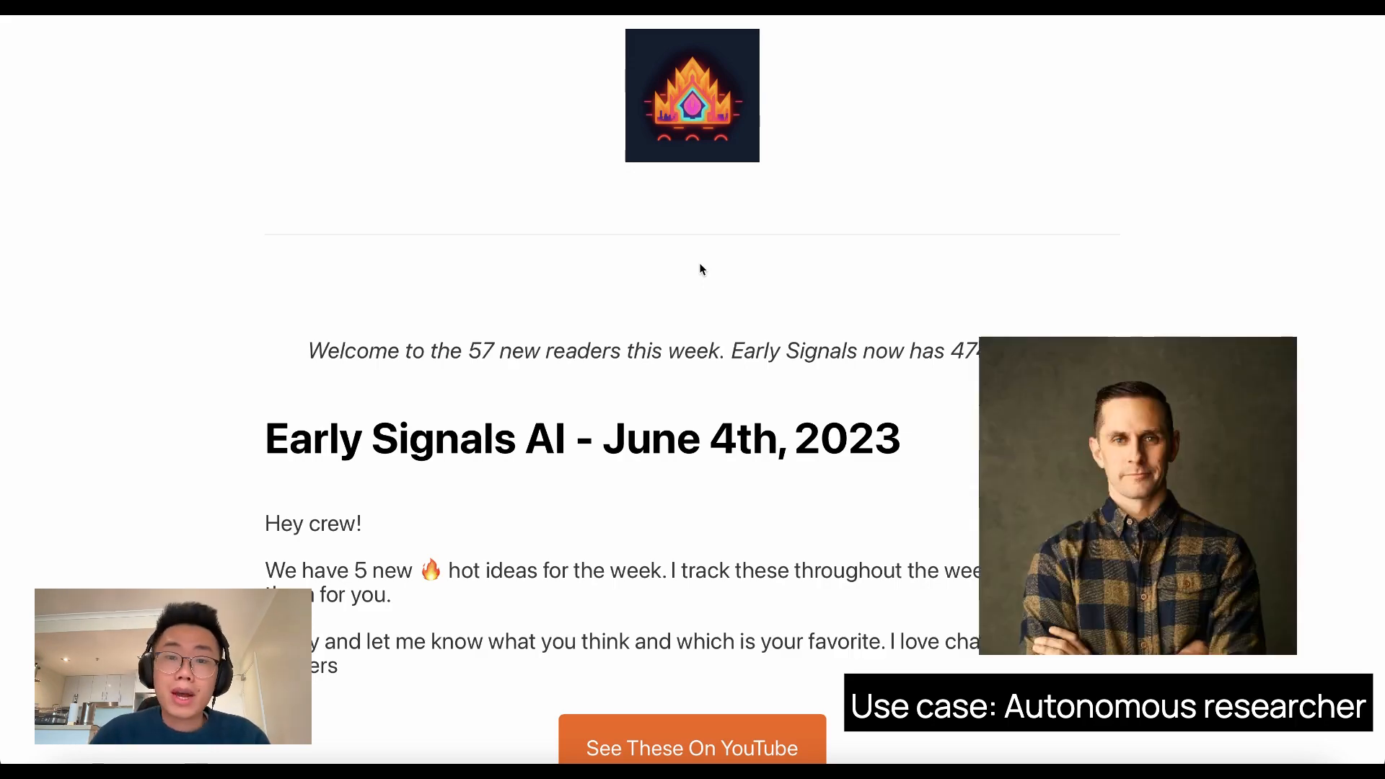
# Scroll the newsletter to the '2. Research Thread Writer' section and its embedded startup-idea tweet.
pyautogui.scroll(-3)
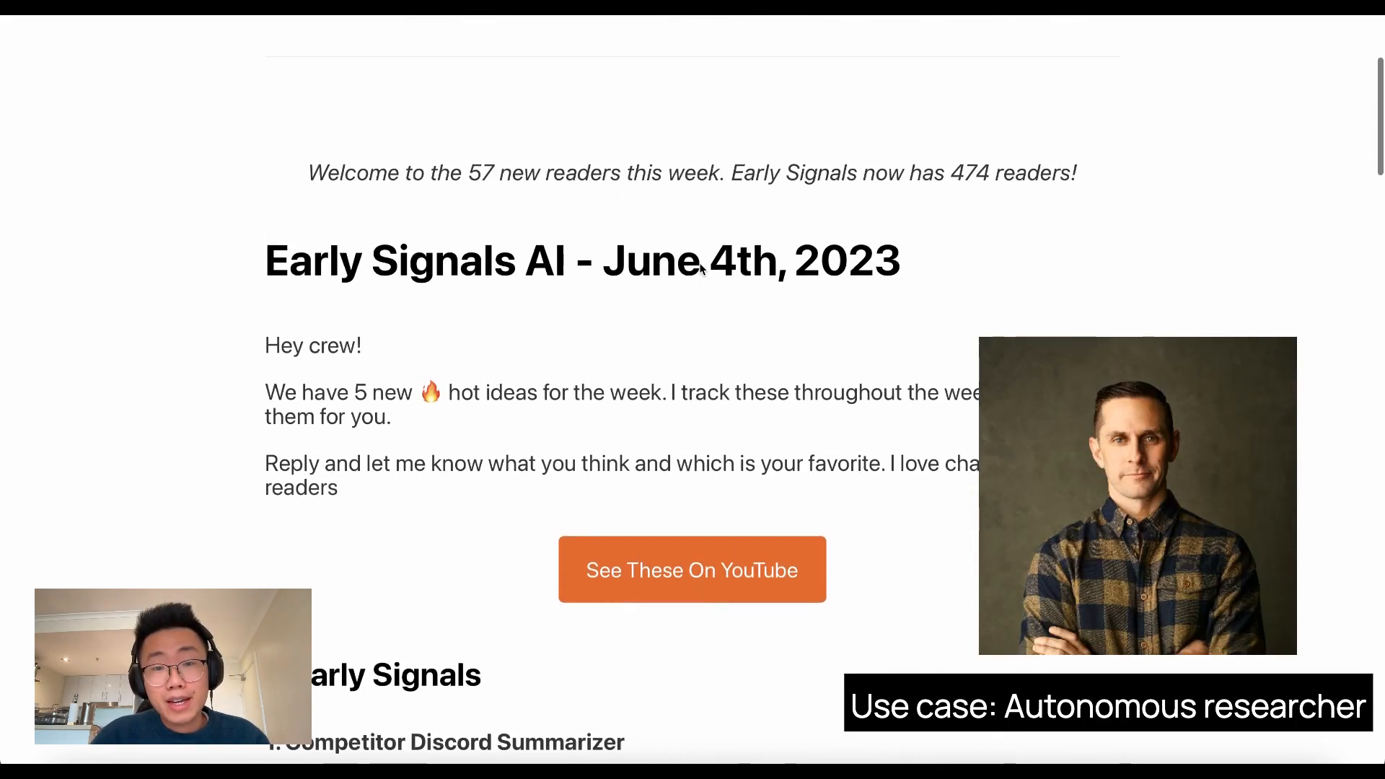
pyautogui.scroll(-3)
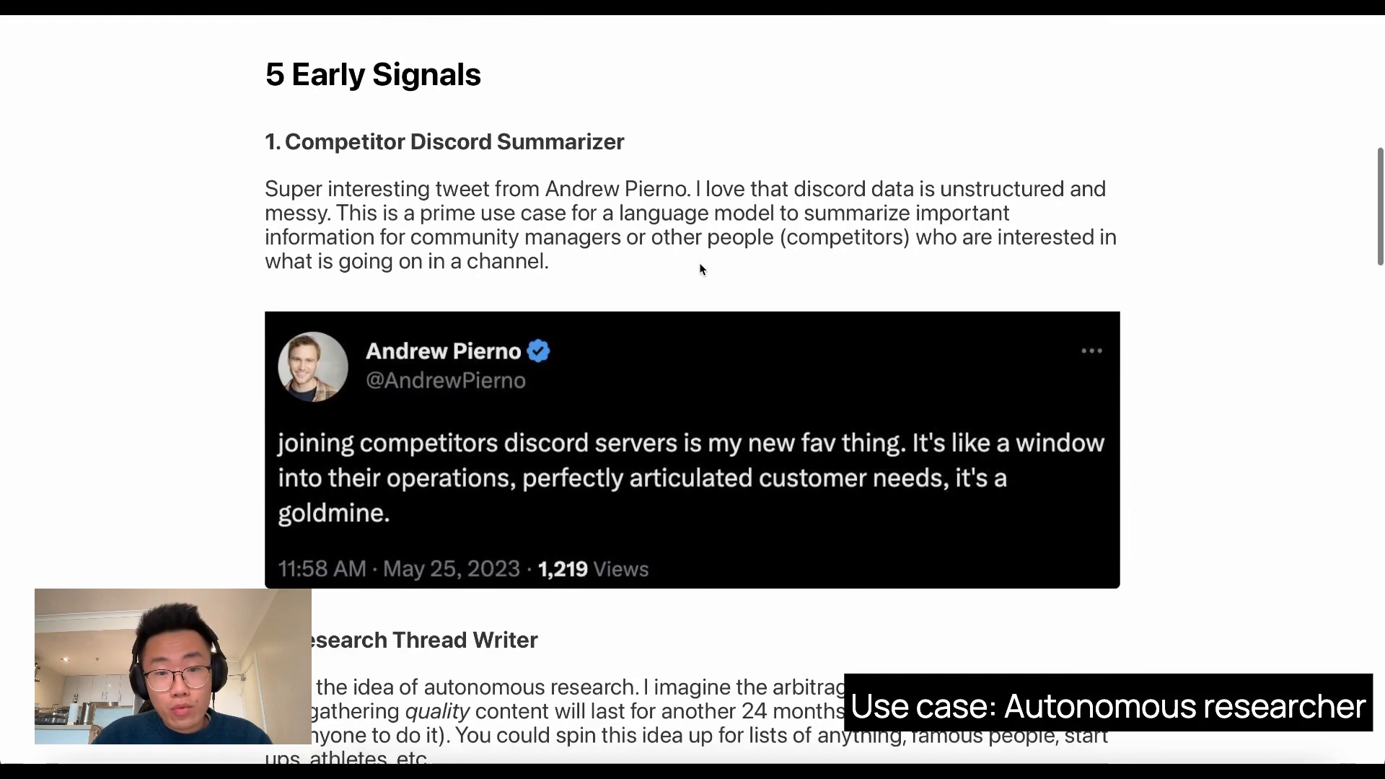
pyautogui.scroll(-3)
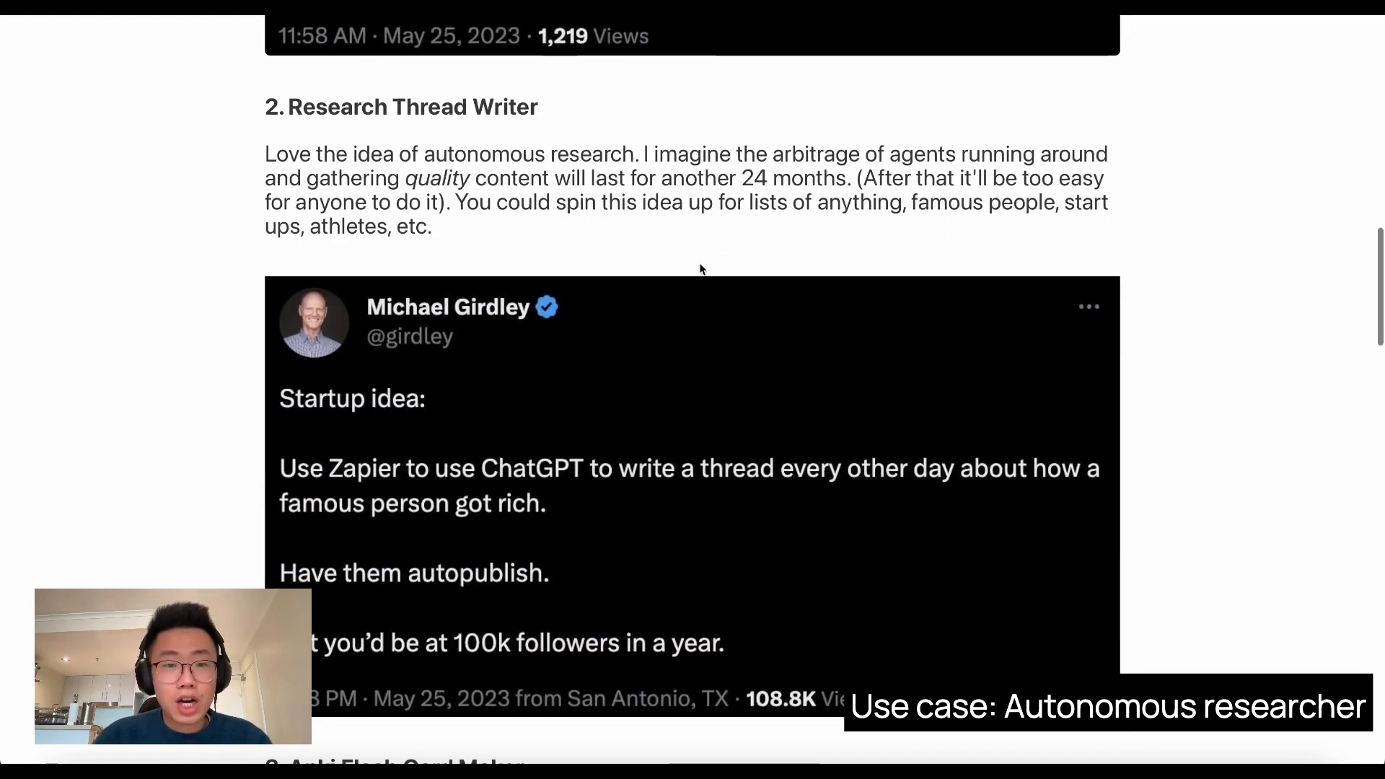
pyautogui.scroll(-3)
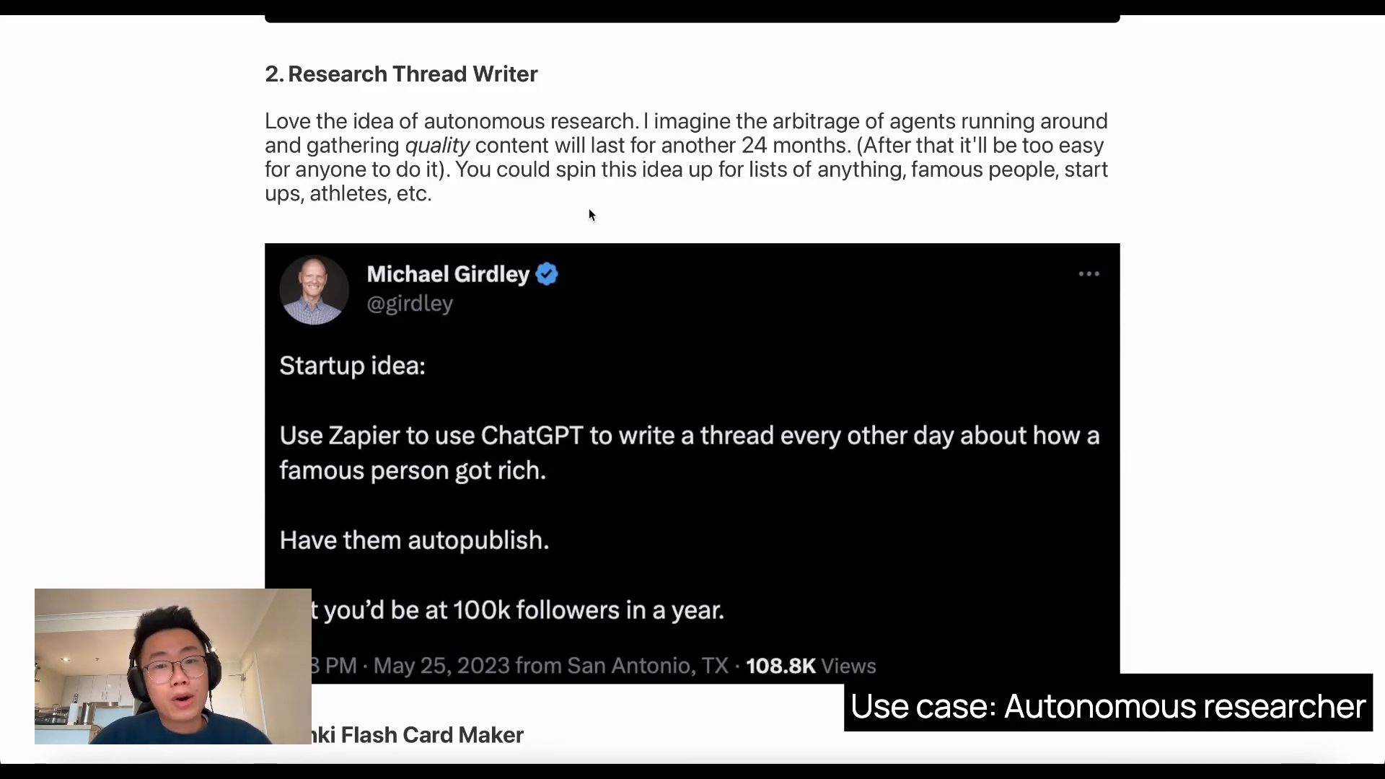
pyautogui.scroll(-3)
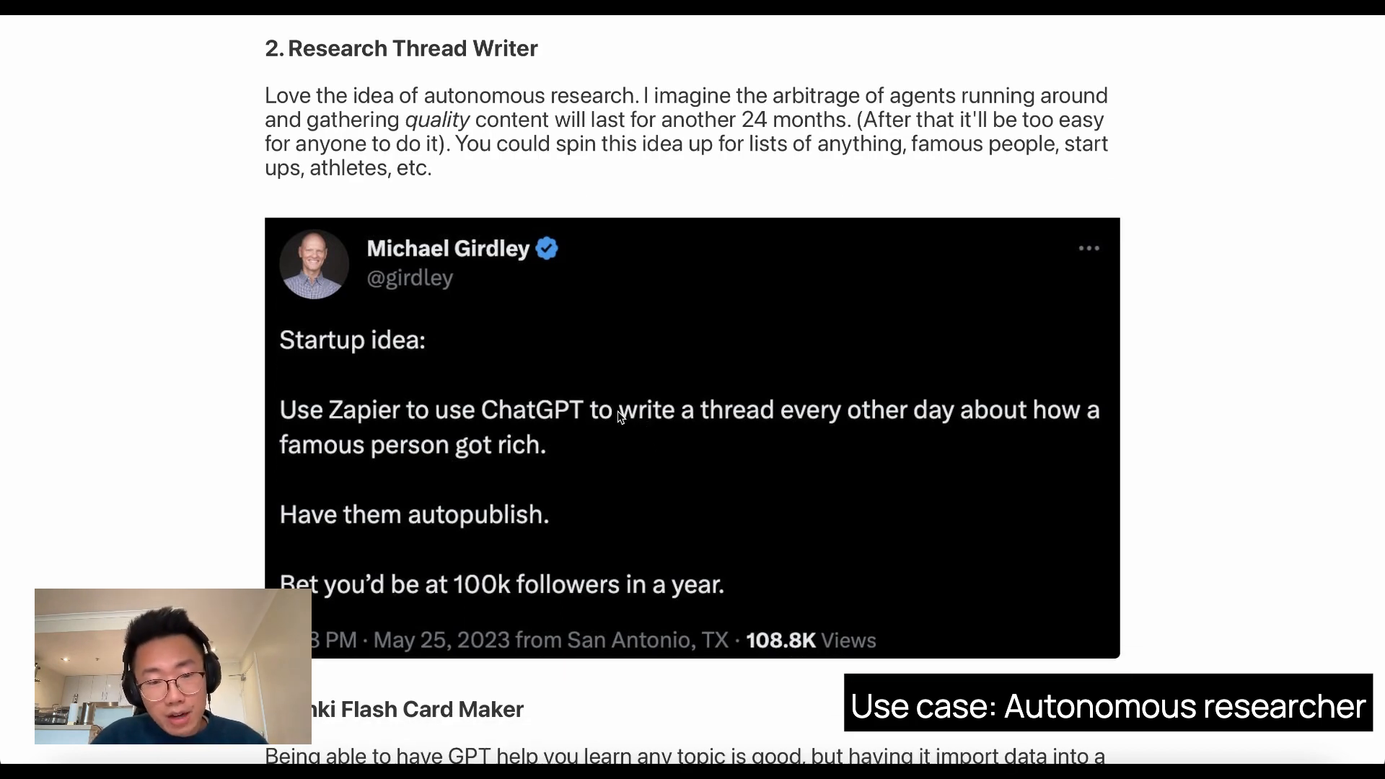
pyautogui.moveTo(778, 421)
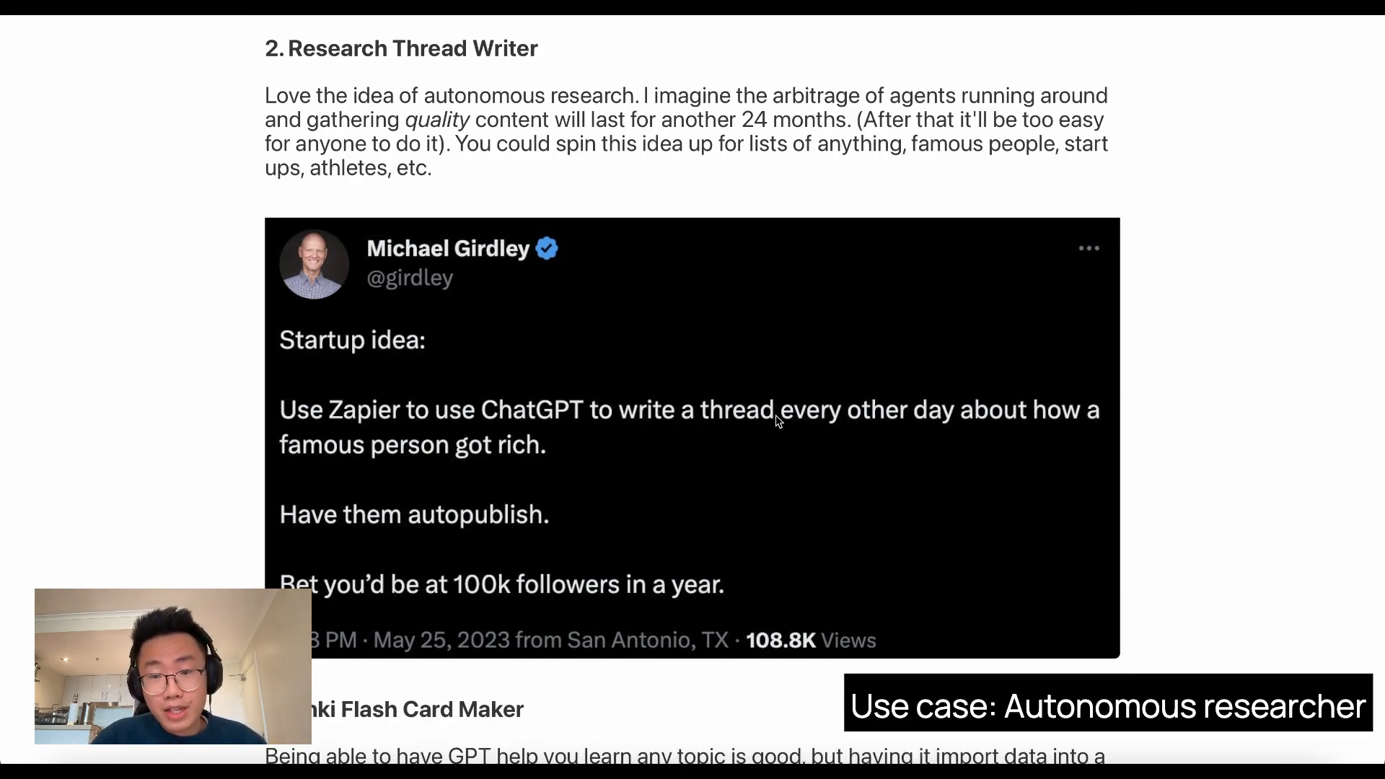
pyautogui.moveTo(573, 460)
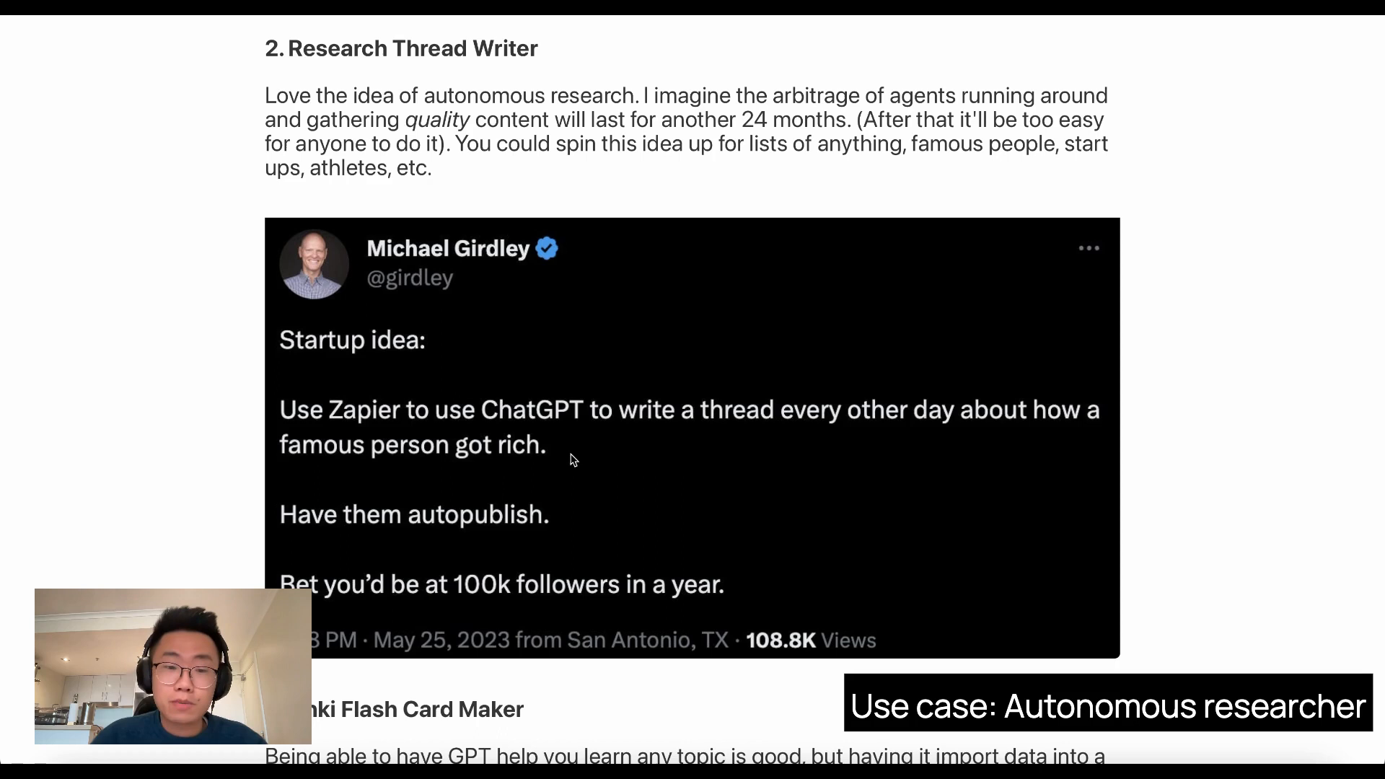
pyautogui.moveTo(482, 583)
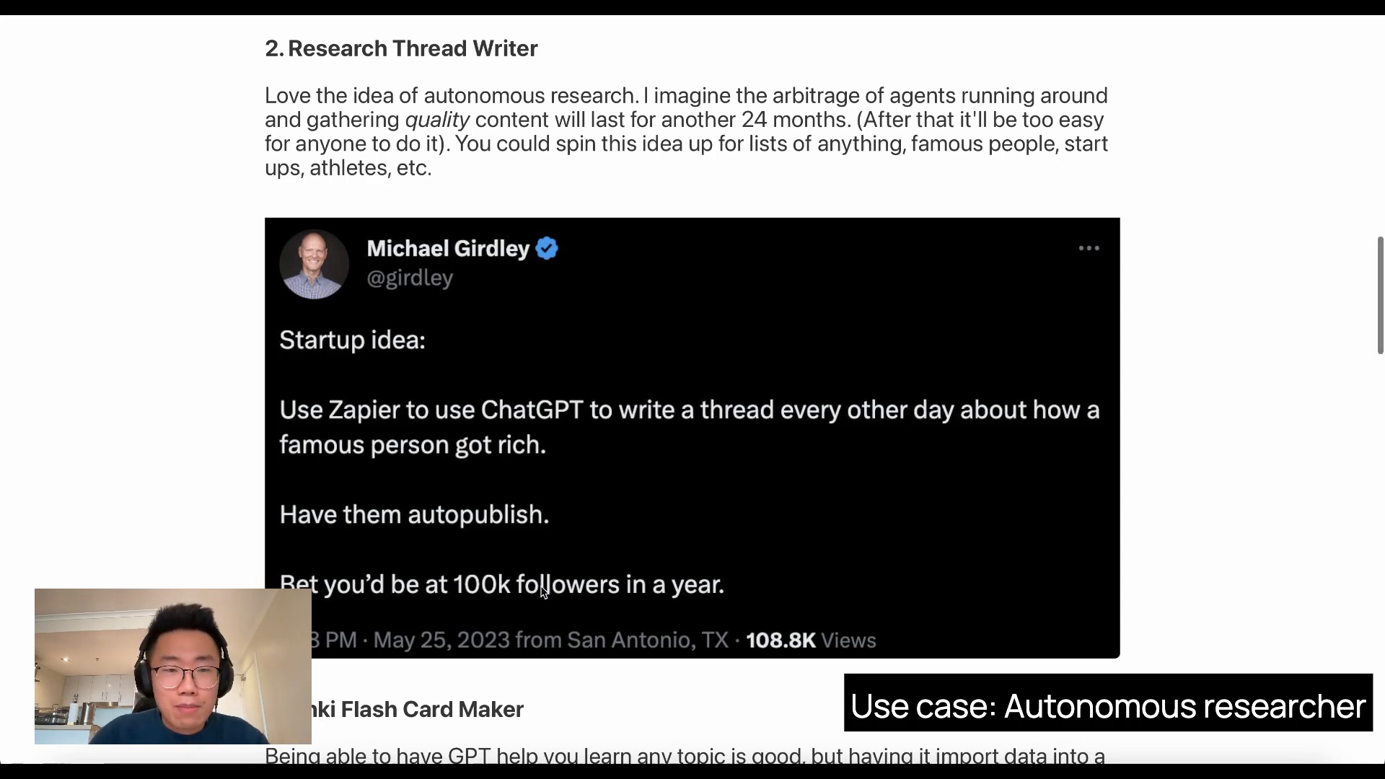
pyautogui.scroll(3)
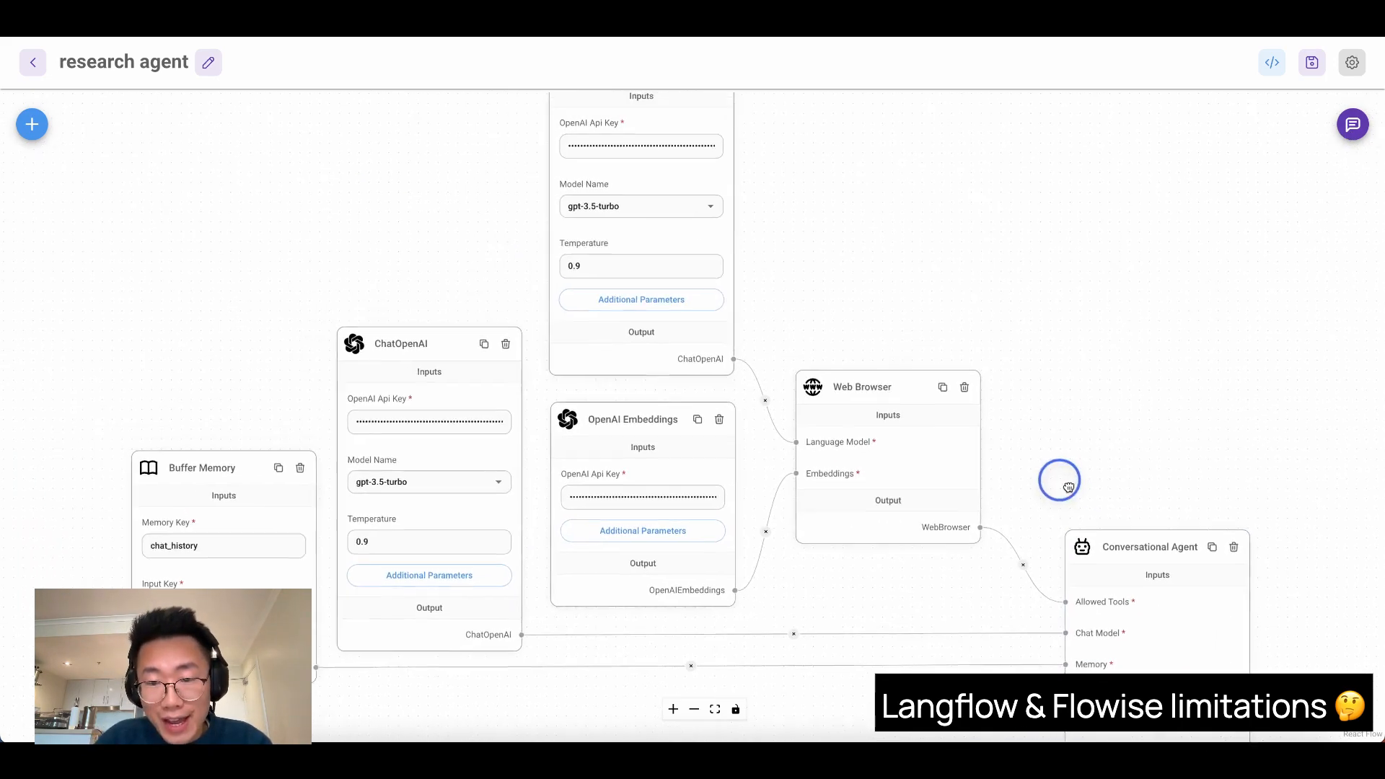
# Reposition the research agent flow and open its chat panel showing the Jeff Bezos answer.
pyautogui.moveTo(1059, 482); pyautogui.dragTo(938, 384)
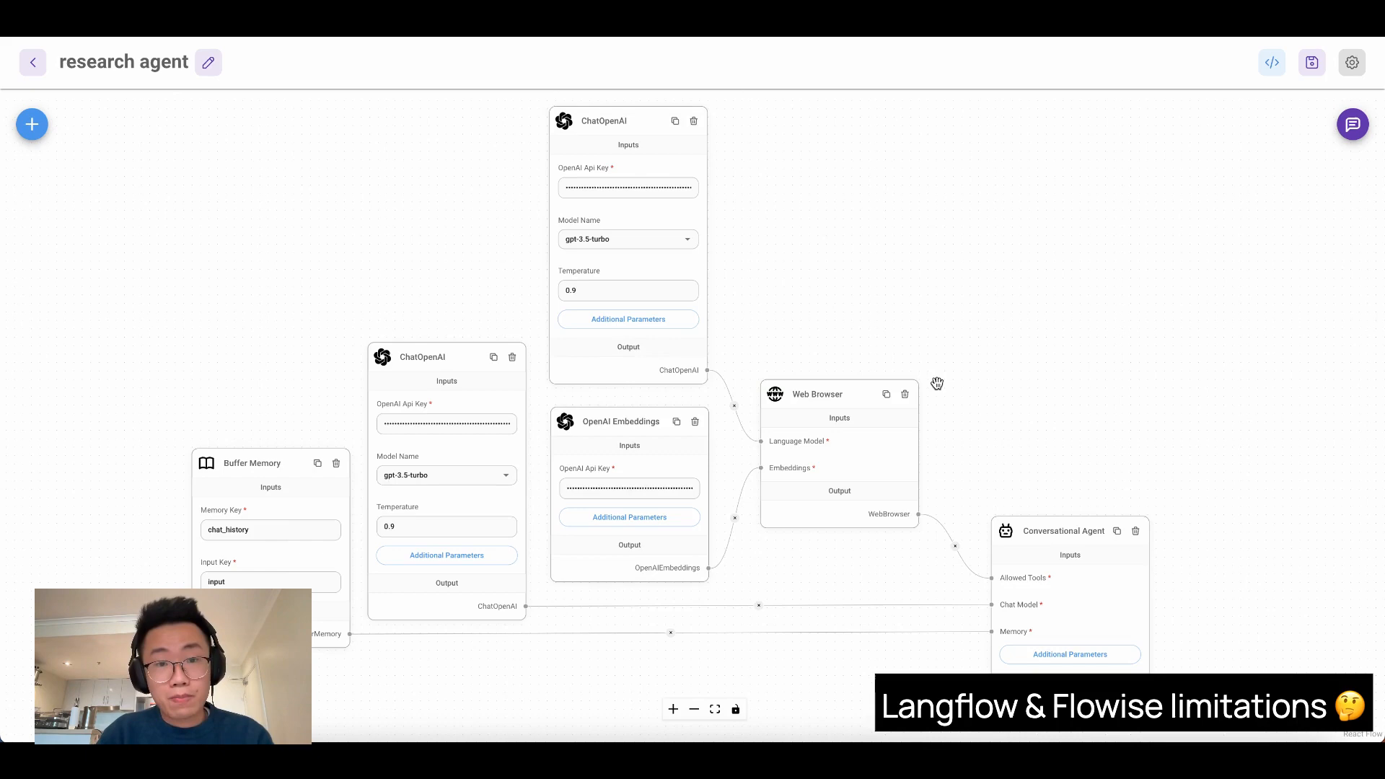
pyautogui.click(1354, 124)
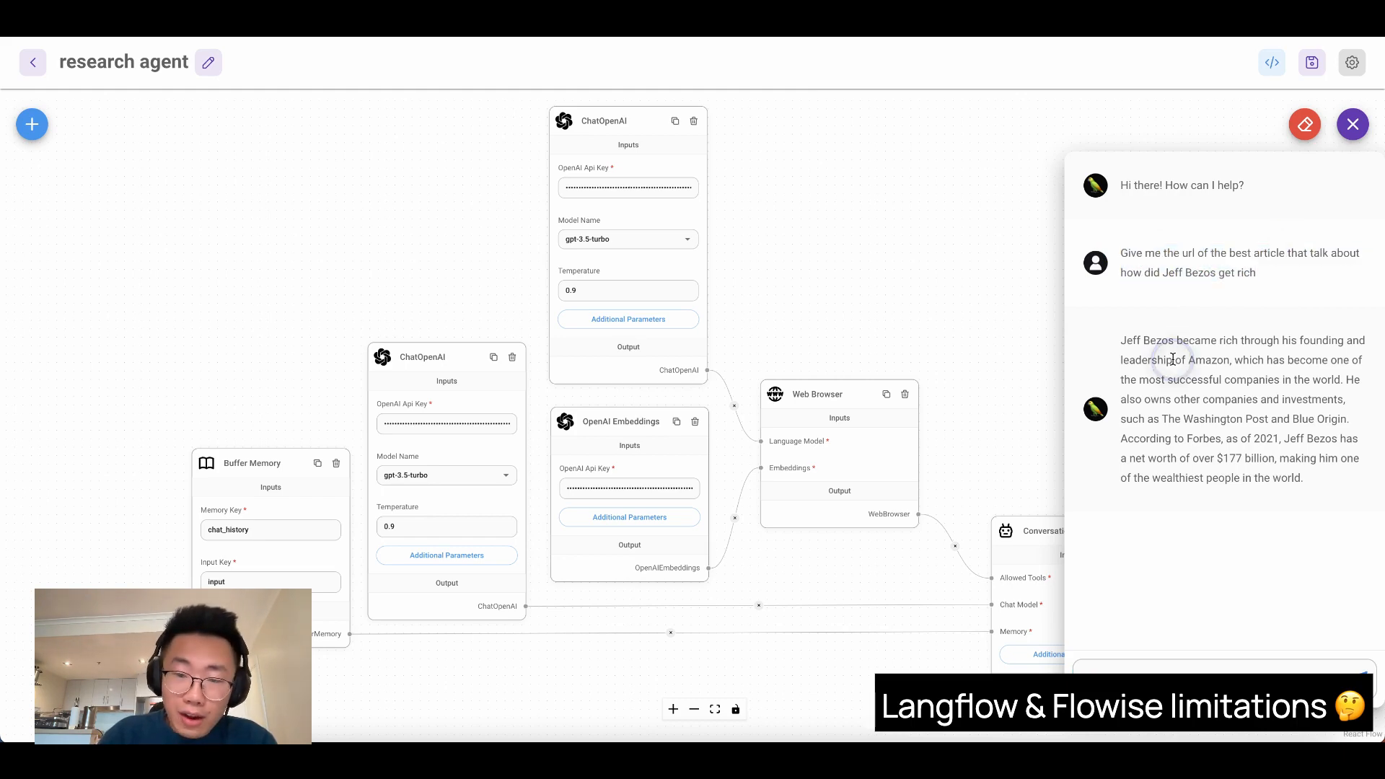
pyautogui.moveTo(1121, 340); pyautogui.dragTo(1161, 370)
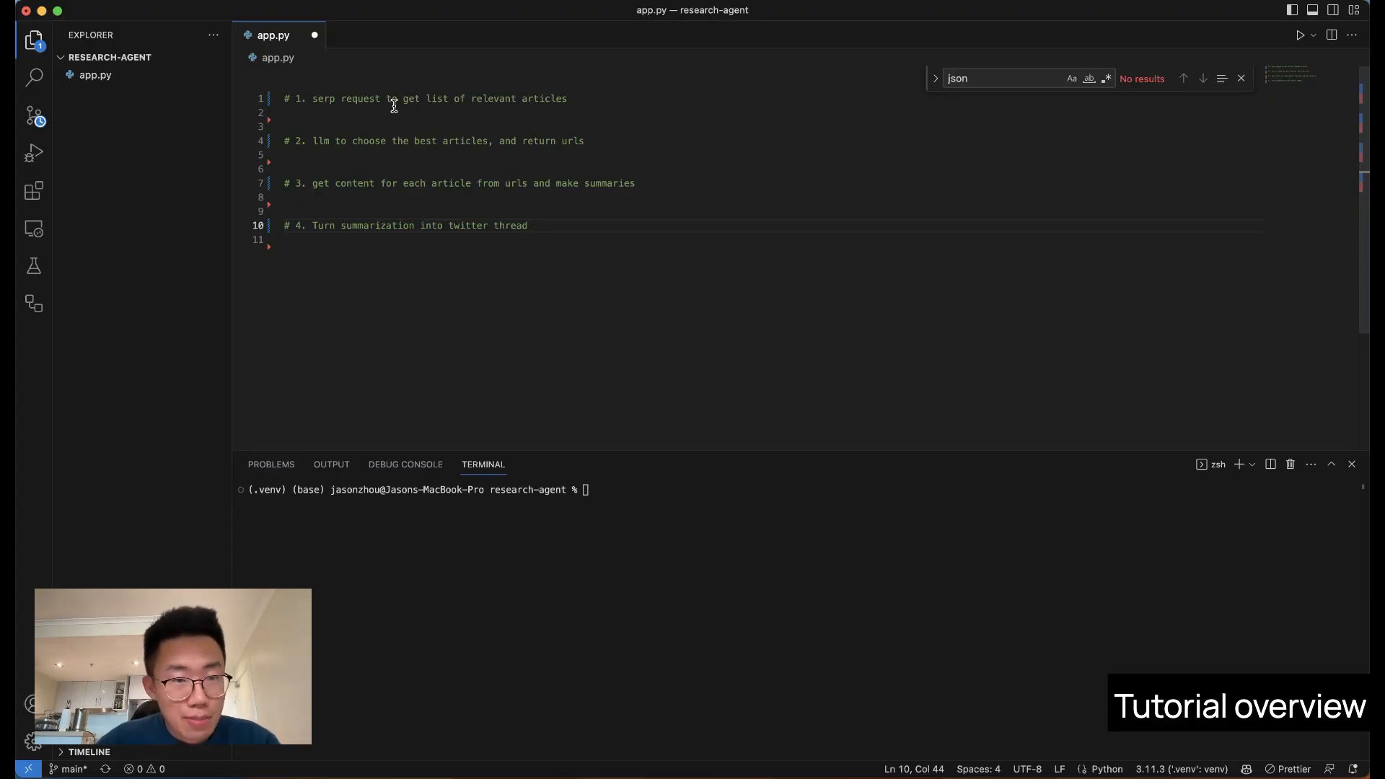
# Highlight the serp request, LLM choosing and get content outline steps, then add 'import os' at the top.
pyautogui.click(312, 98)
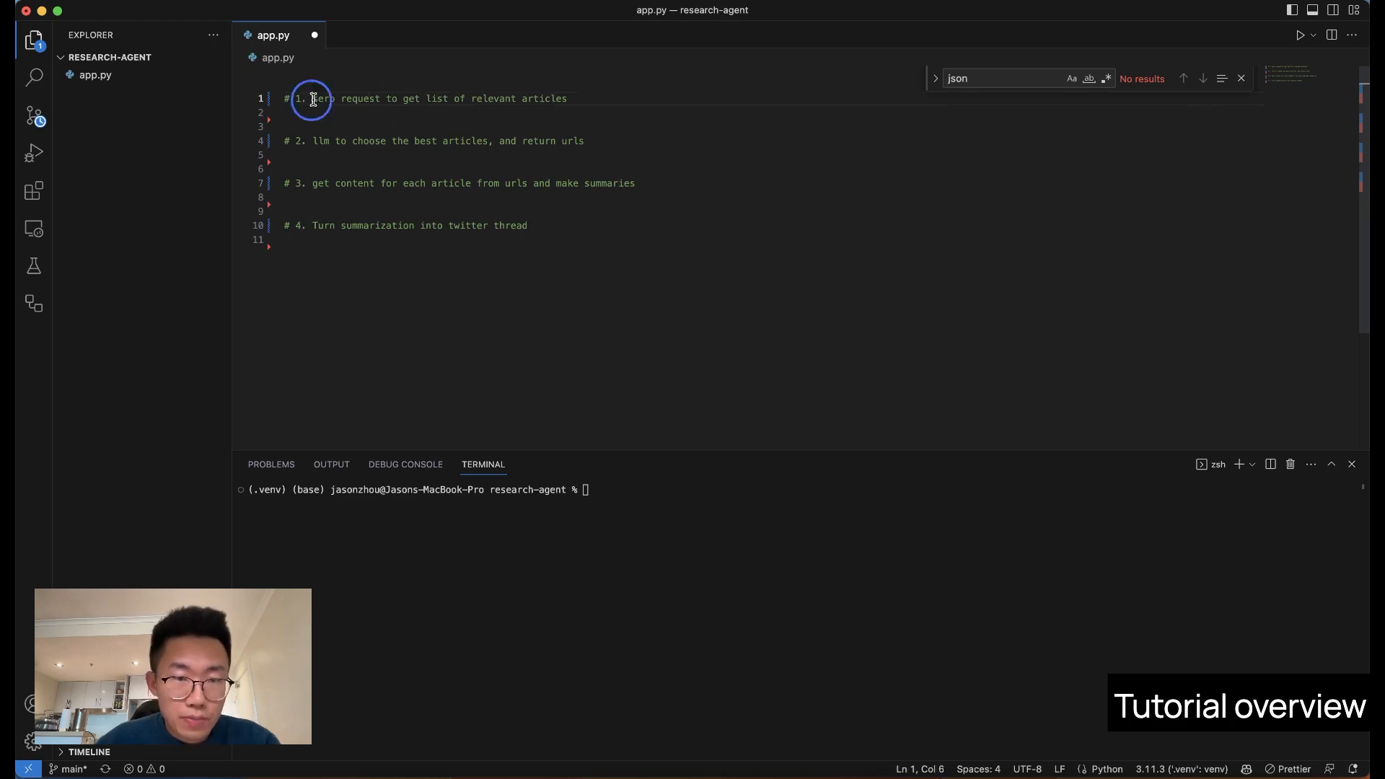
pyautogui.moveTo(312, 98); pyautogui.dragTo(569, 98)
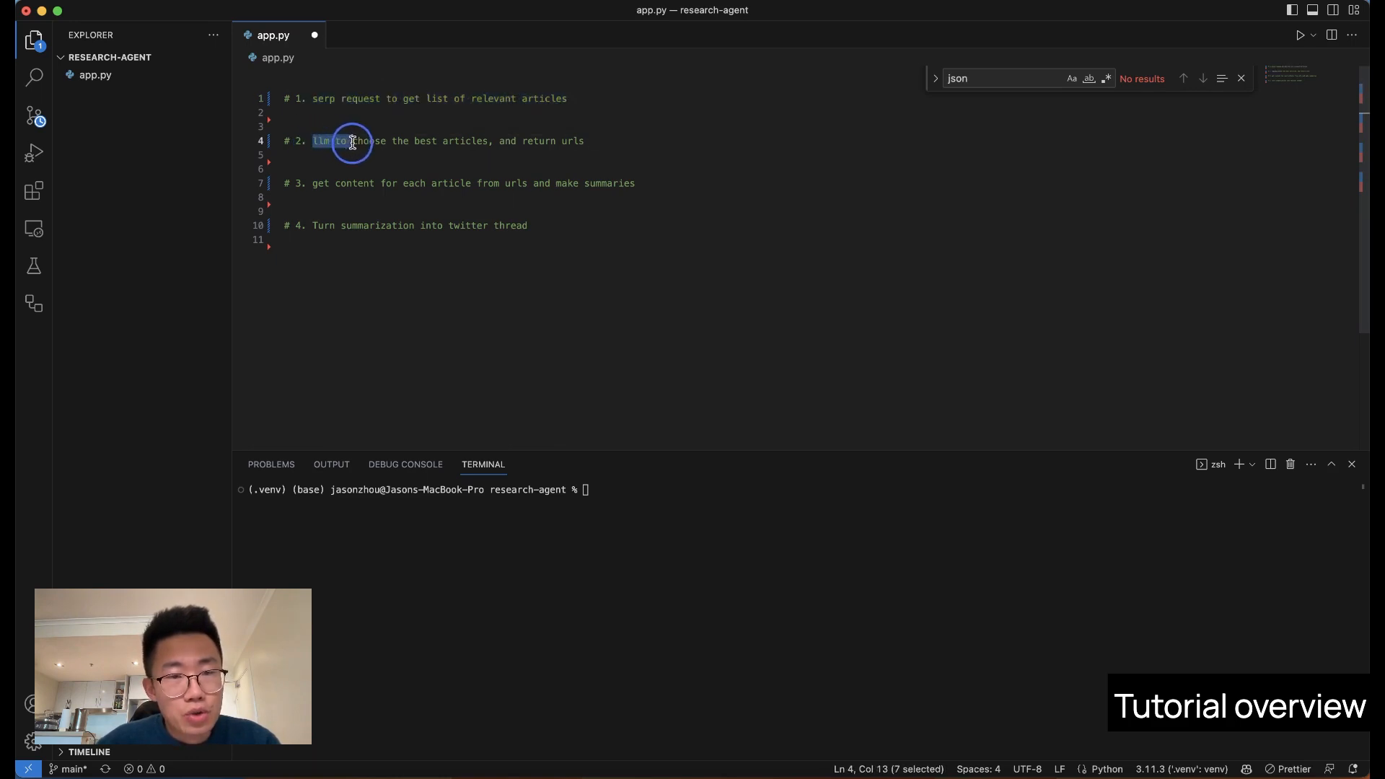
pyautogui.moveTo(352, 140); pyautogui.dragTo(408, 140)
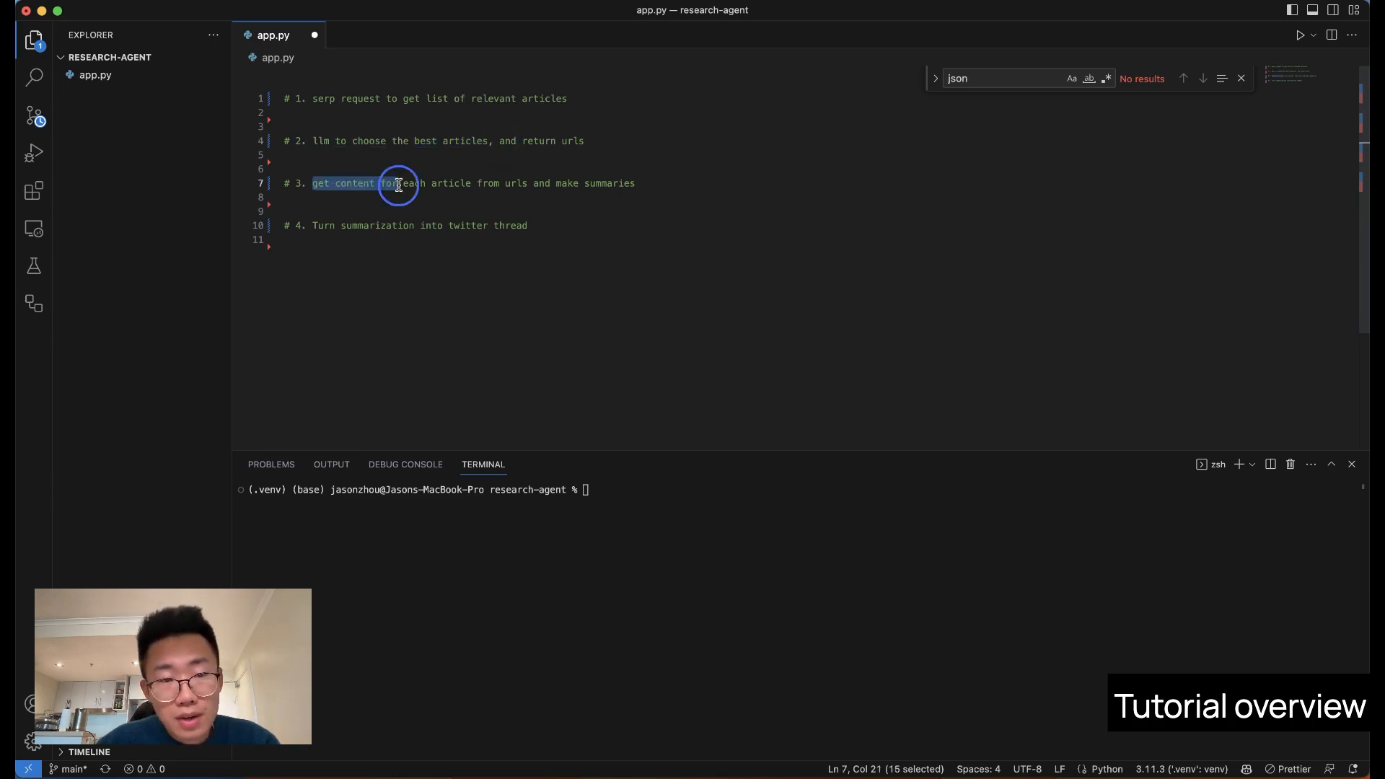
pyautogui.moveTo(398, 184); pyautogui.dragTo(578, 183)
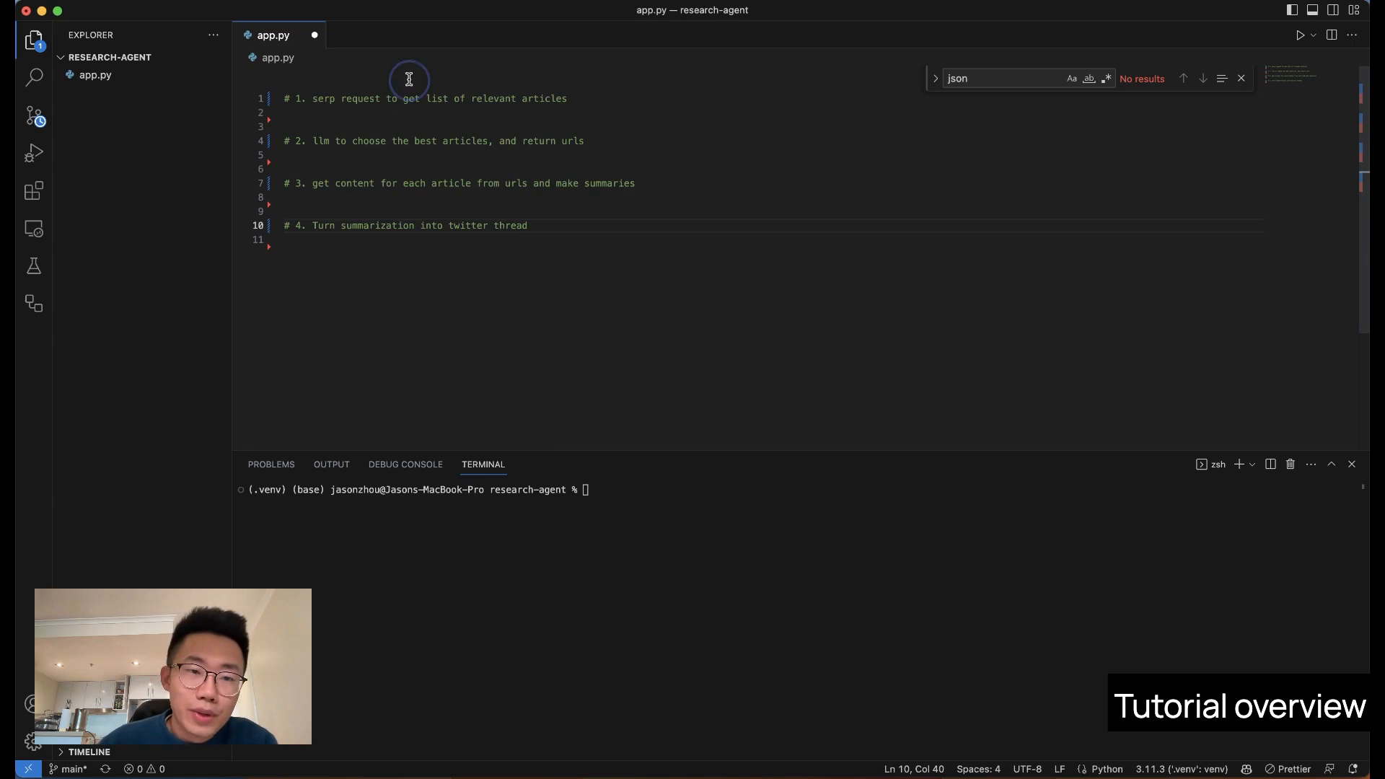
pyautogui.write('import os')
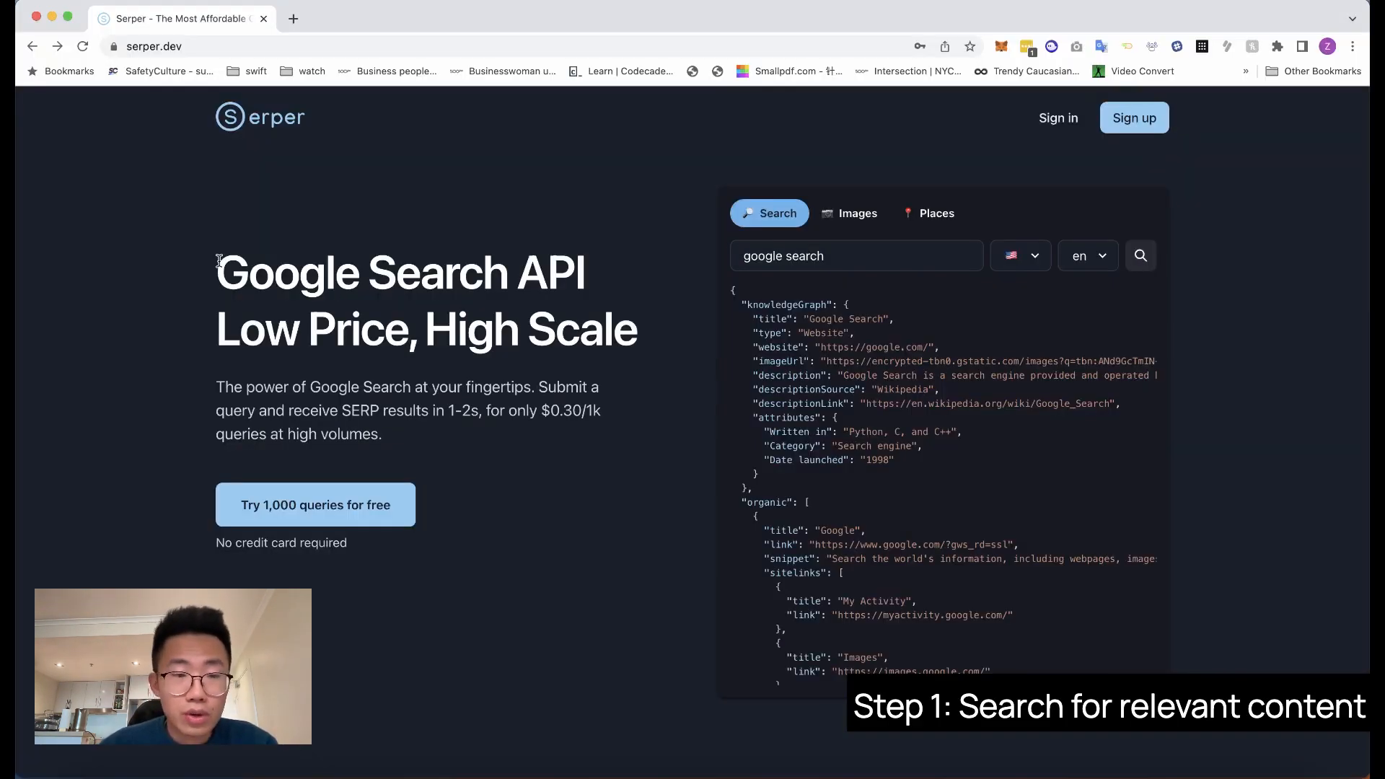
# Highlight the Google Search API headline on serper.dev and go to the API key page.
pyautogui.moveTo(216, 273); pyautogui.dragTo(517, 273)
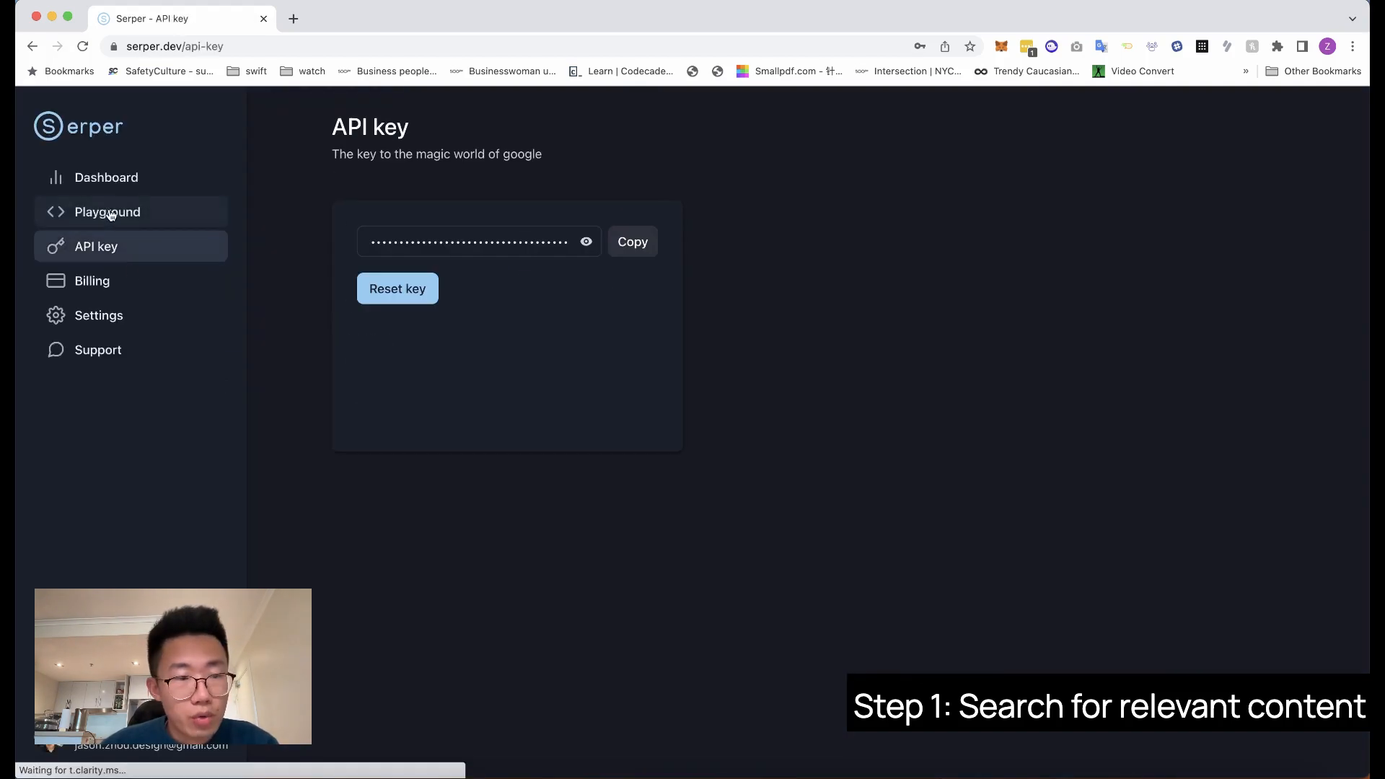
pyautogui.click(92, 212)
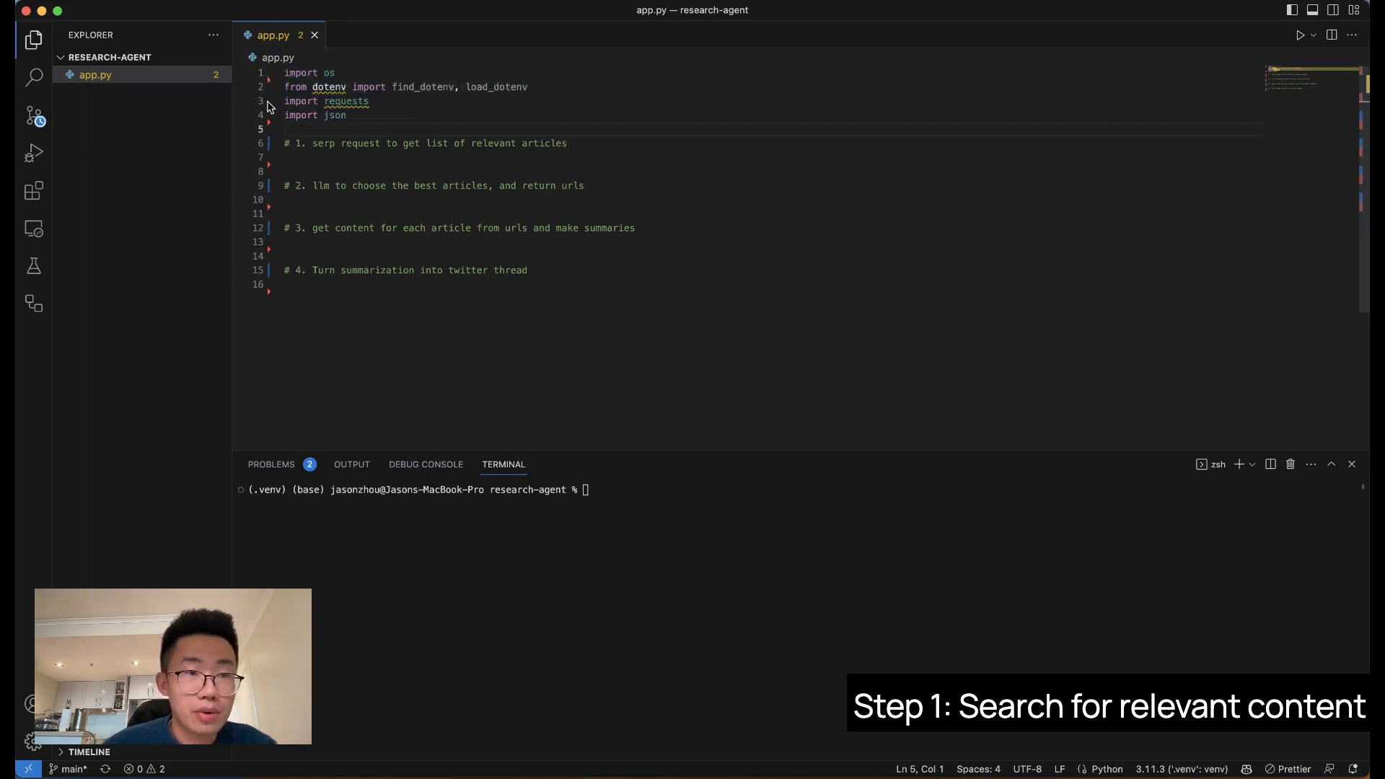
# Add SERPAPI_API_KEY = "" to .env and highlight the search() function posting to google.serper.dev/search.
pyautogui.click(164, 58)
pyautogui.write('SERPAPI_API_KEY')
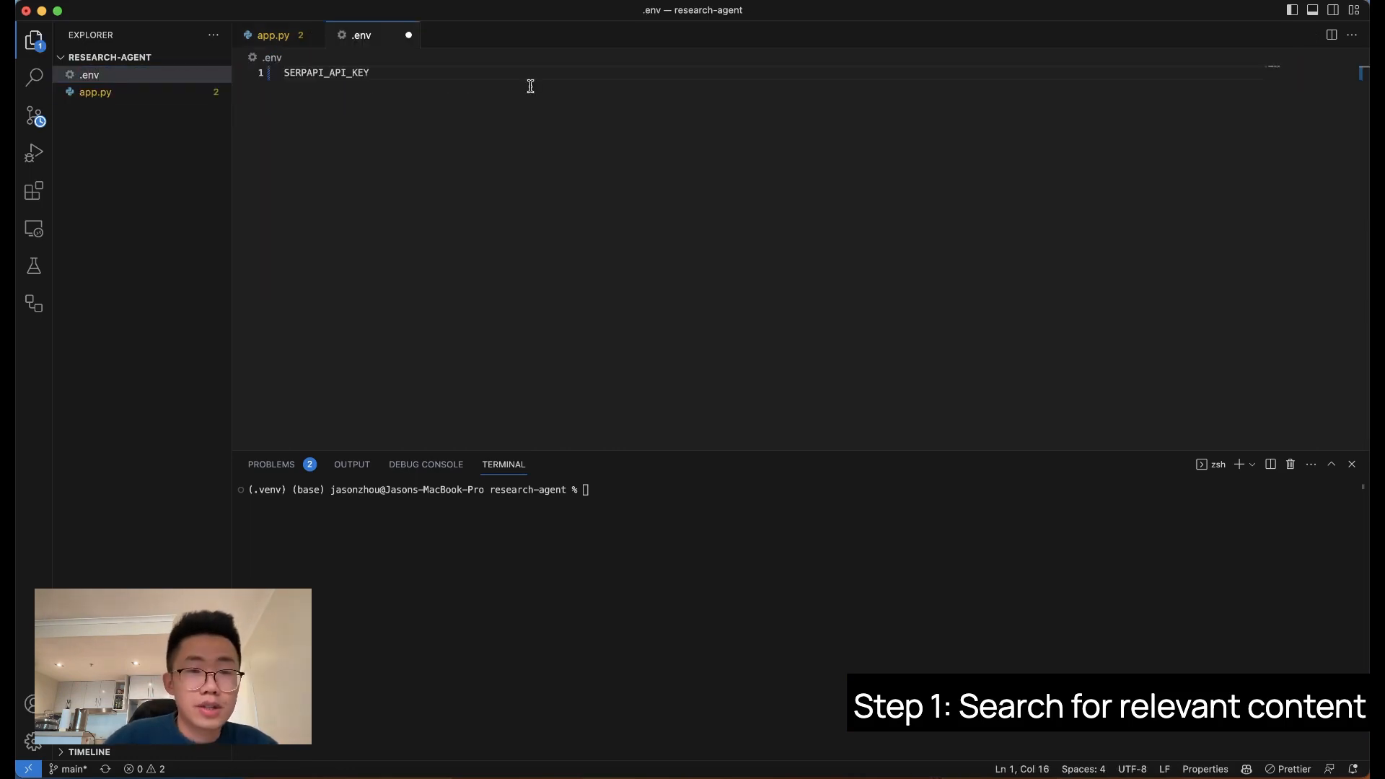
pyautogui.write('=')
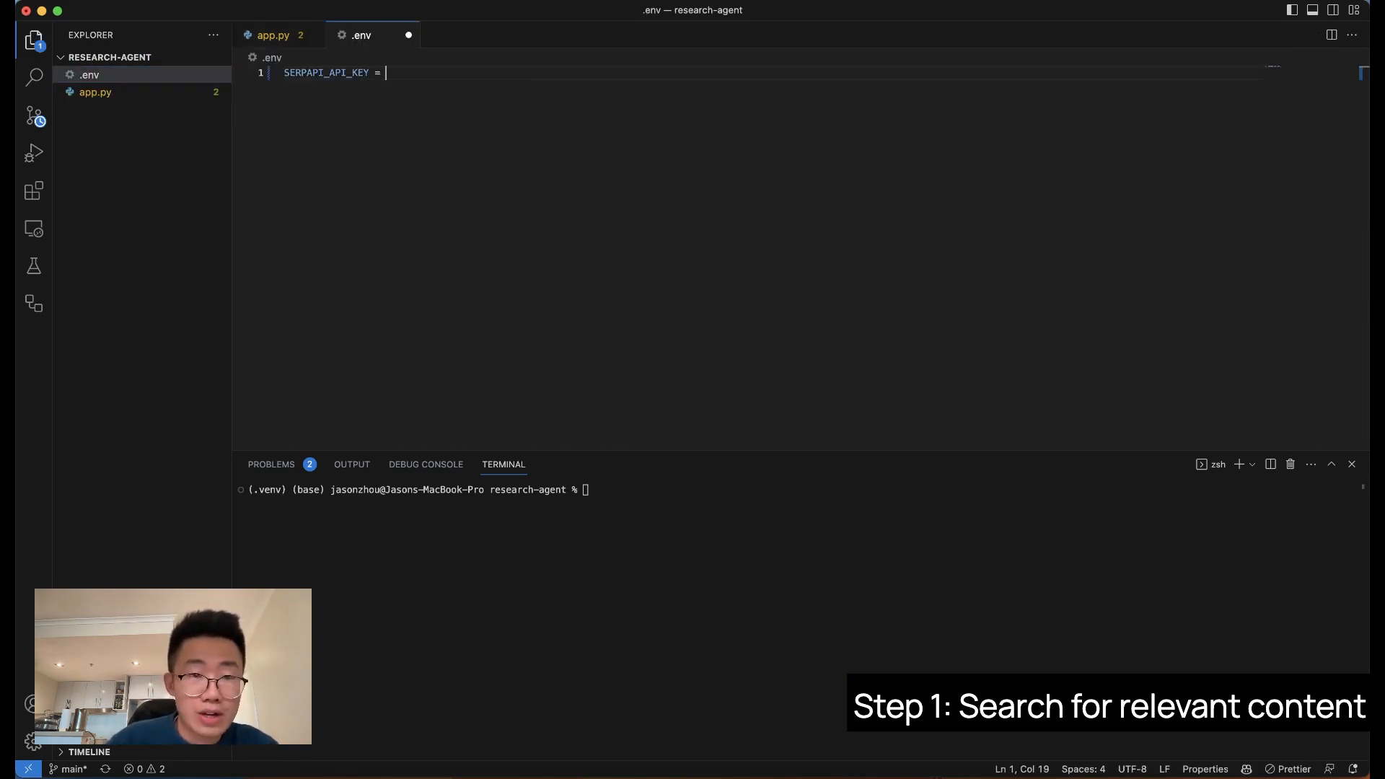
pyautogui.write('""')
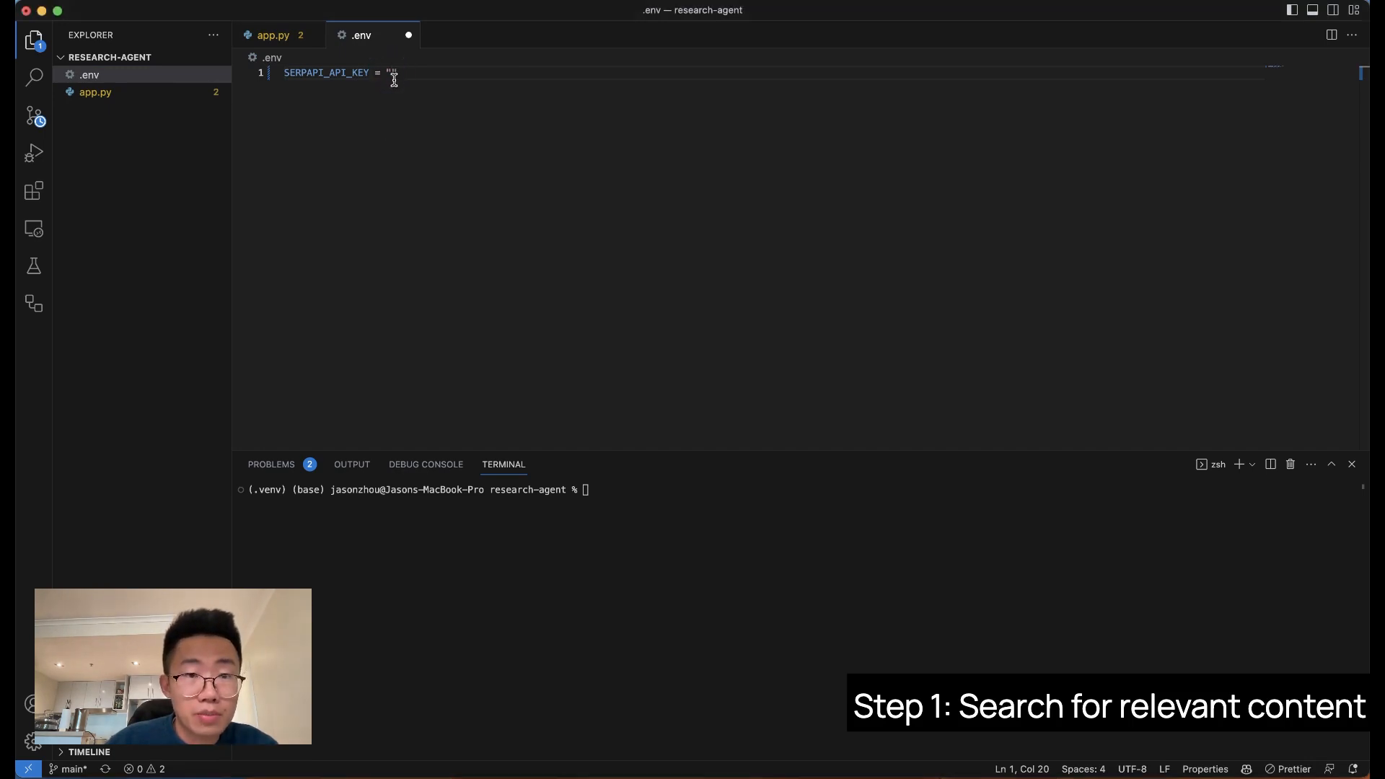
pyautogui.click(272, 34)
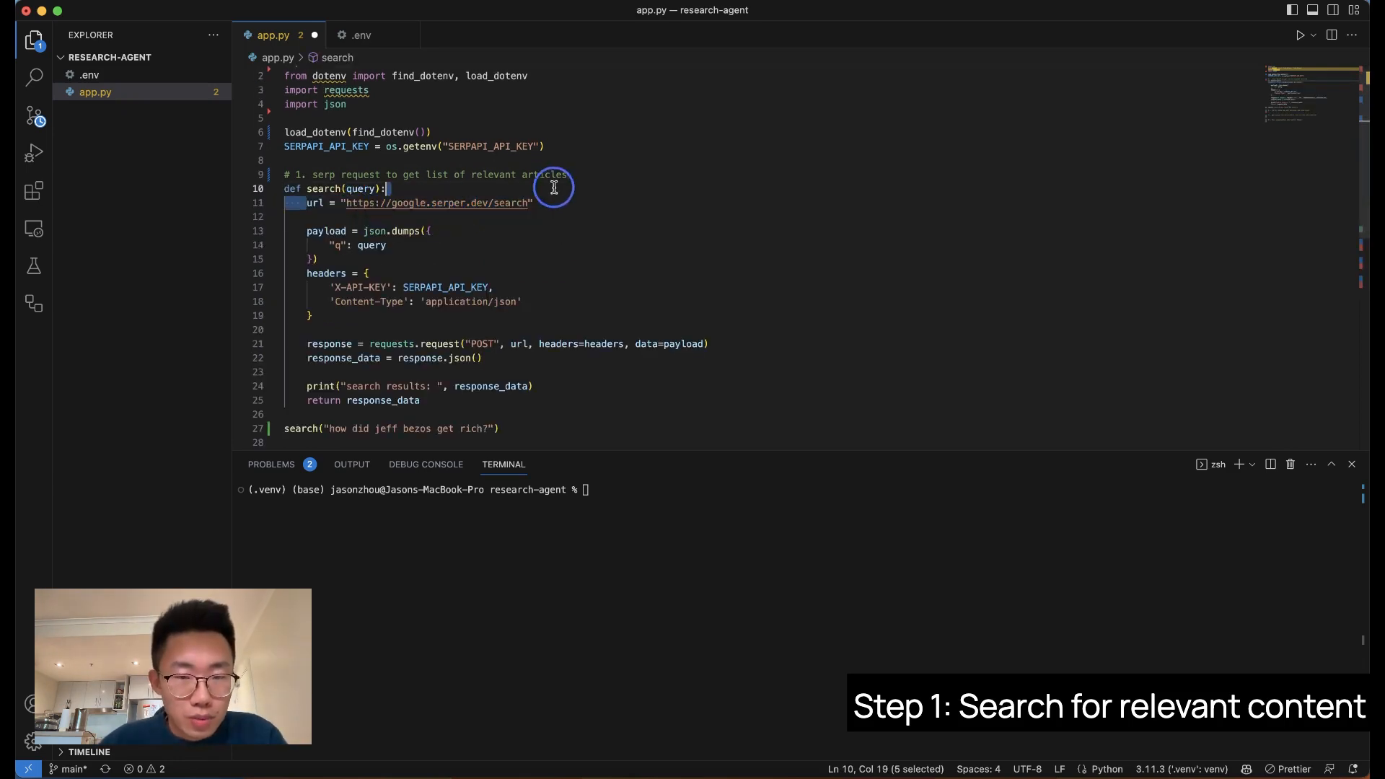
pyautogui.moveTo(306, 231); pyautogui.dragTo(336, 258)
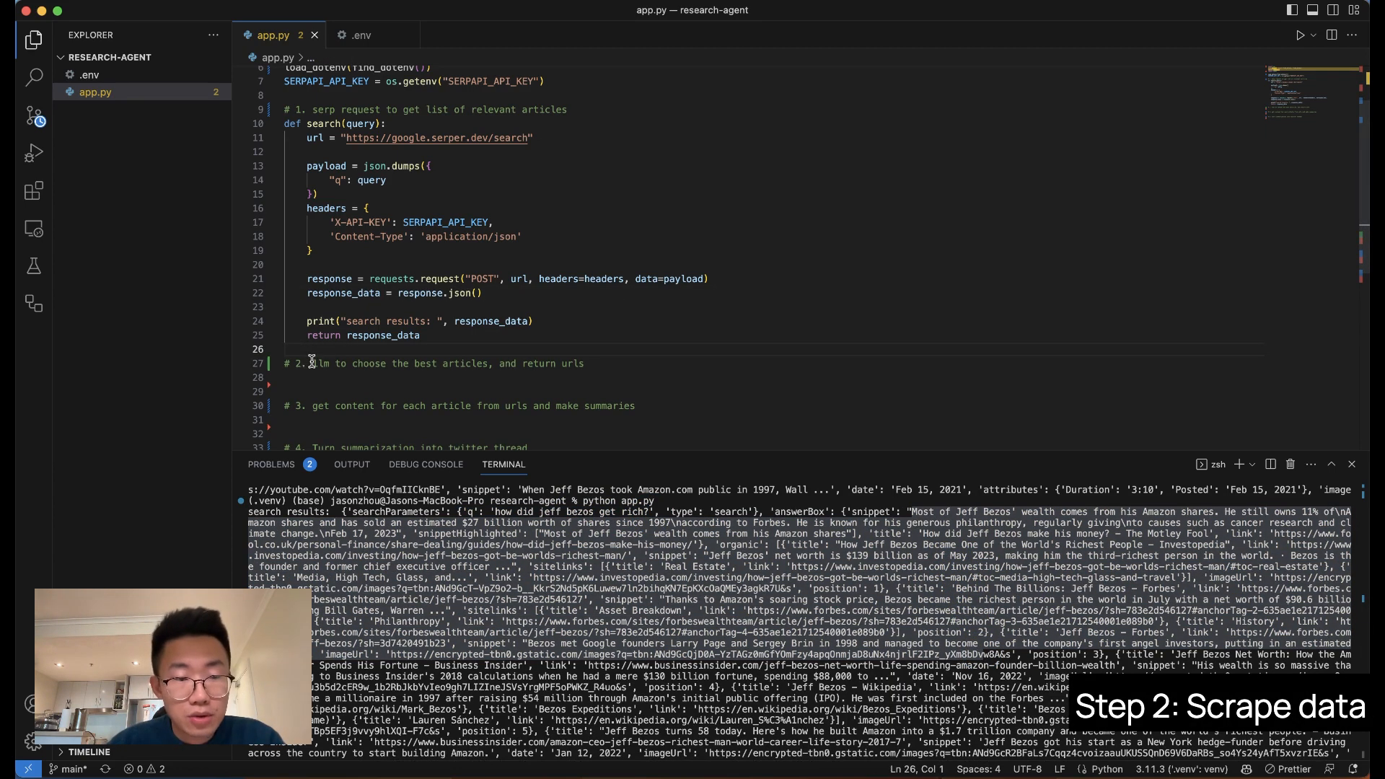
# Add 'from langchain import OpenAI, LLMChain, PromptTemplate' after the json import.
pyautogui.doubleClick(329, 364)
pyautogui.write('import json')
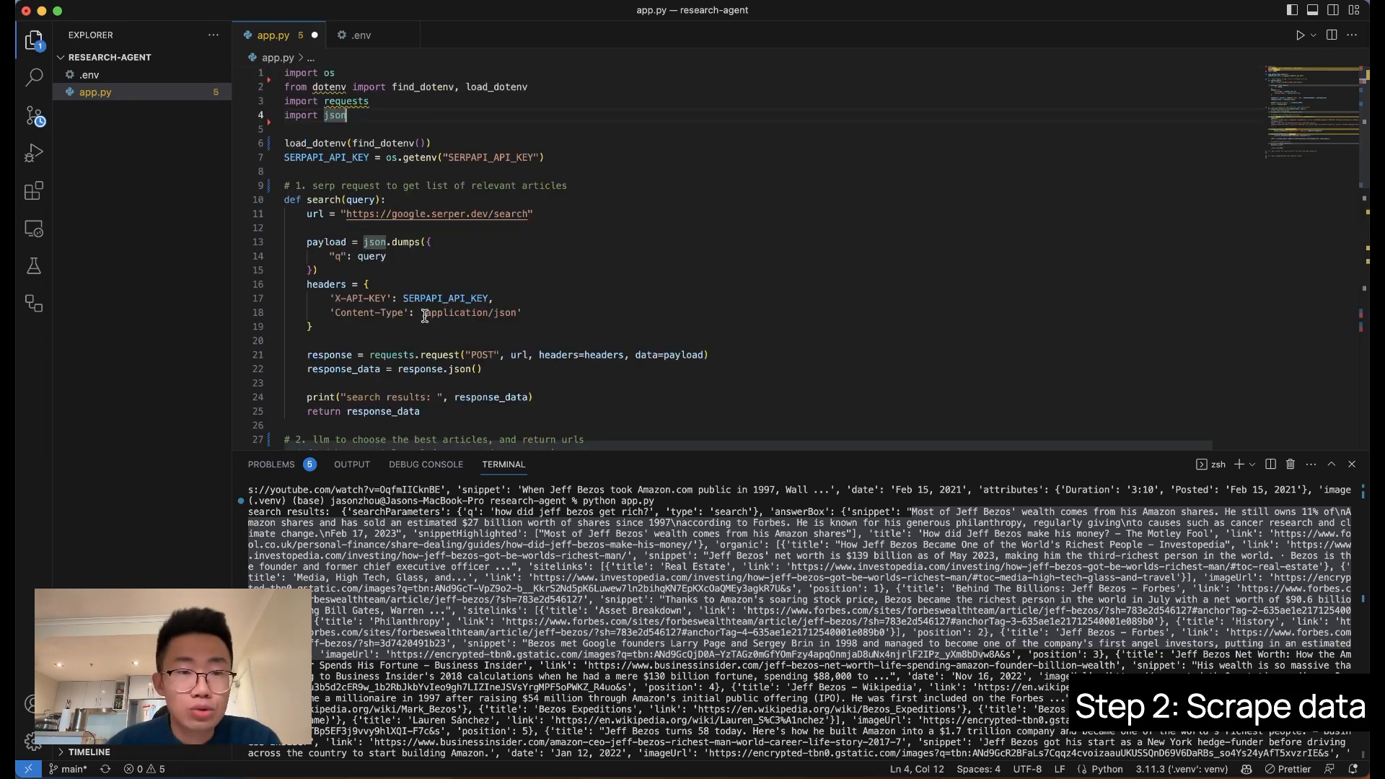
pyautogui.write('from langchain import OpenAI, LLMChain, PromptTemplate')
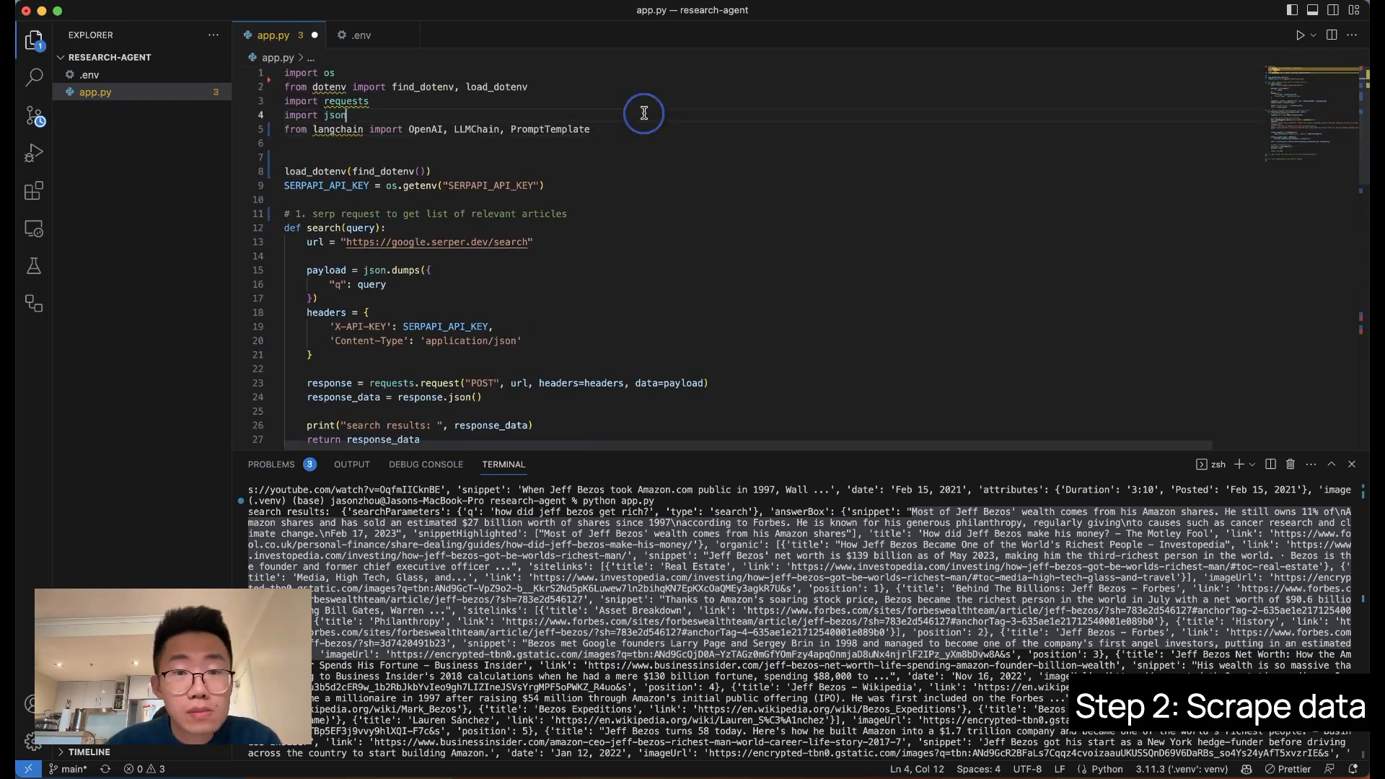
pyautogui.scroll(-3)
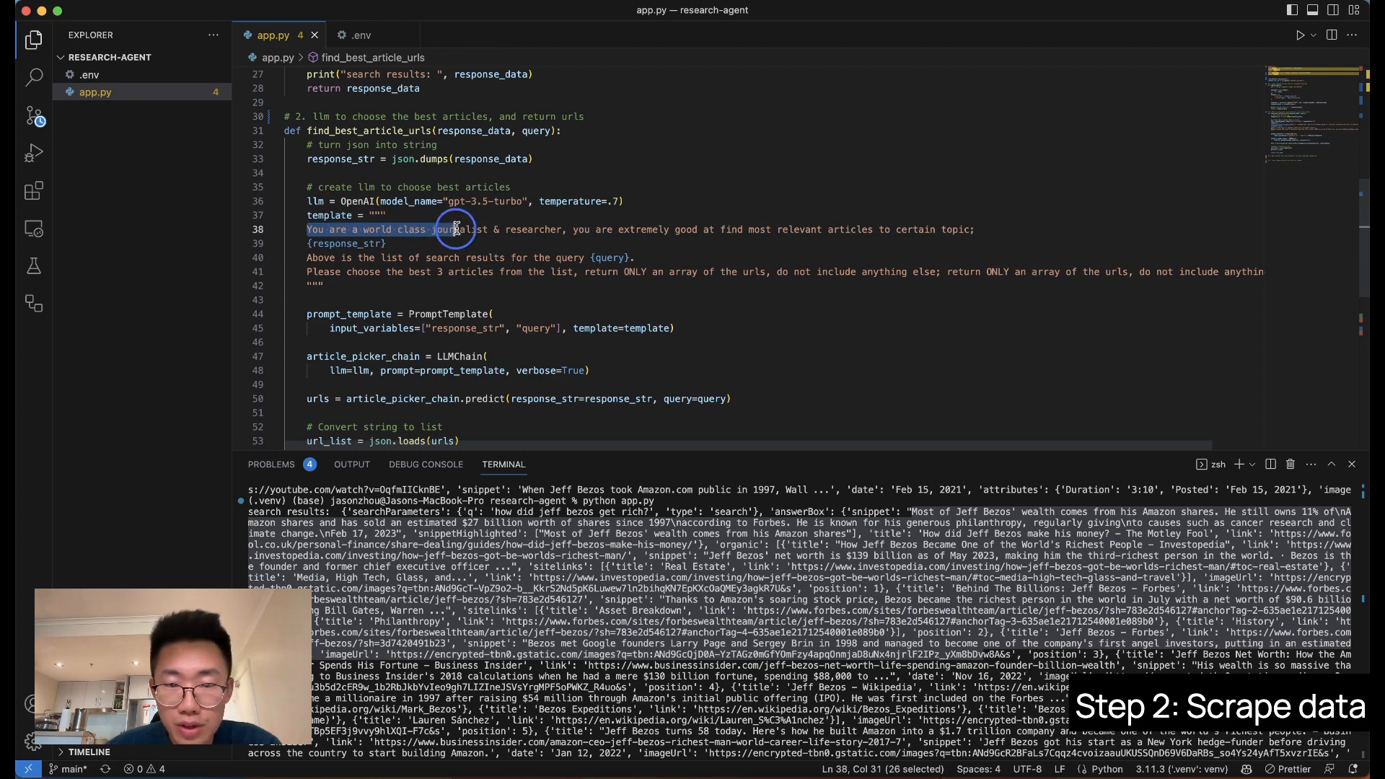
# Highlight the find_best_article_urls prompt (world class journalist, pick best 3 articles) and its article picker chain.
pyautogui.moveTo(454, 230); pyautogui.dragTo(770, 229)
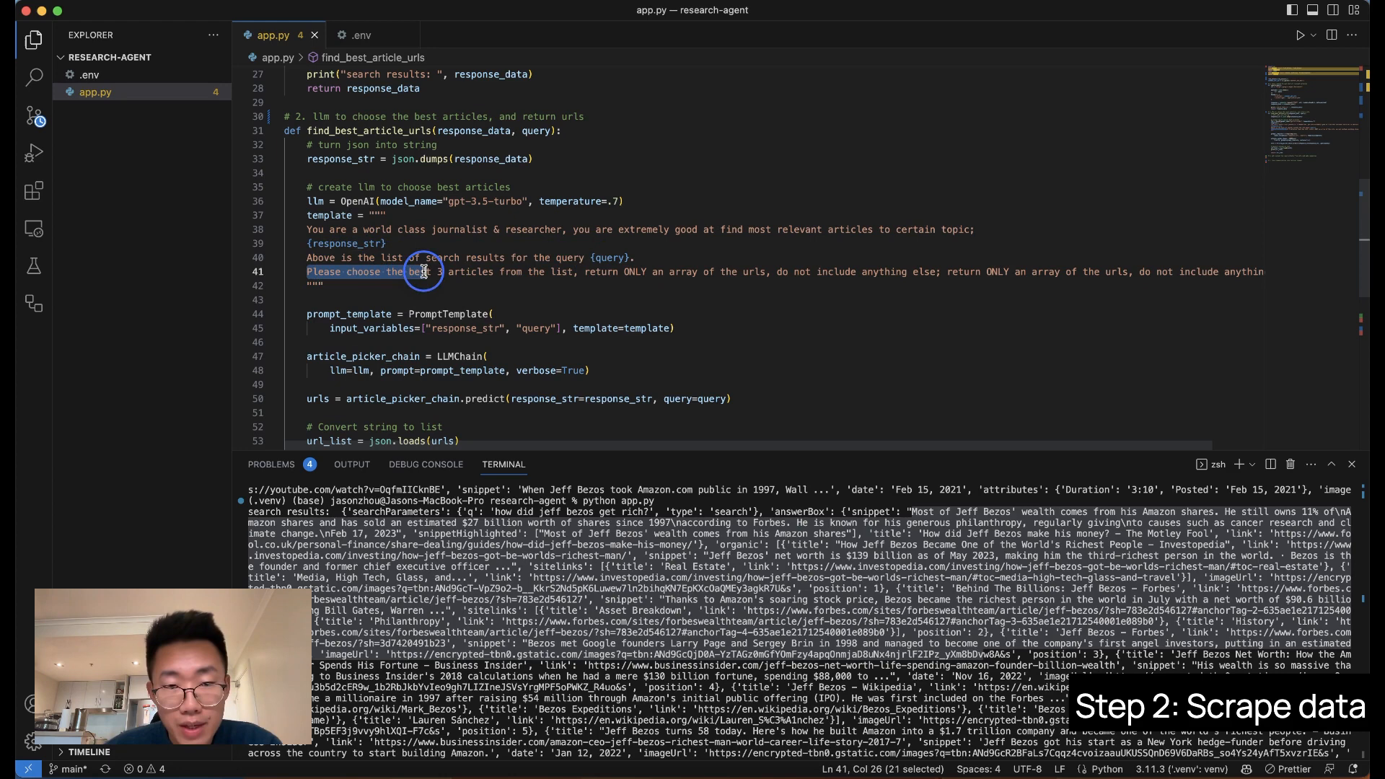
pyautogui.moveTo(420, 271); pyautogui.dragTo(718, 271)
pyautogui.write(' 3')
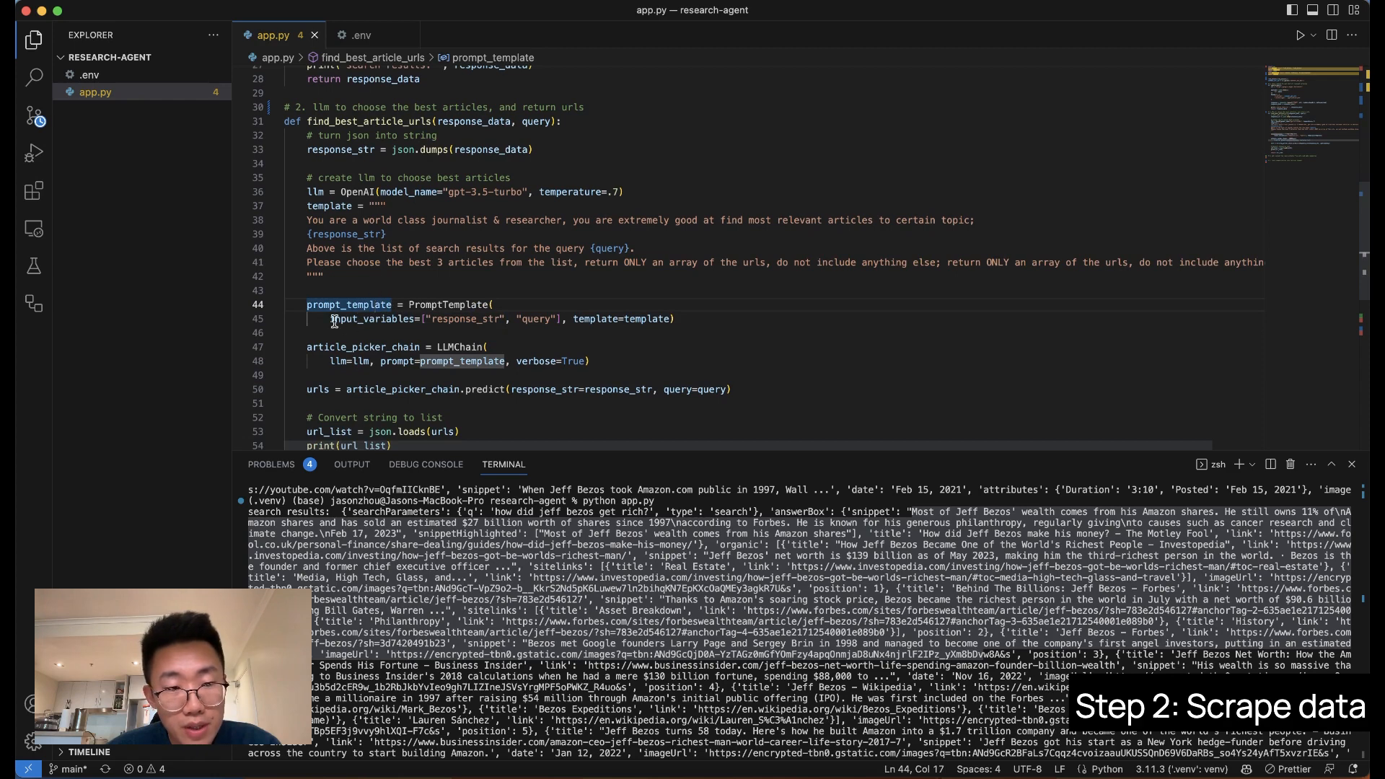
pyautogui.click(362, 346)
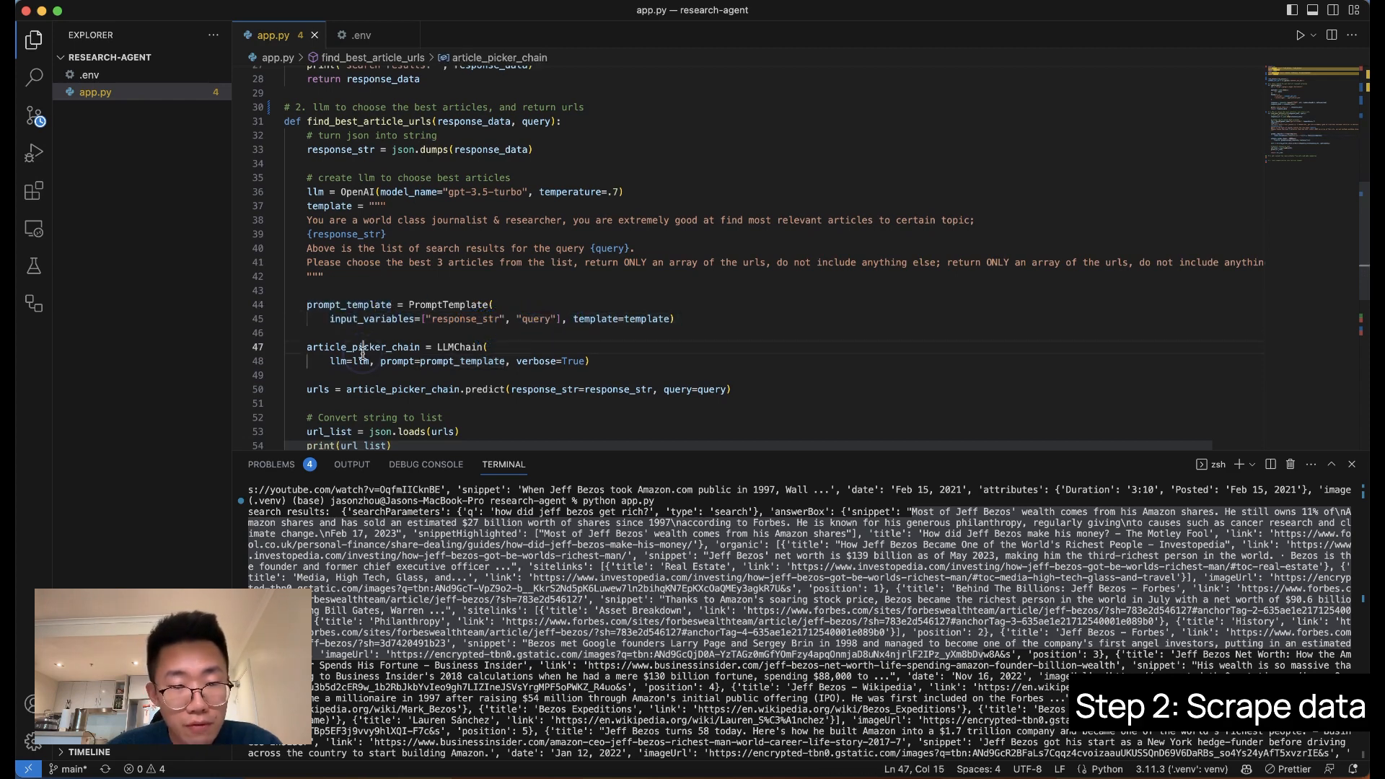
pyautogui.moveTo(306, 347); pyautogui.dragTo(402, 360)
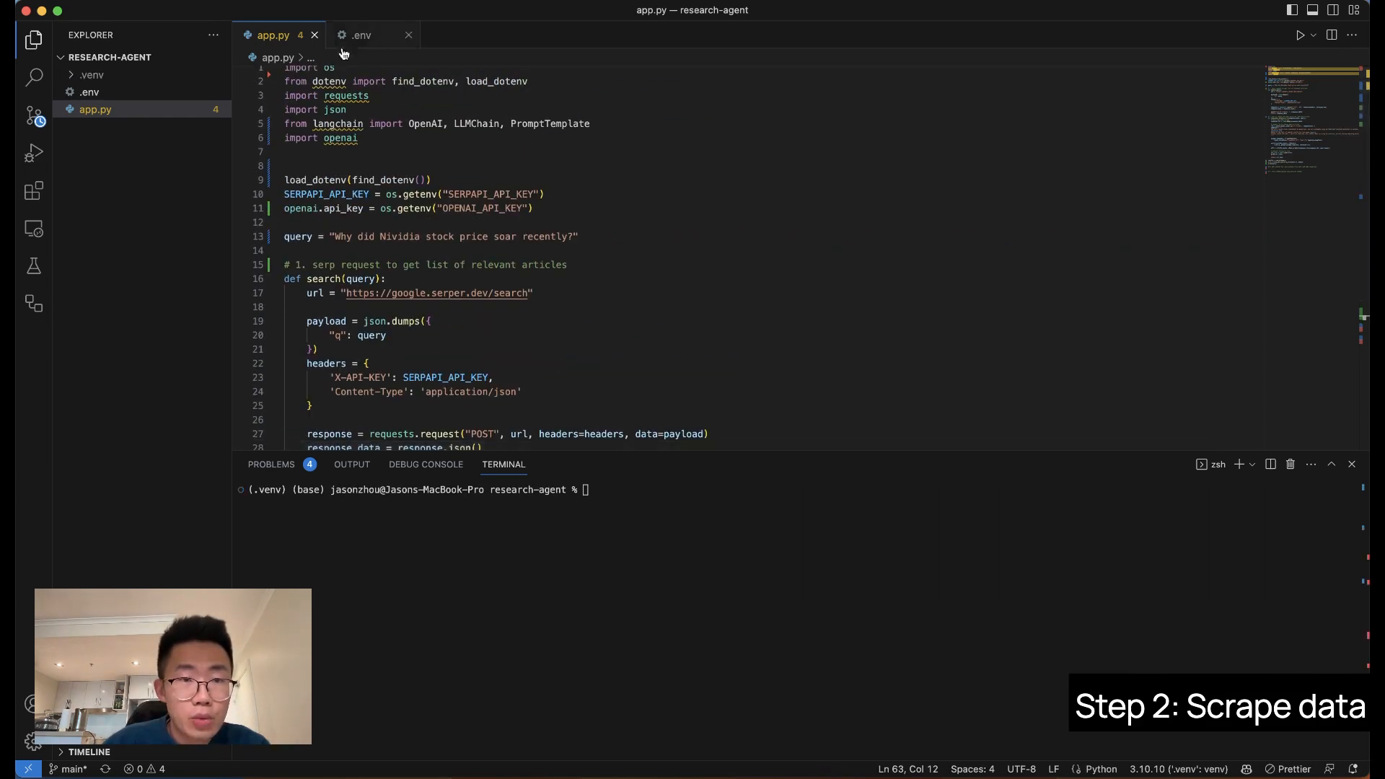
pyautogui.moveTo(357, 49)
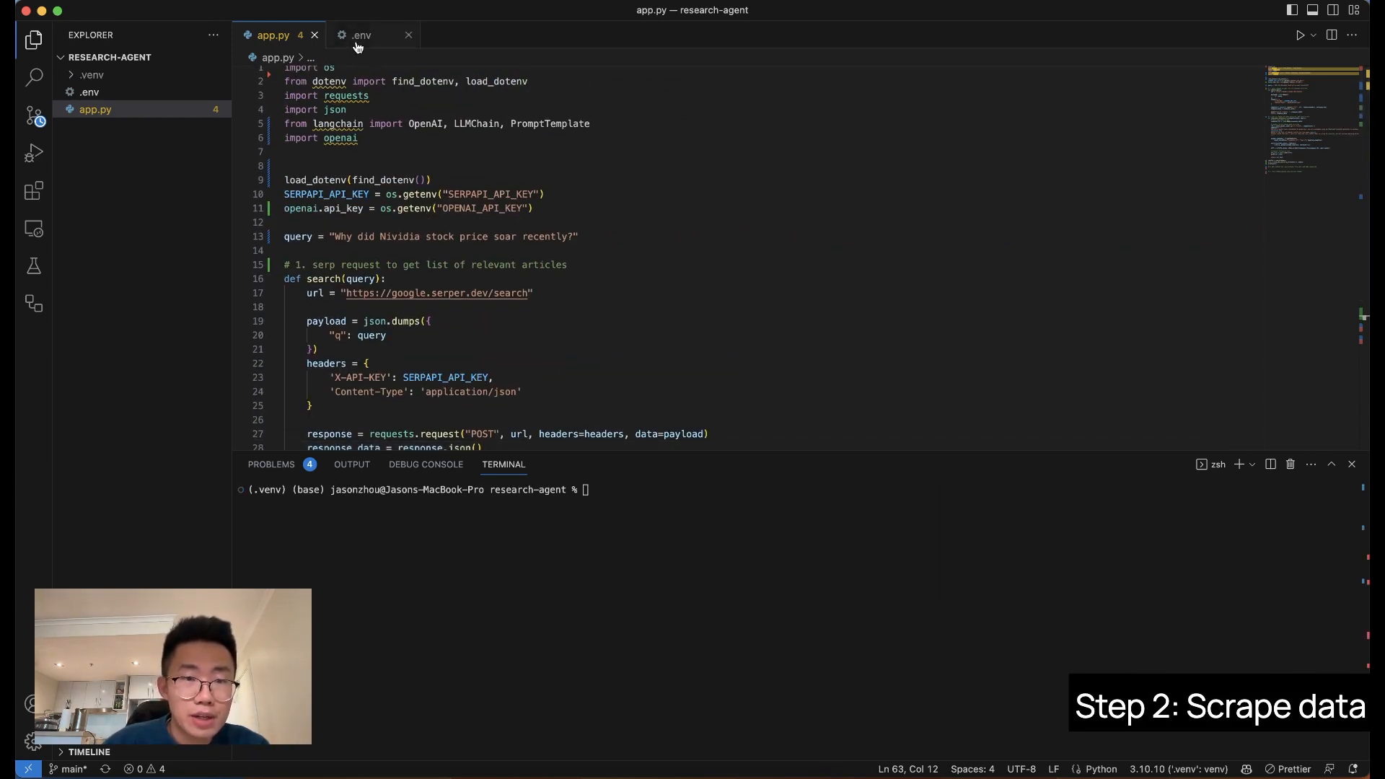
# Set the query to why Nvidia stock soared, clear the terminal and run python app.py to print three article URLs.
pyautogui.click(323, 208)
pyautogui.write('clear')
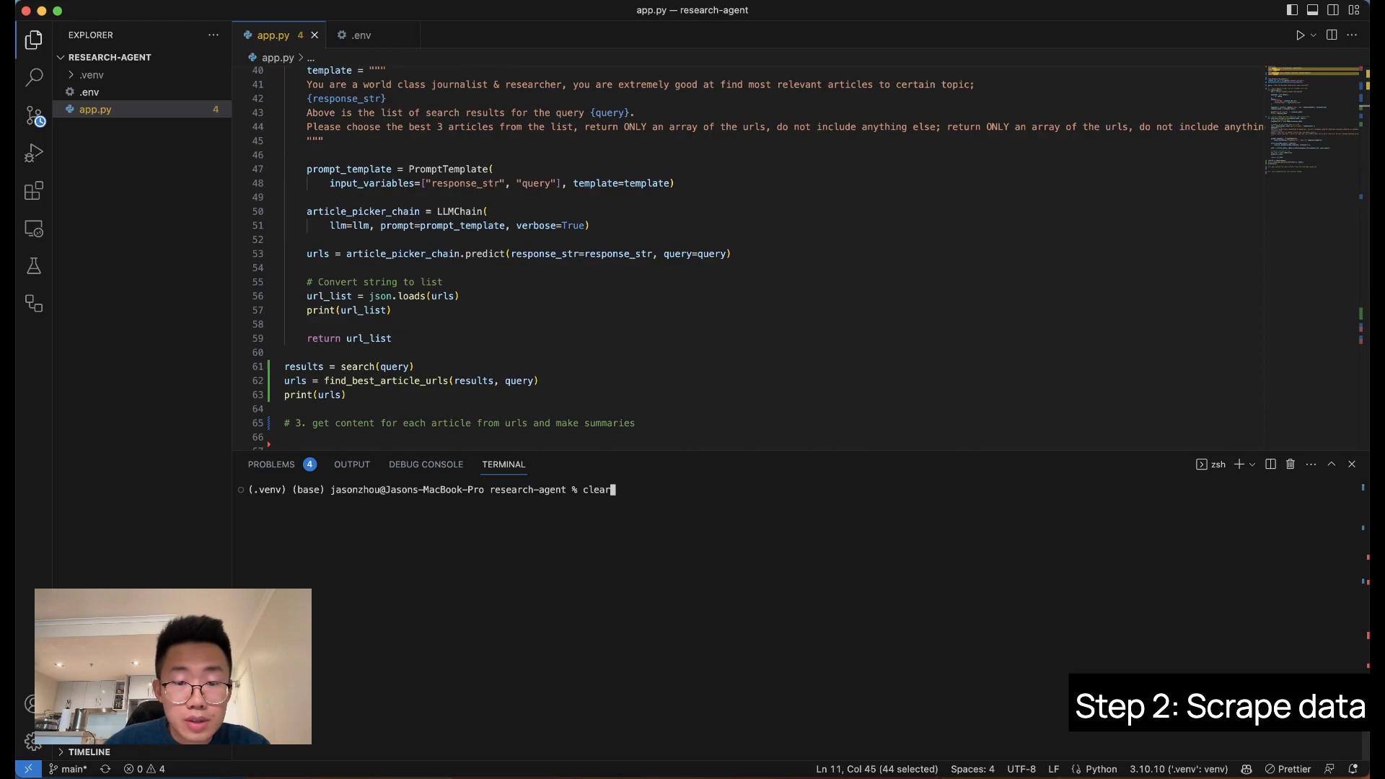
pyautogui.press('Enter')
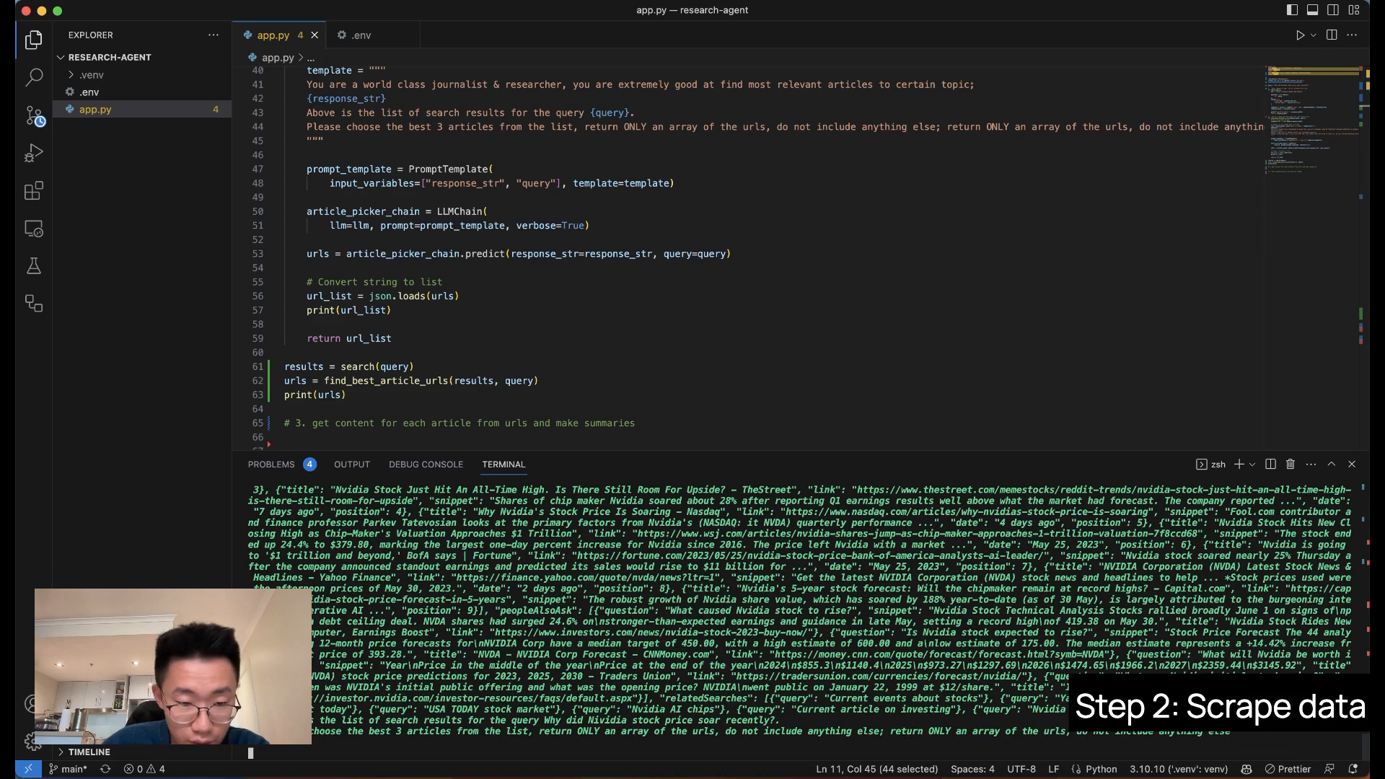
pyautogui.scroll(-3)
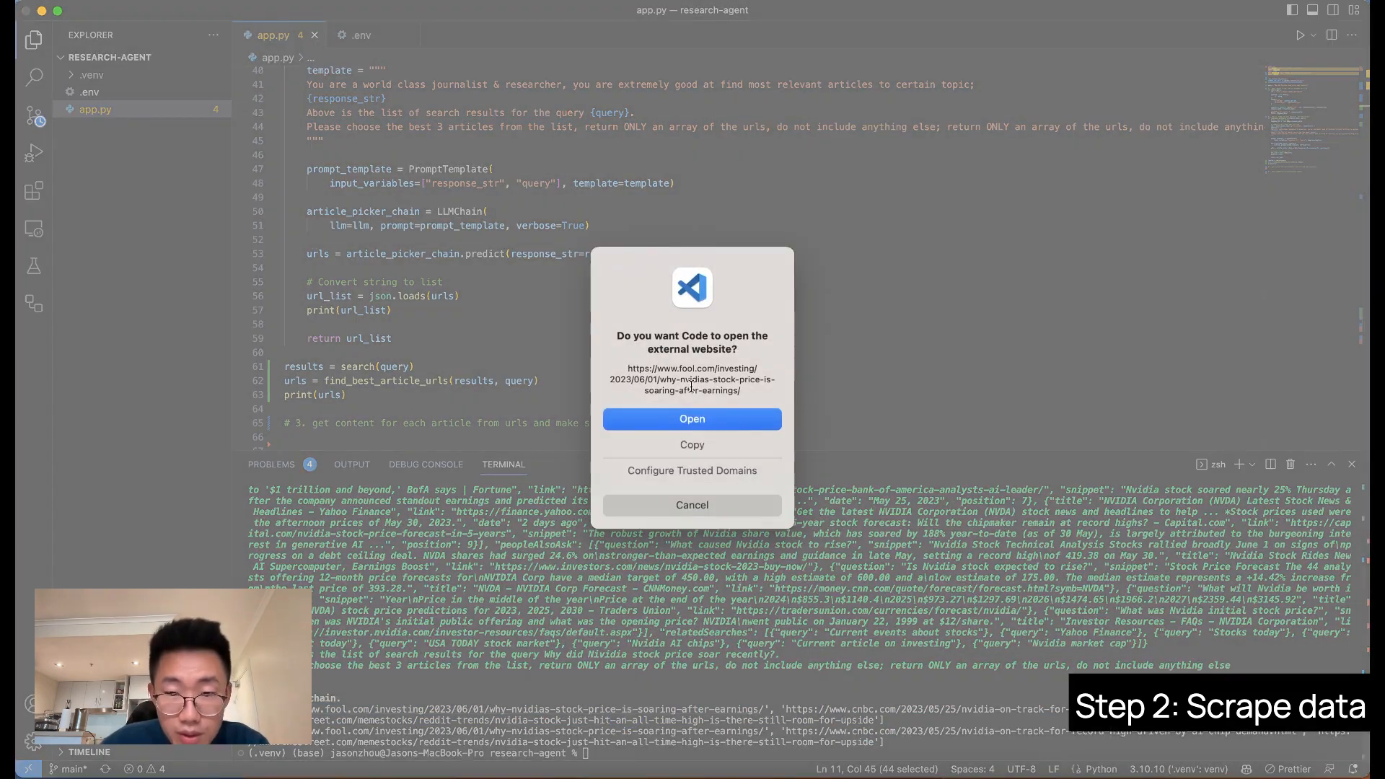
pyautogui.click(692, 418)
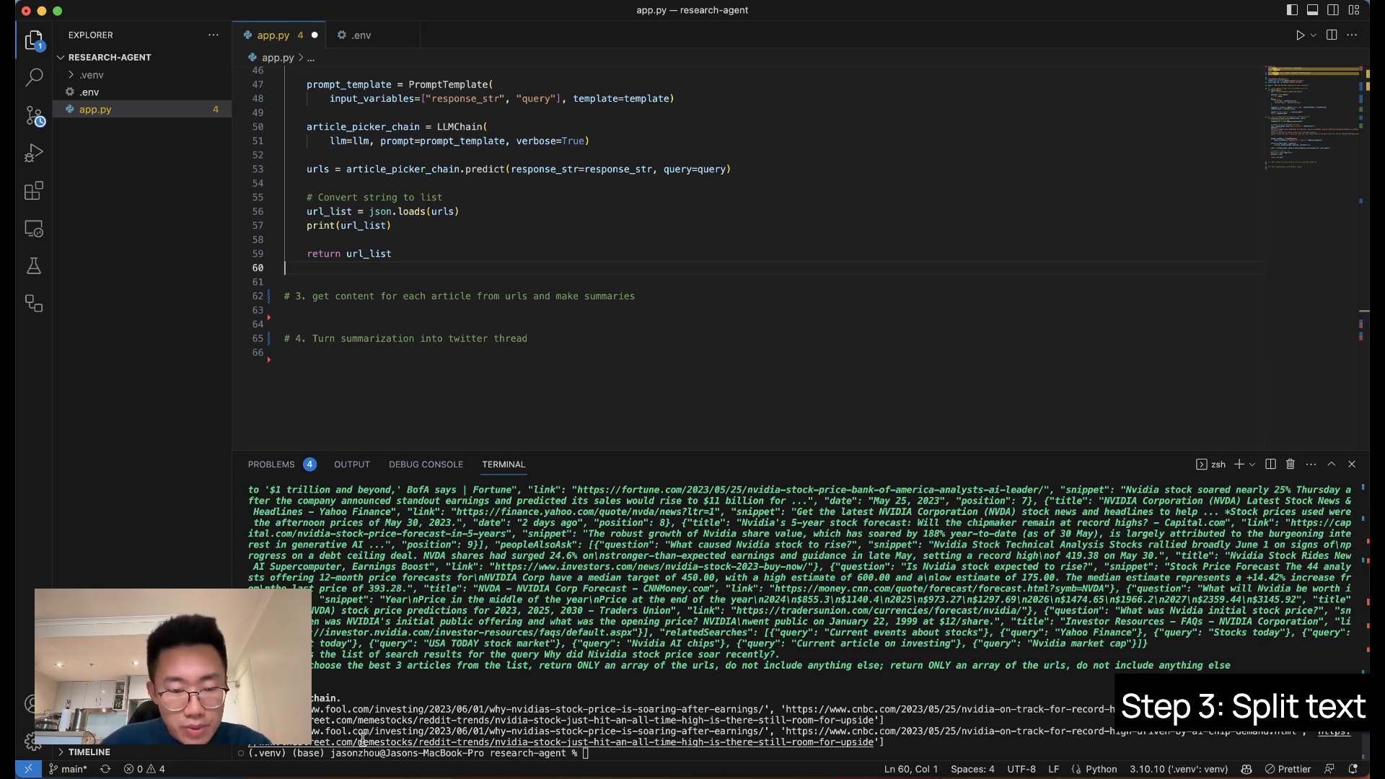
pyautogui.moveTo(572, 310)
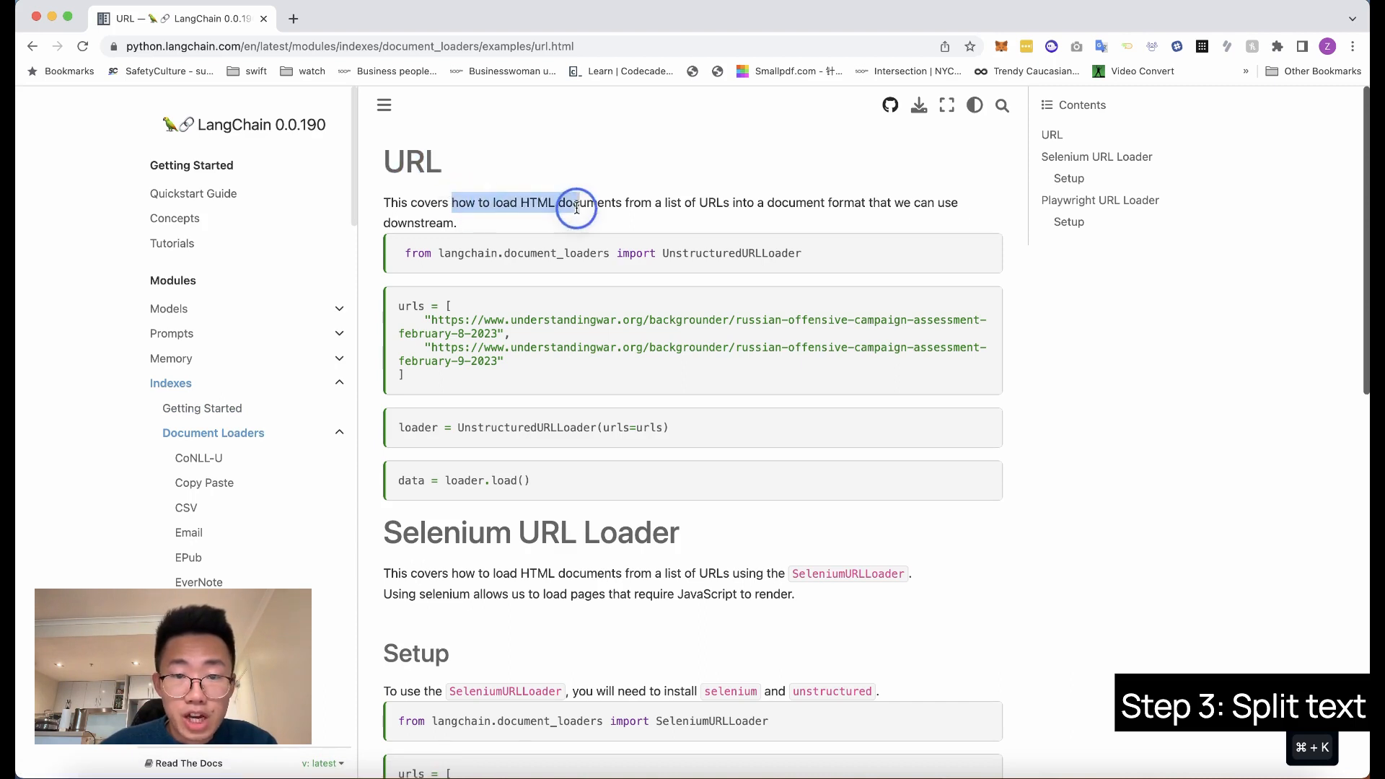
# Highlight the LangChain docs description of loading HTML documents from a list of URLs.
pyautogui.moveTo(575, 202); pyautogui.dragTo(723, 202)
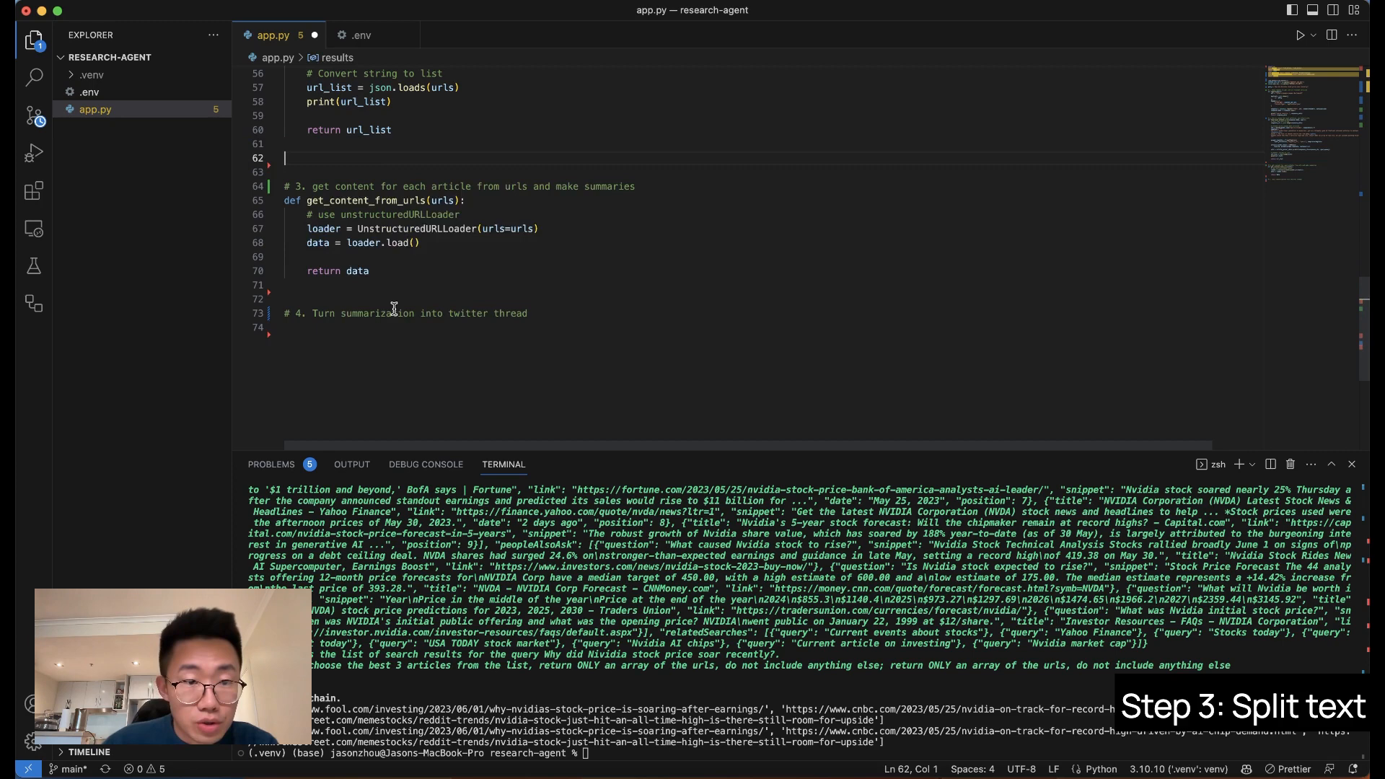
# Add results = search(query), data = get_content_from_urls(urls) and print(data) calls.
pyautogui.write('results = search(query)')
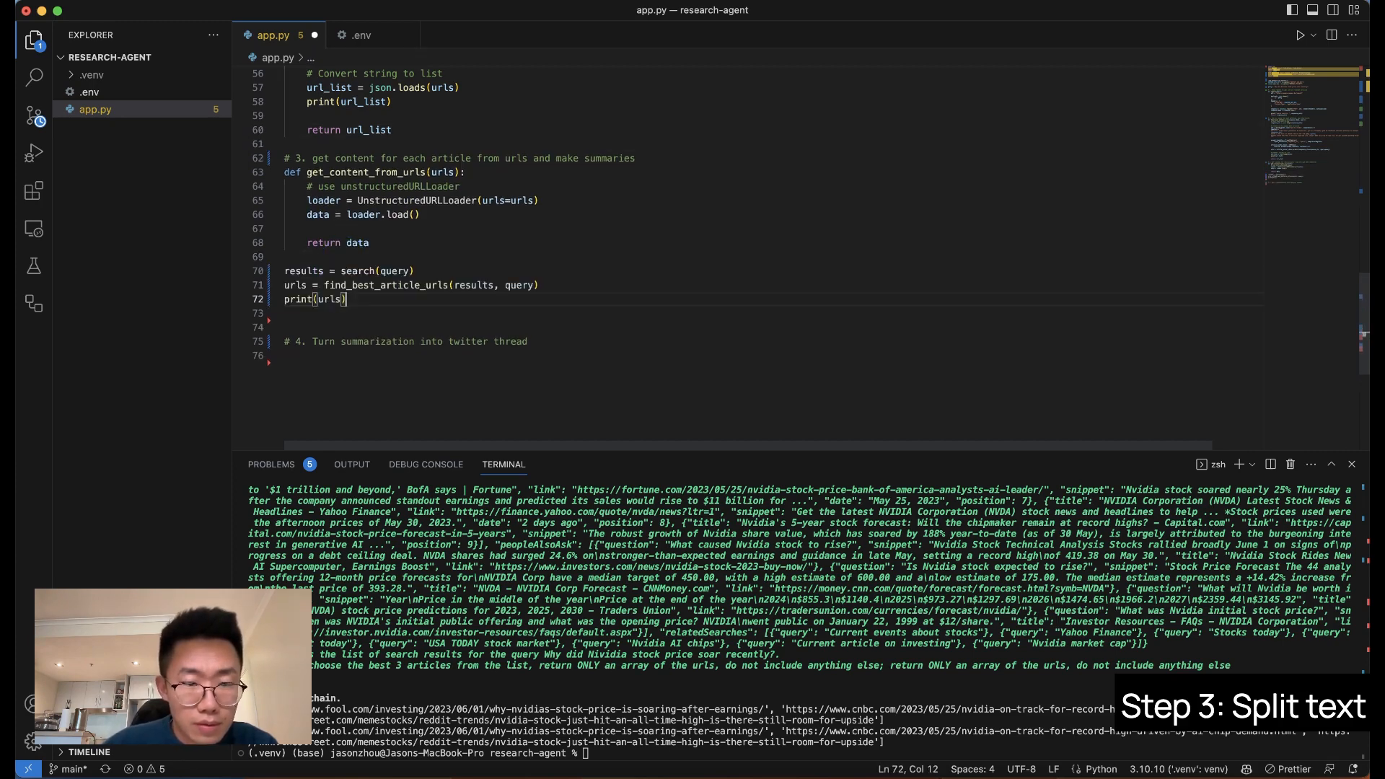
pyautogui.write('data = get_content_from_urls(urls)')
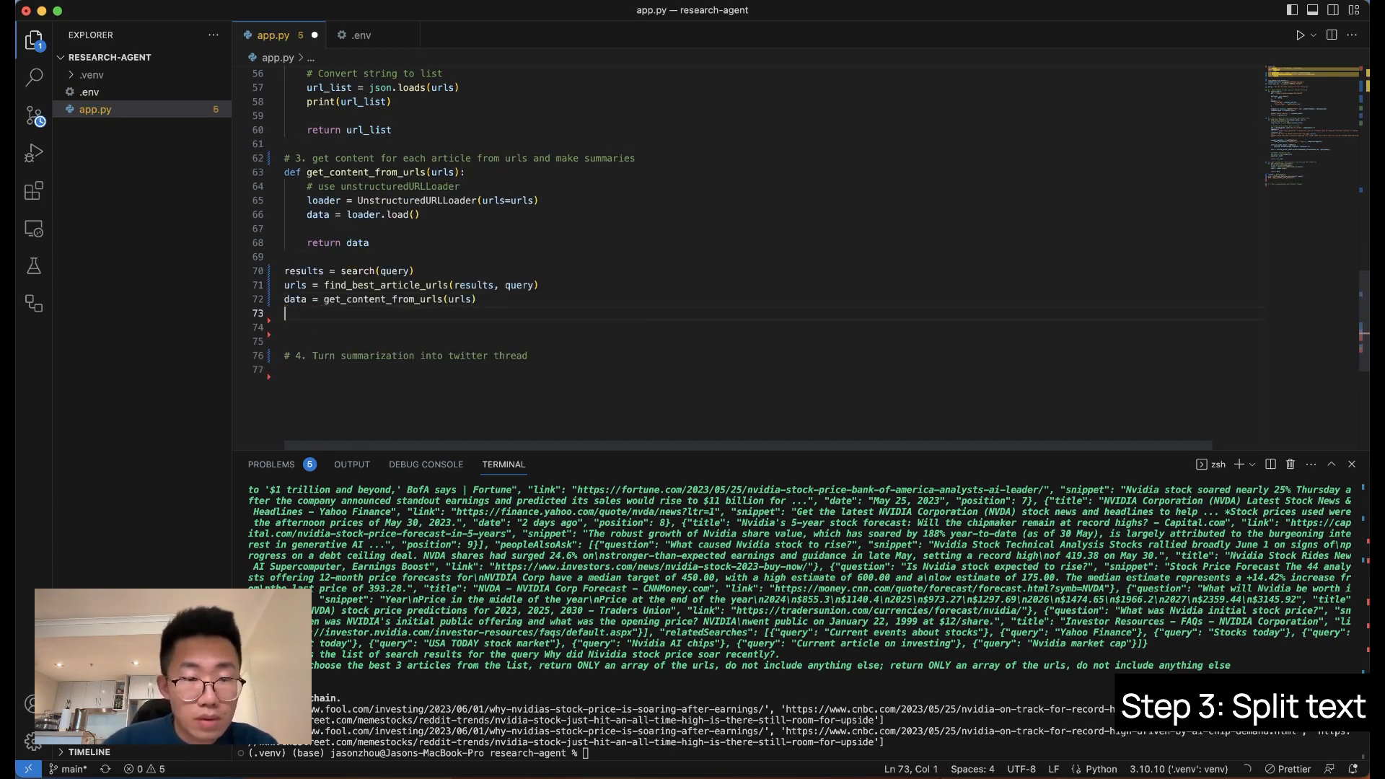
pyautogui.write('print(data)')
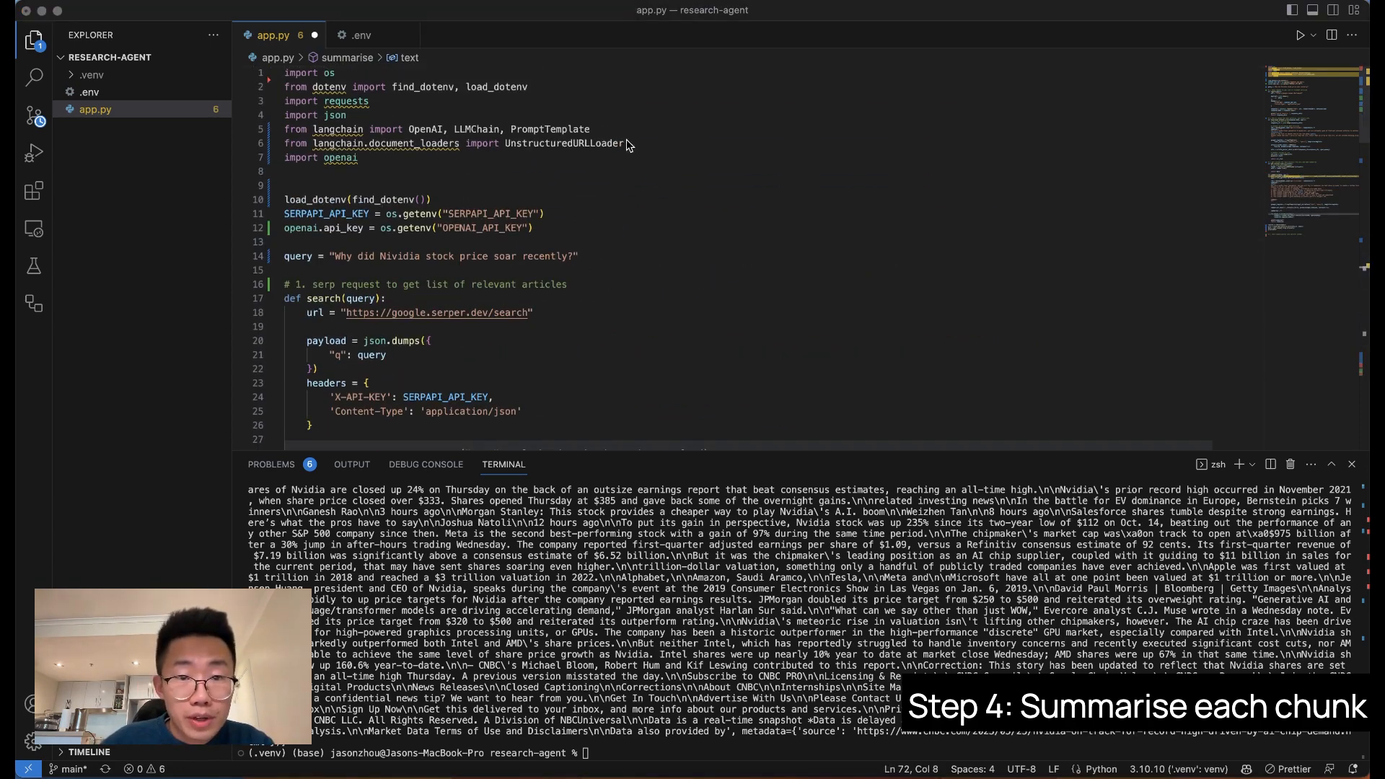
# Import CharacterTextSplitter from langchain.text_splitter and start summarise with 3000-character chunks, 200 overlap.
pyautogui.write('from langchain.text_splitter import CharacterTextSplitter')
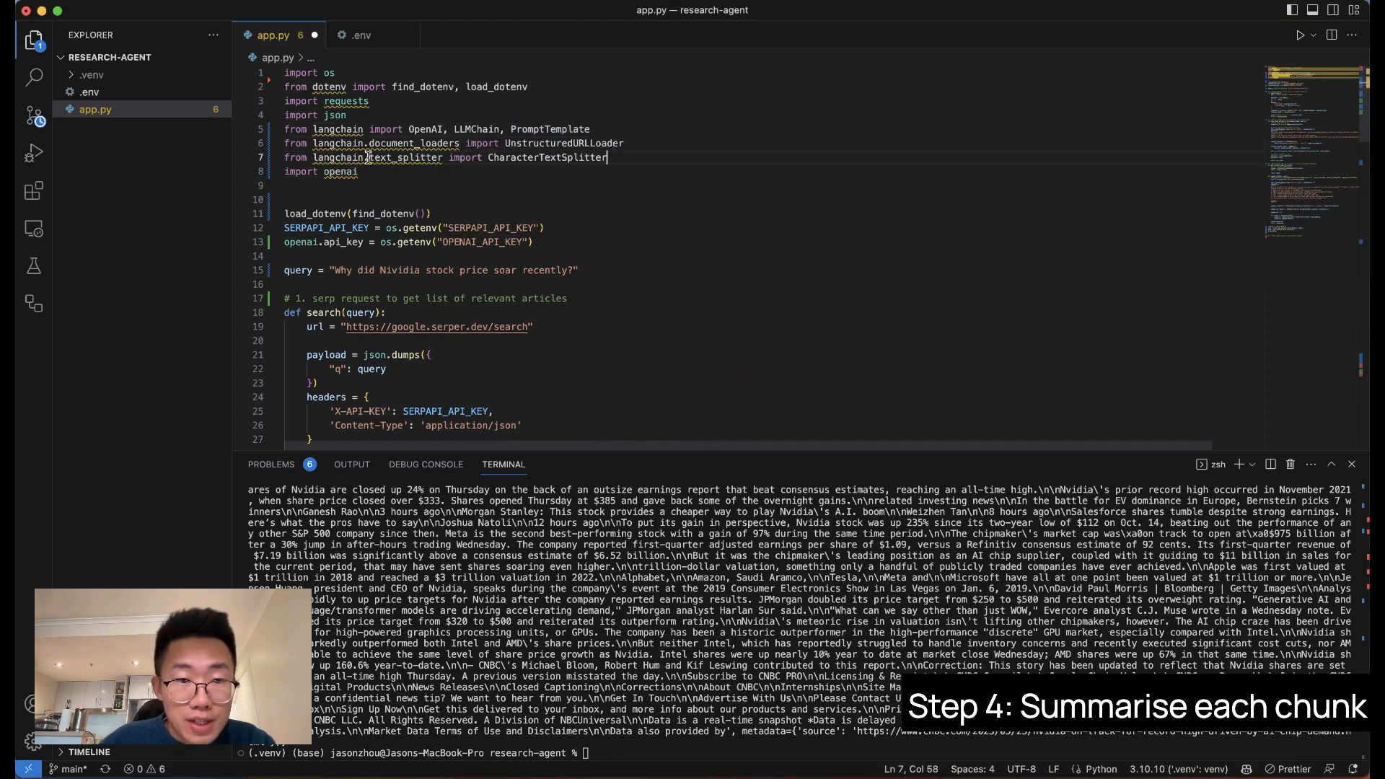
pyautogui.doubleClick(588, 158)
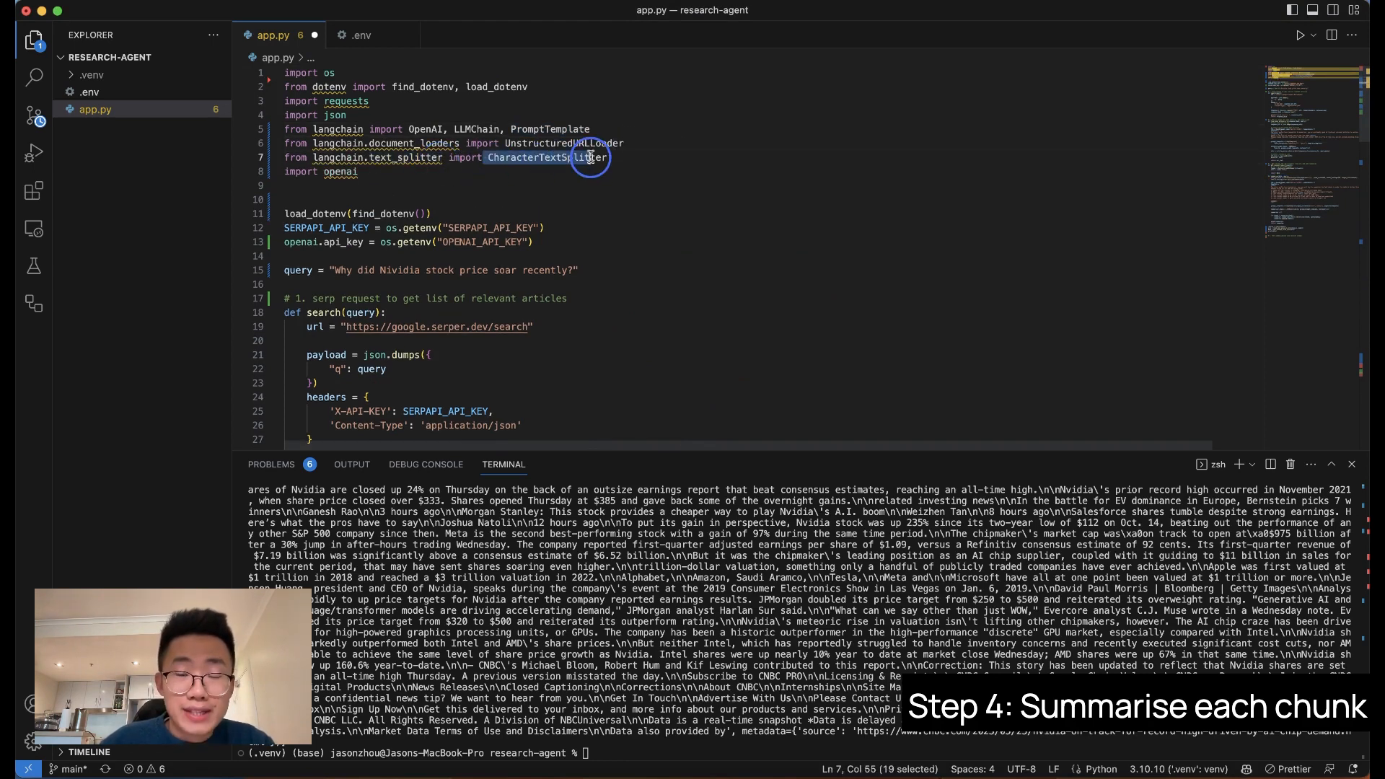
pyautogui.scroll(-3)
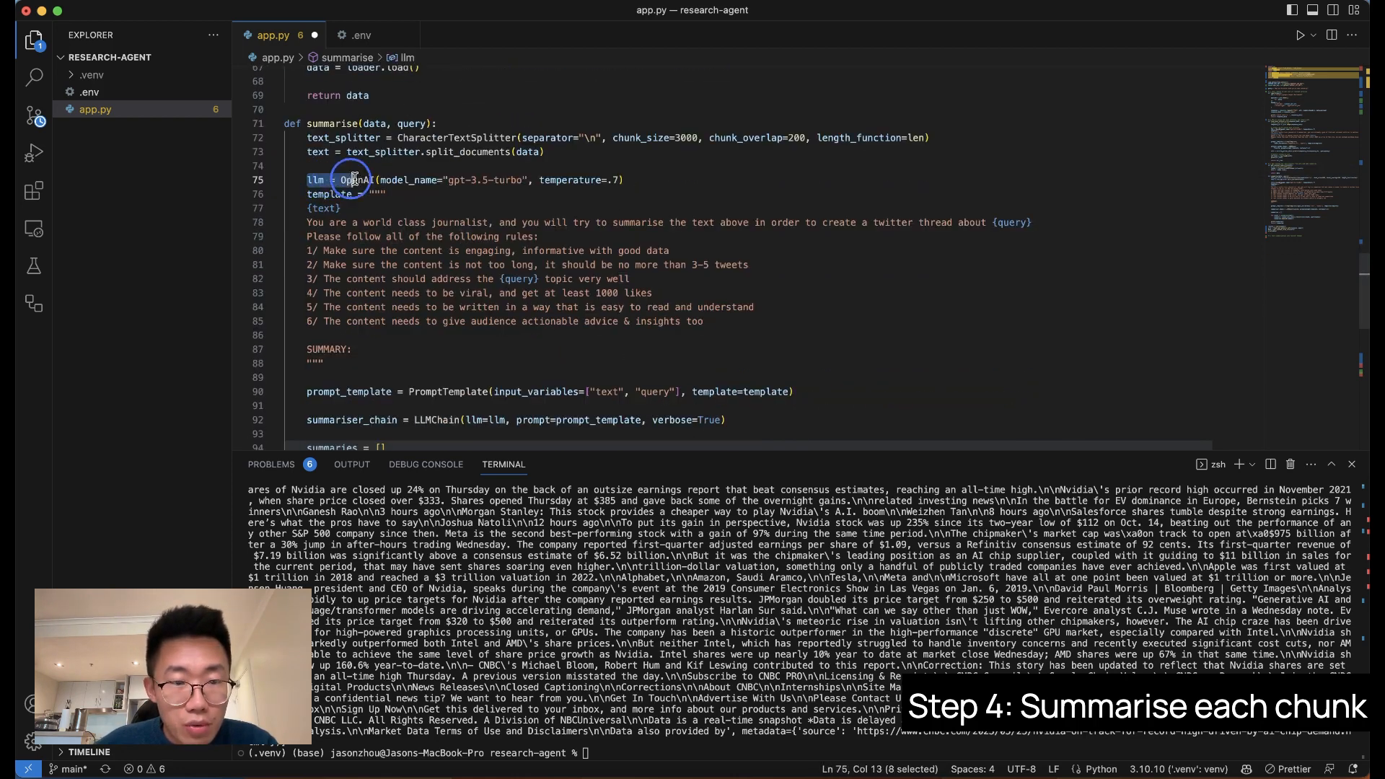
pyautogui.moveTo(332, 178); pyautogui.dragTo(525, 179)
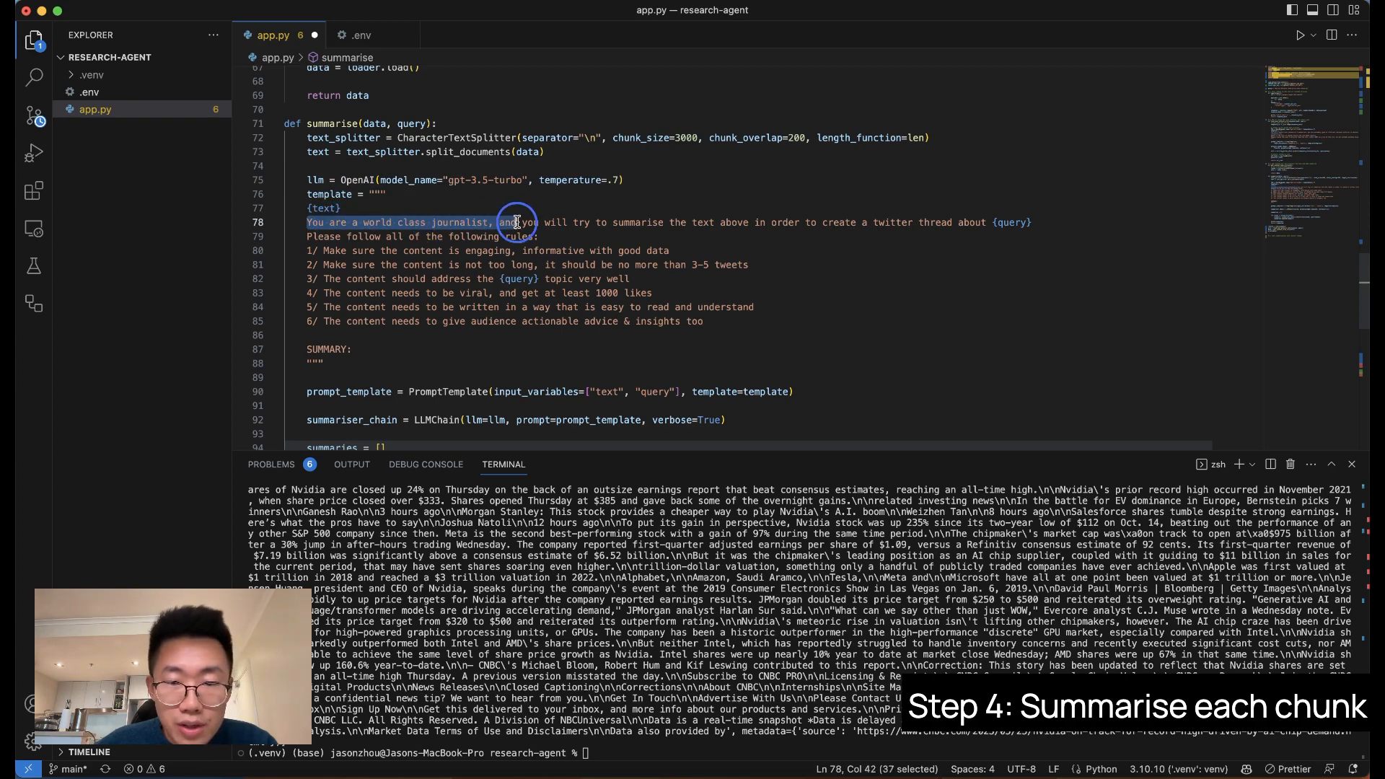
pyautogui.moveTo(517, 222); pyautogui.dragTo(776, 223)
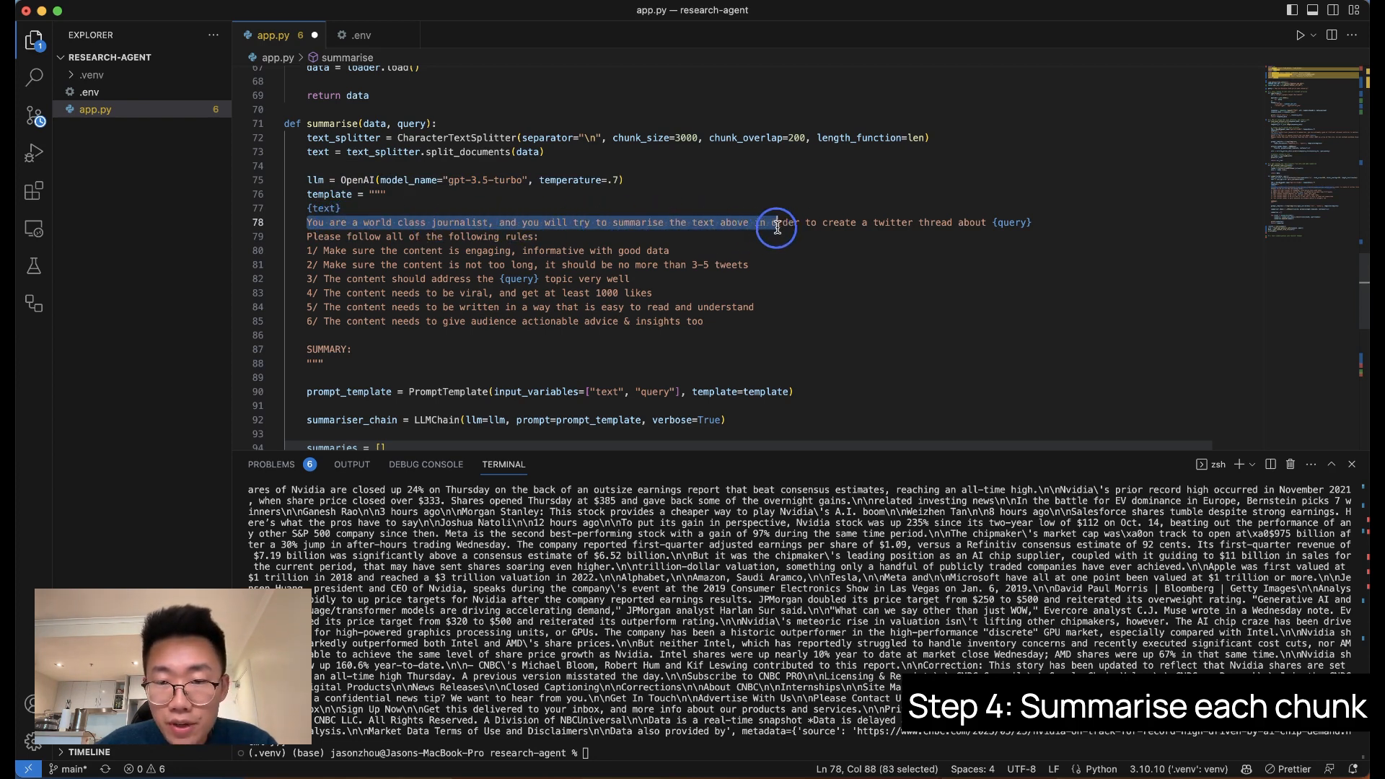
pyautogui.moveTo(778, 223); pyautogui.dragTo(1010, 223)
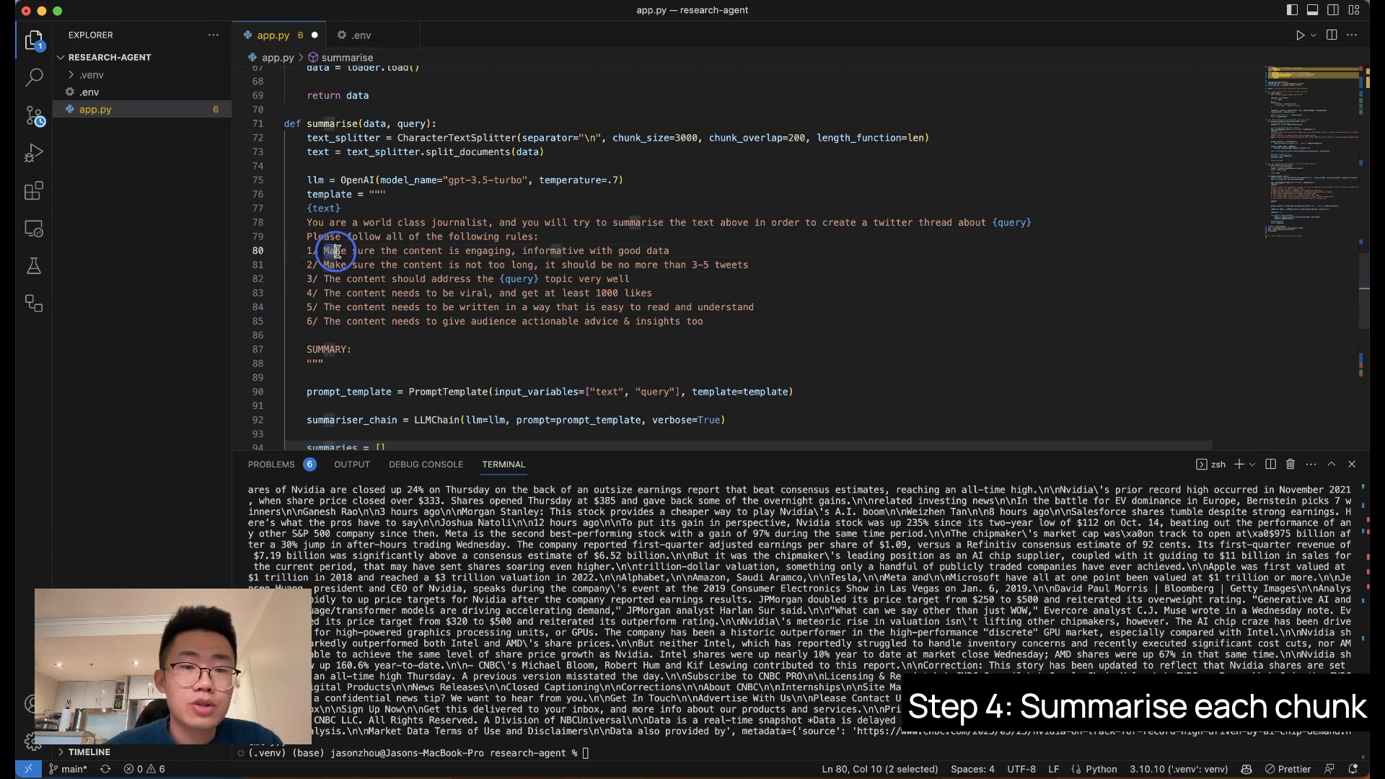
pyautogui.moveTo(324, 250); pyautogui.dragTo(592, 249)
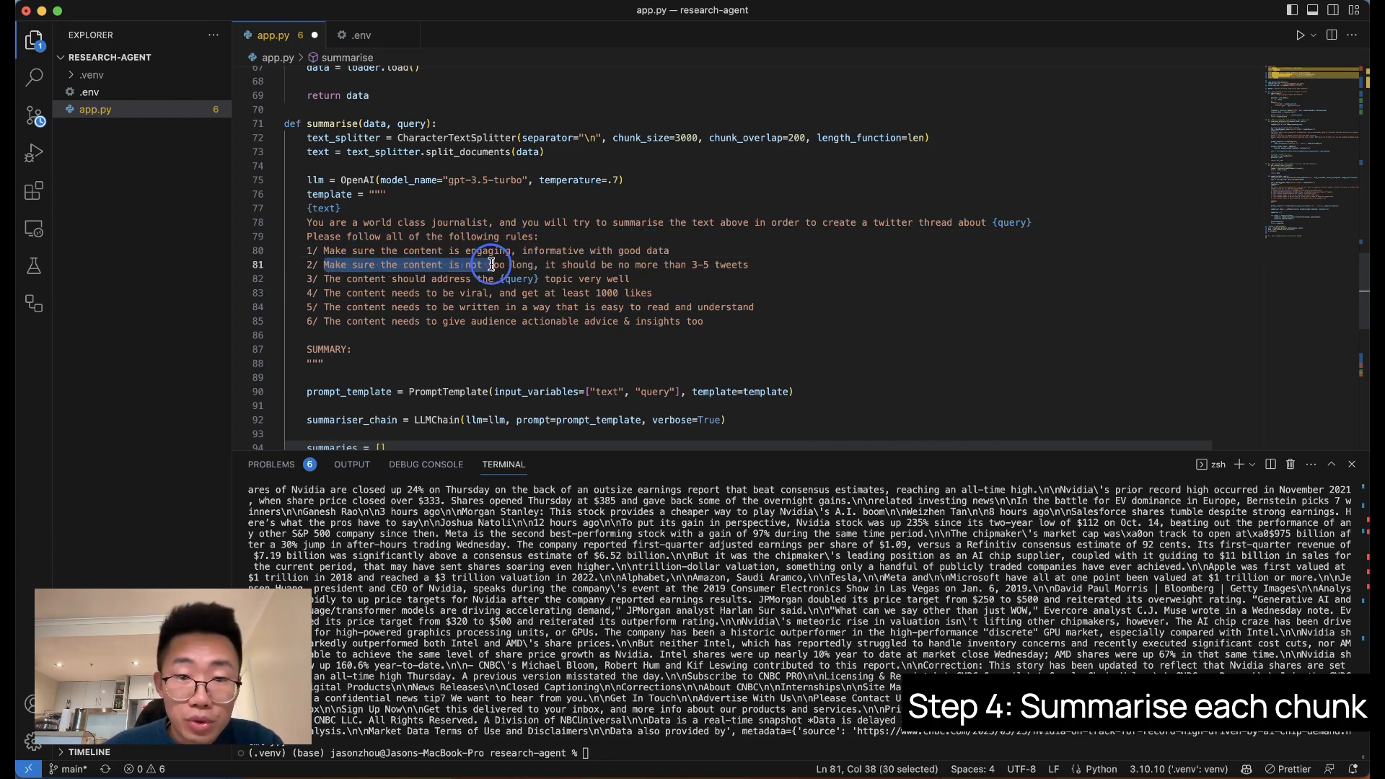
pyautogui.moveTo(495, 264); pyautogui.dragTo(746, 264)
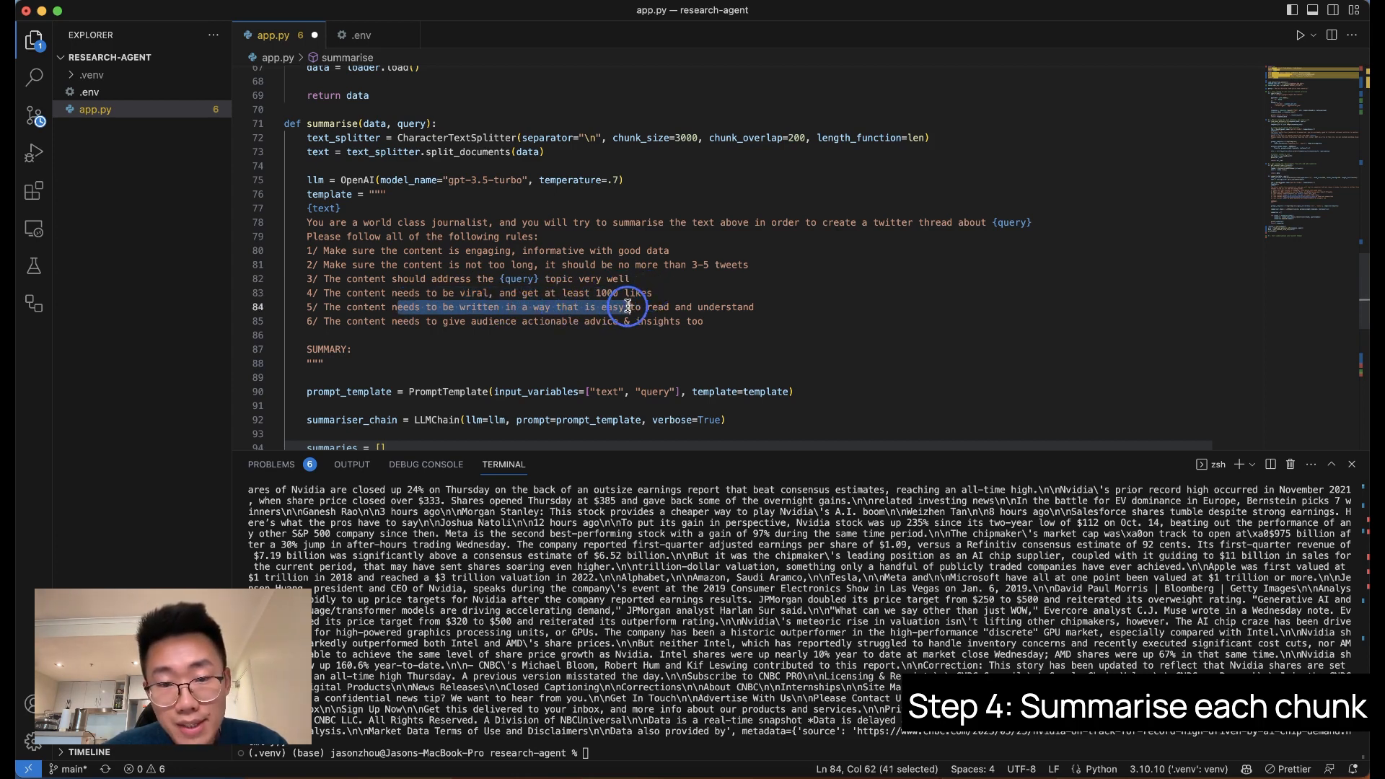
pyautogui.moveTo(631, 306); pyautogui.dragTo(727, 306)
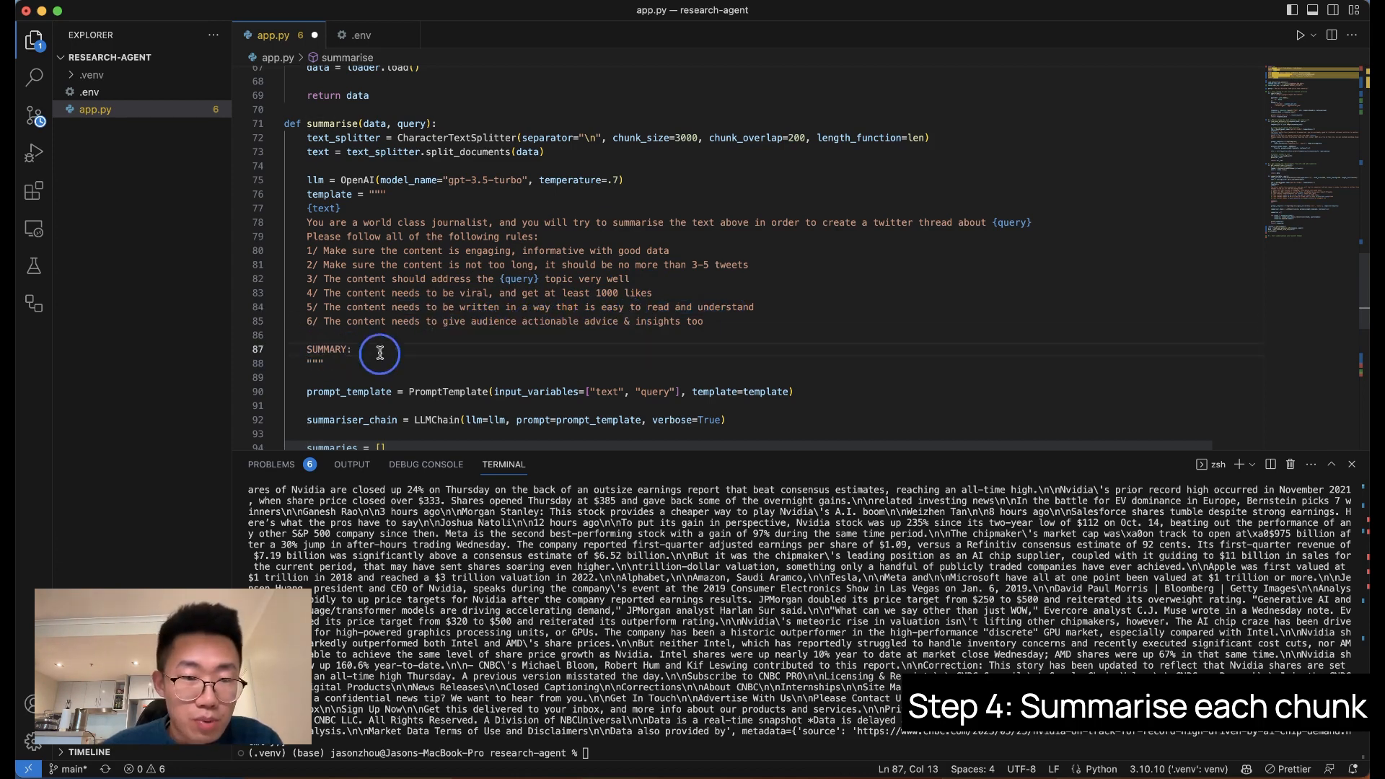
pyautogui.moveTo(380, 352); pyautogui.dragTo(295, 207)
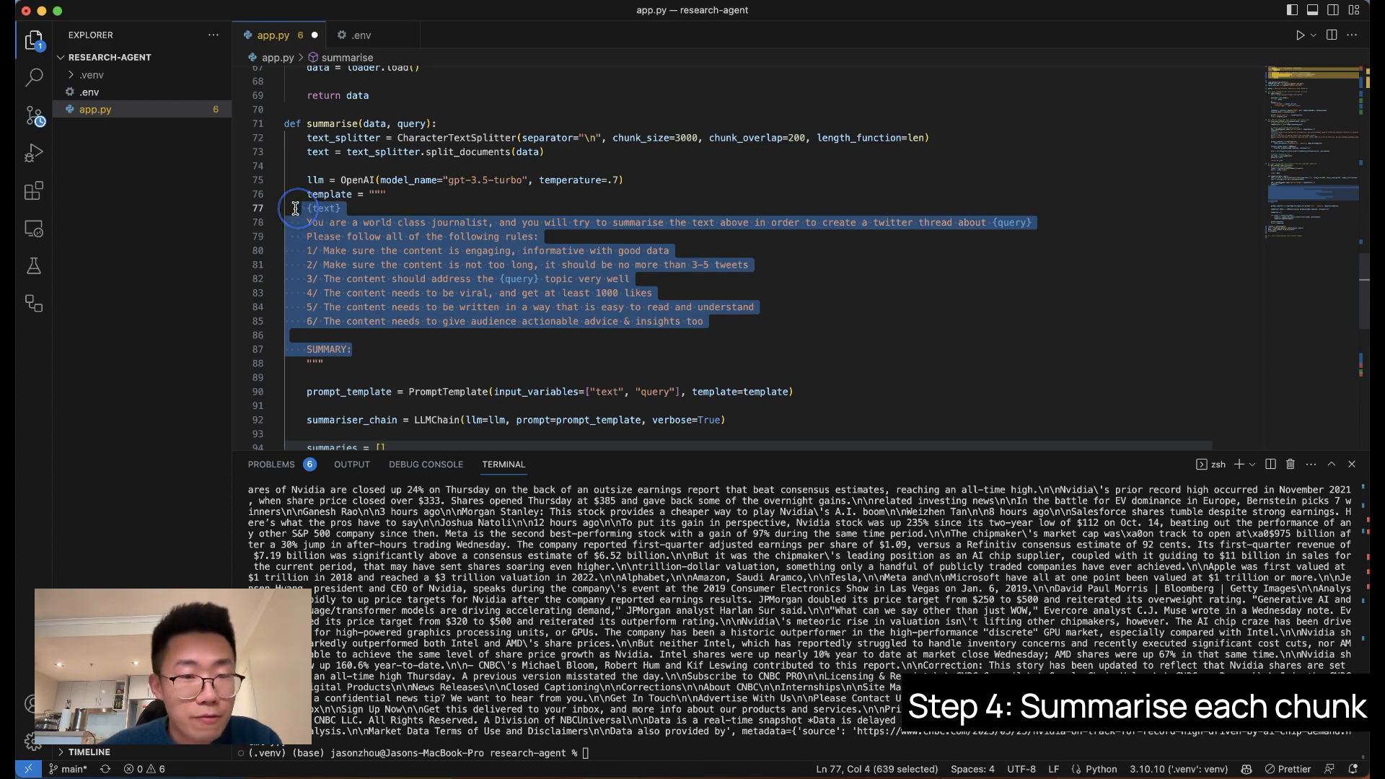
pyautogui.click(297, 207)
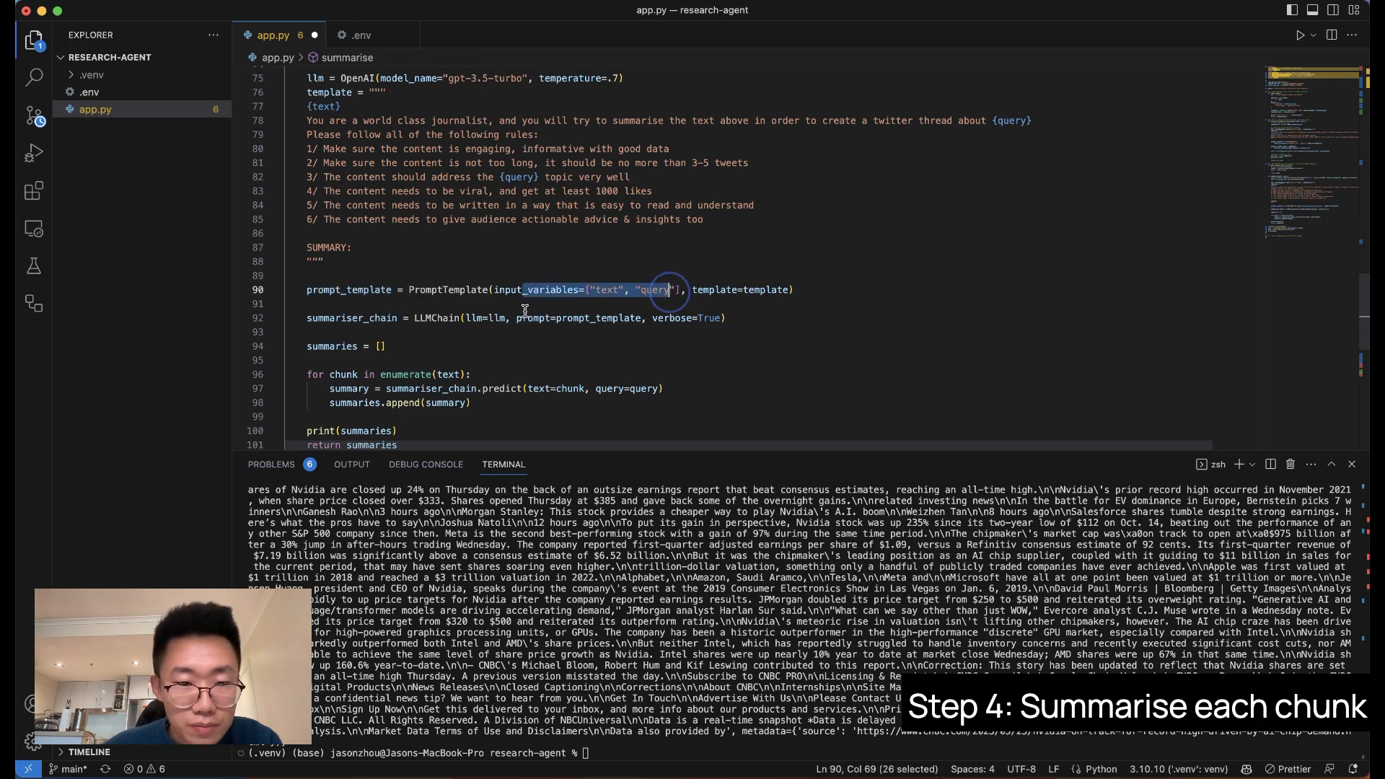
# Replace print(data) with summaries = summarise(data, query) so each chunk gets summarised.
pyautogui.doubleClick(351, 318)
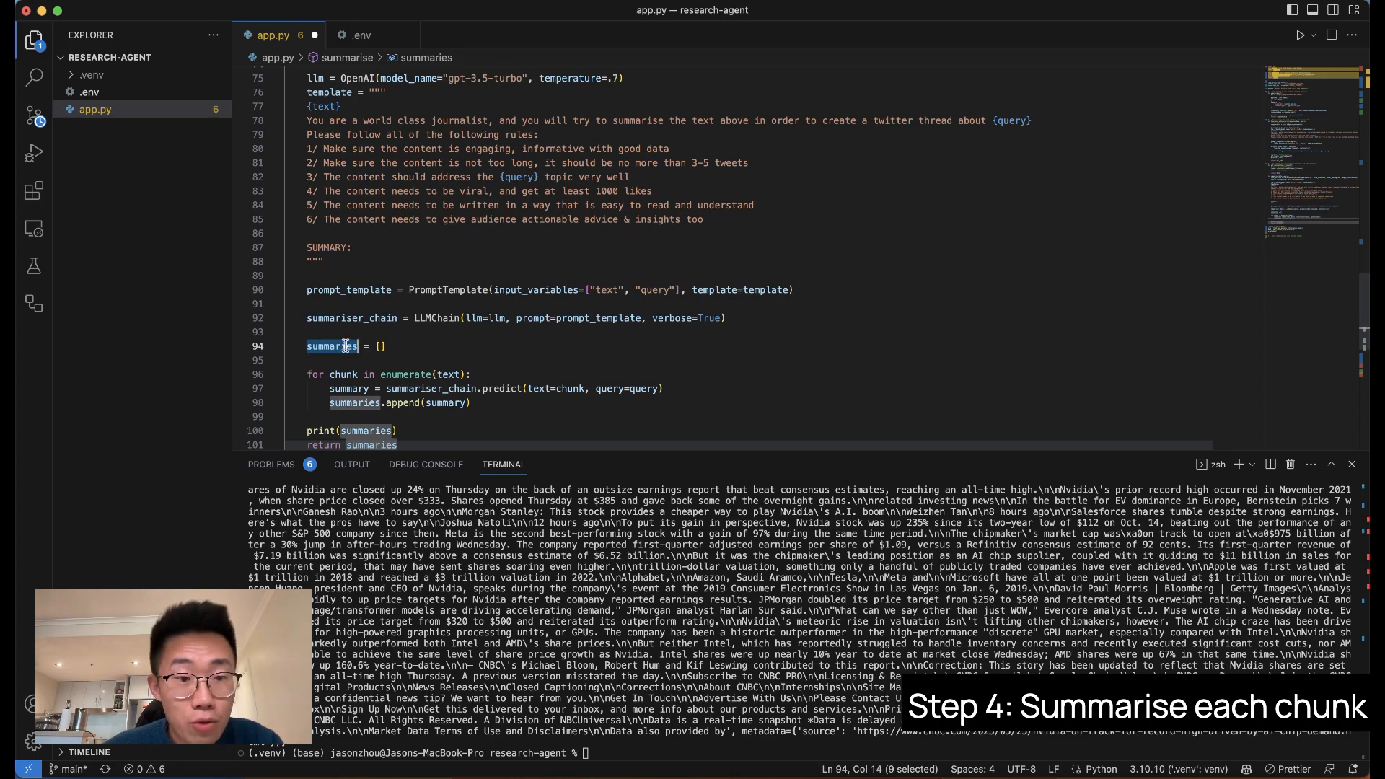
pyautogui.moveTo(337, 346)
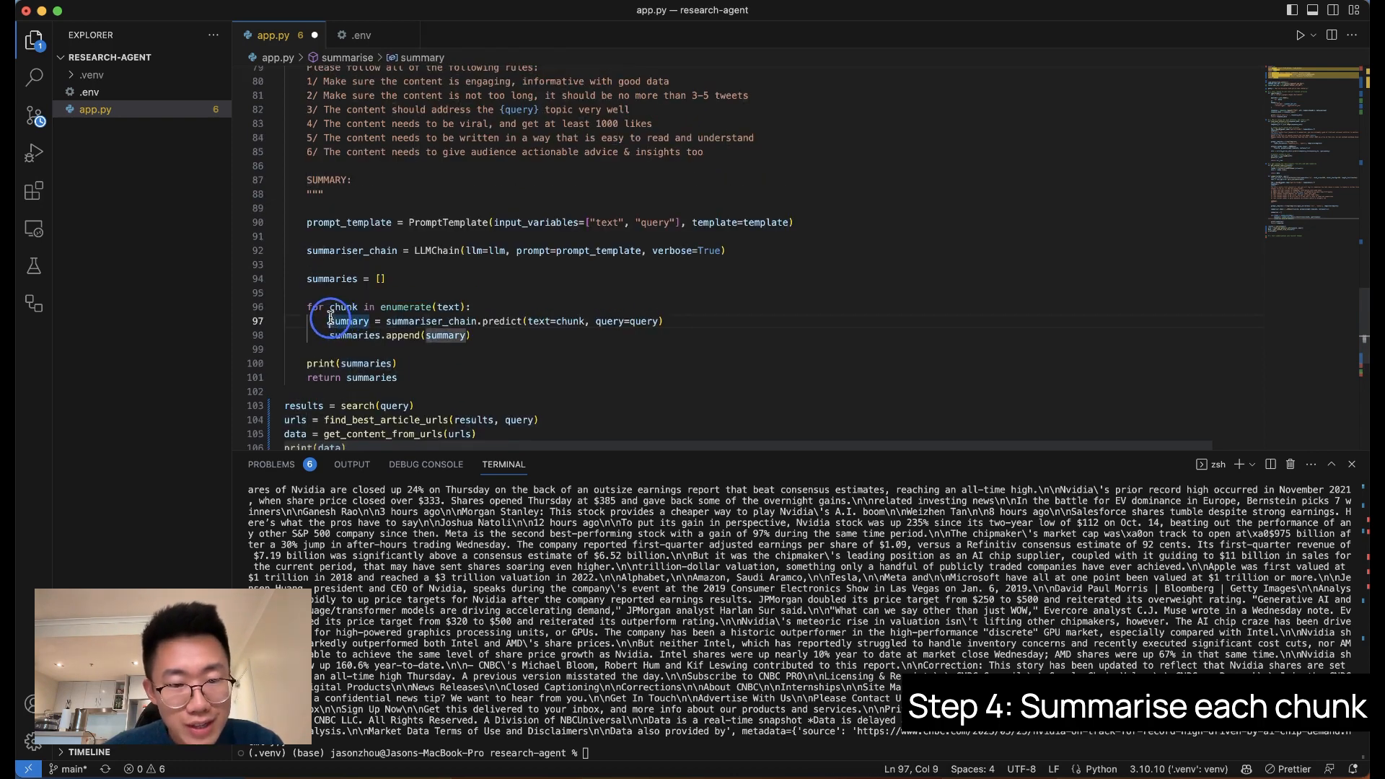
pyautogui.moveTo(329, 320); pyautogui.dragTo(495, 321)
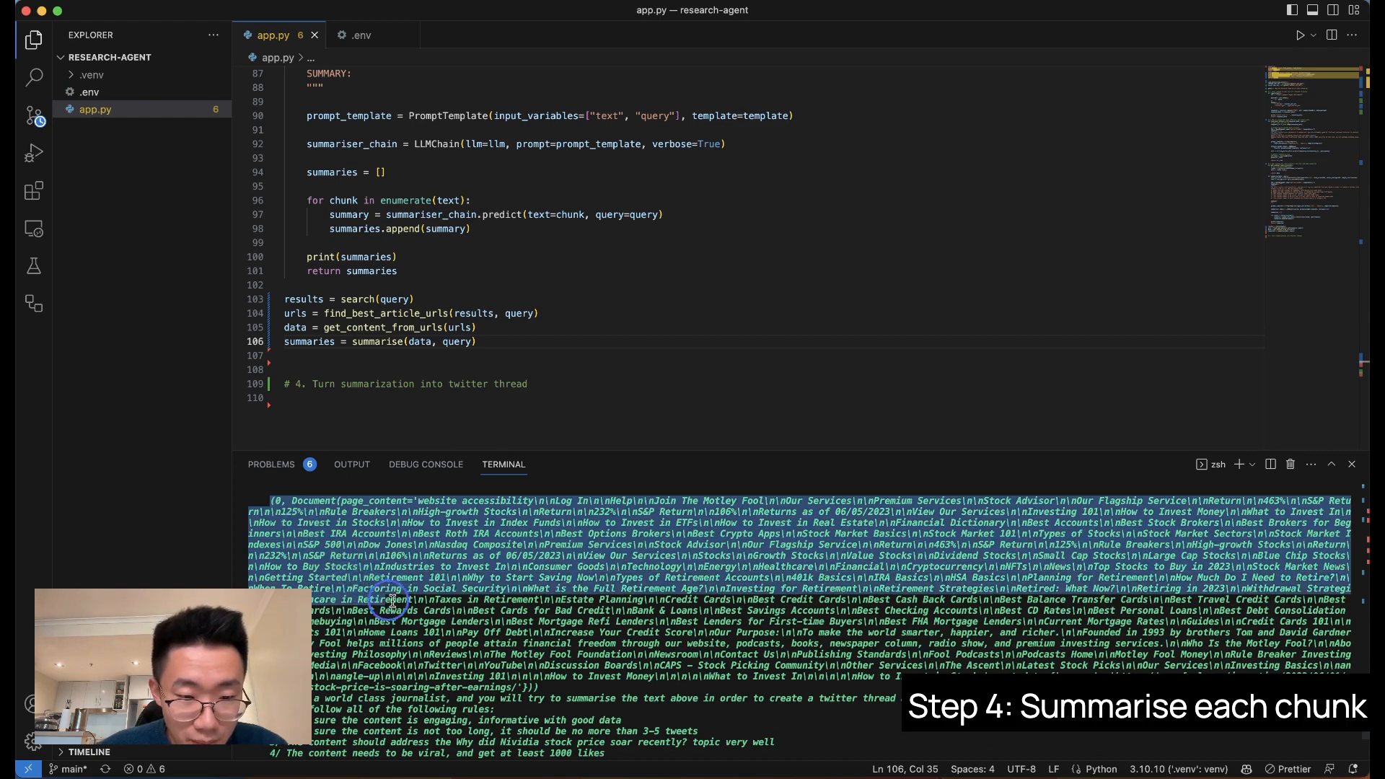
# Review the summarise prompt's SUMMARY label and add the '# 4. Turn summarization into twitter thread' comment.
pyautogui.scroll(-3)
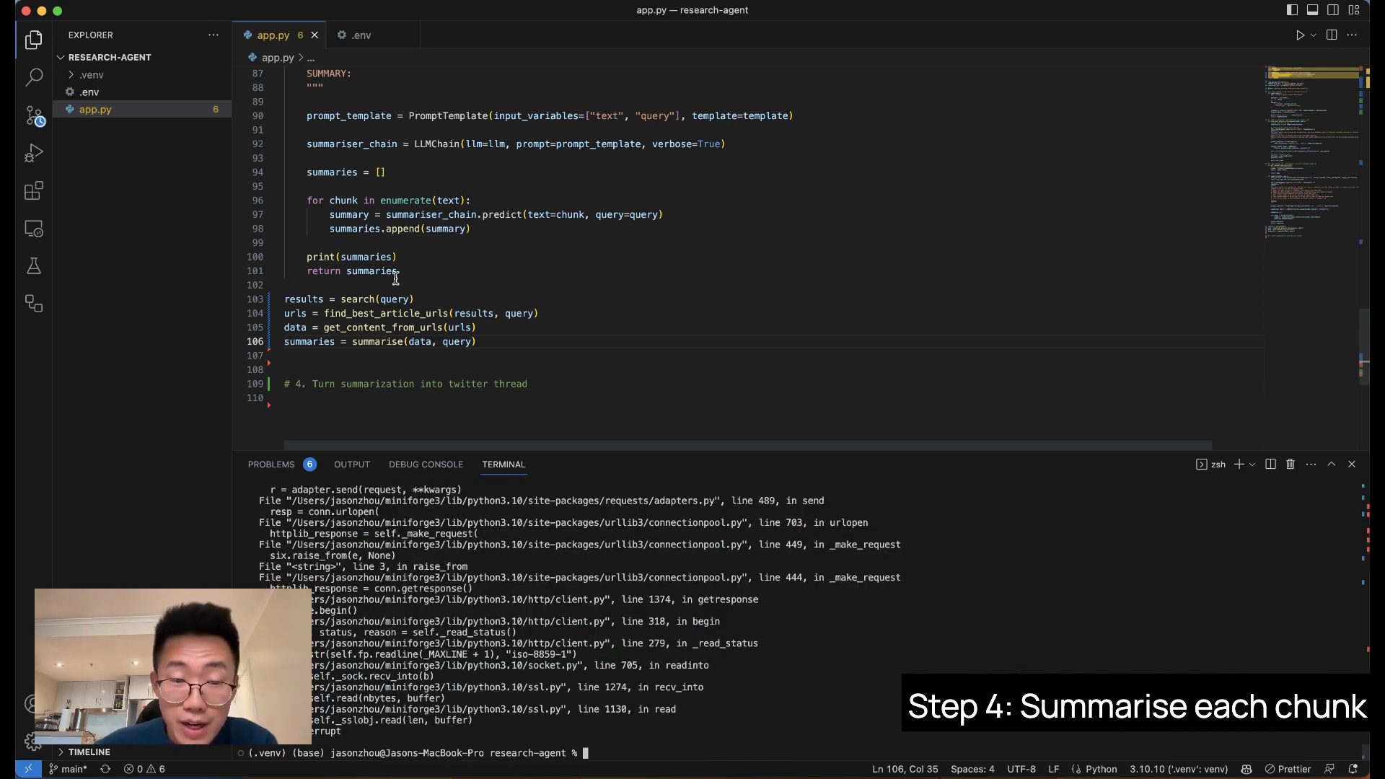
pyautogui.moveTo(416, 299); pyautogui.dragTo(477, 342)
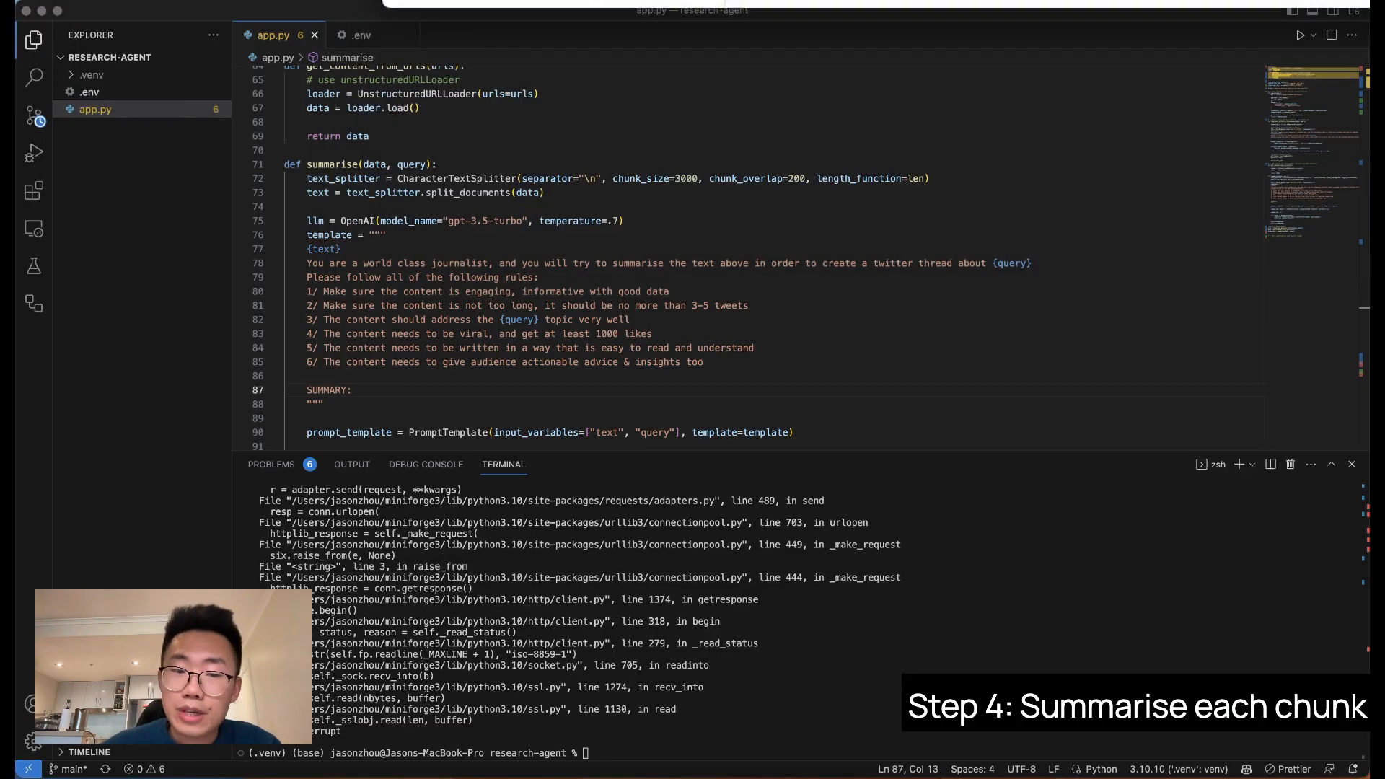
pyautogui.click(360, 335)
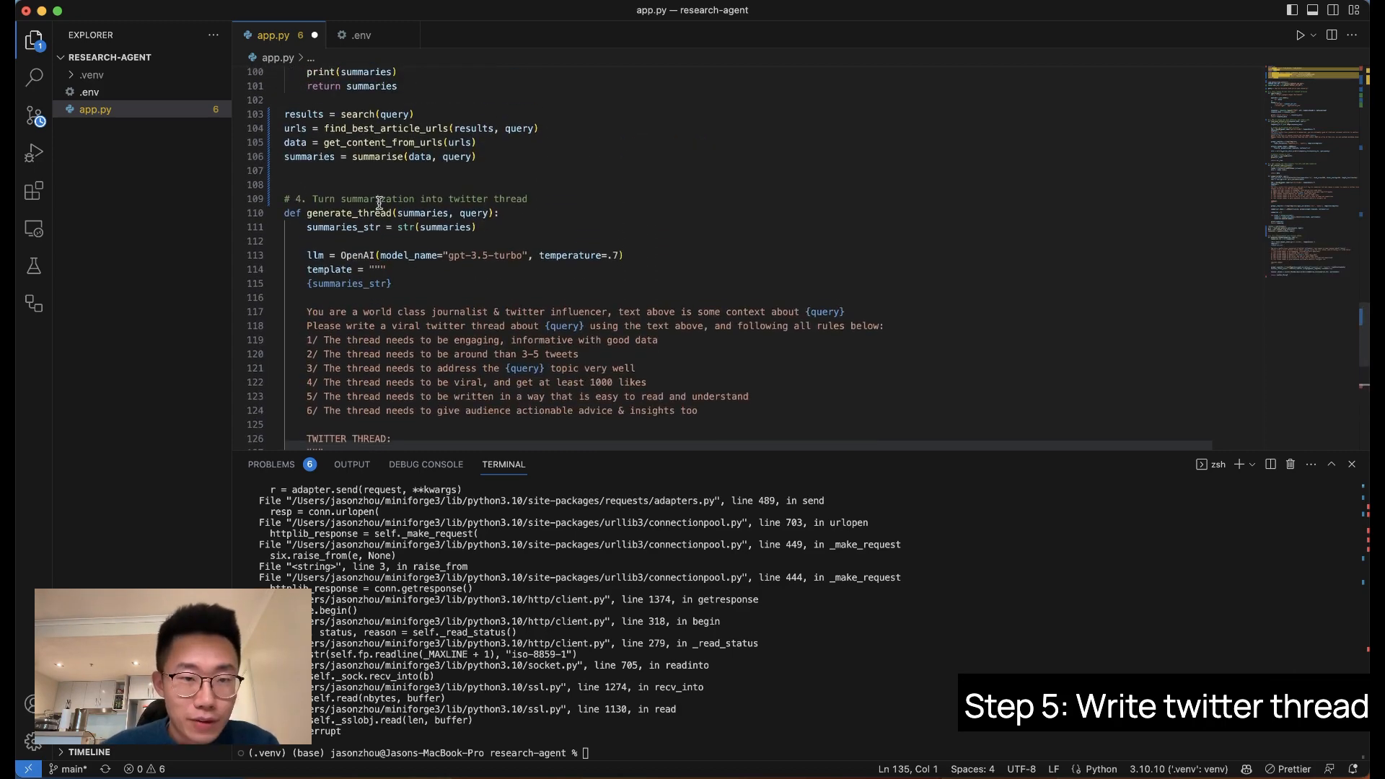
# Paste generate_thread(summaries, query) with its LLM setup and journalist-role prompt.
pyautogui.doubleClick(368, 217)
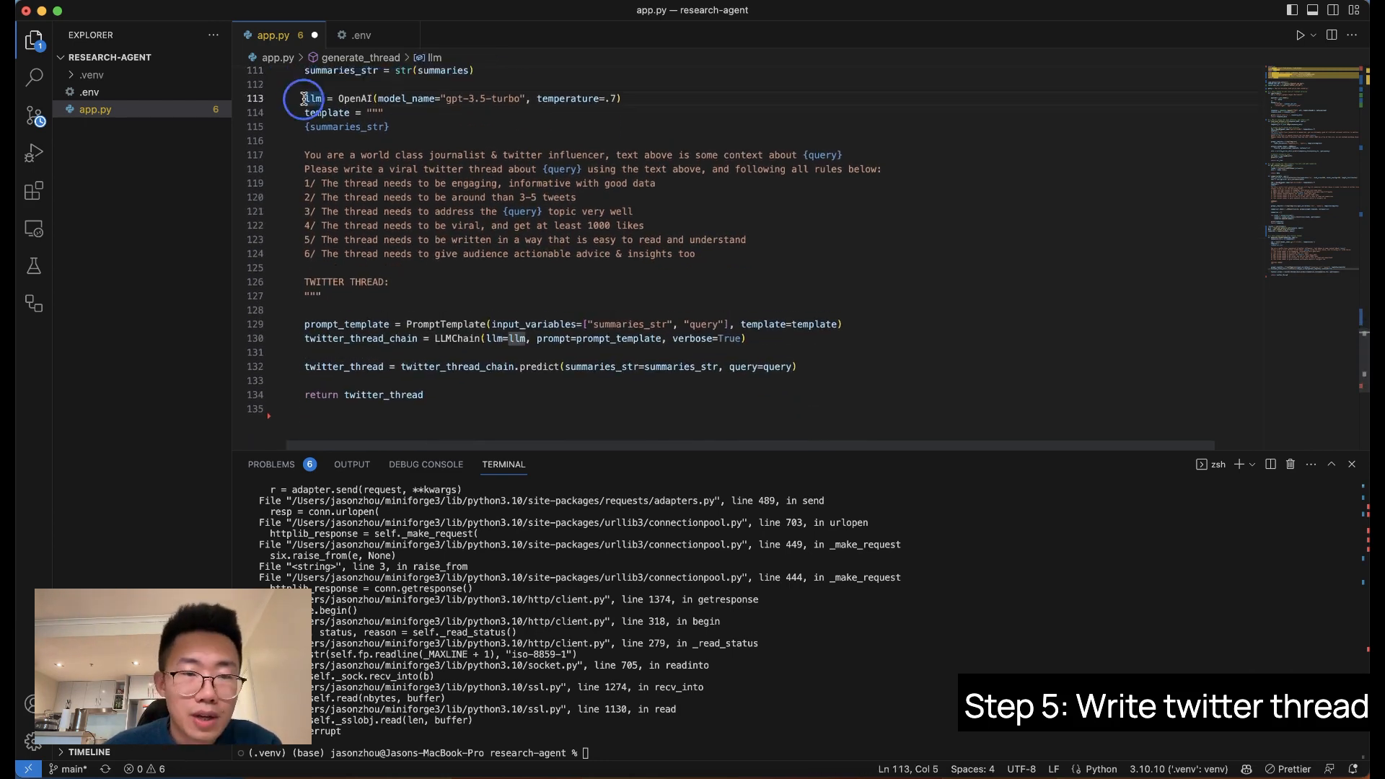
pyautogui.moveTo(307, 98); pyautogui.dragTo(519, 98)
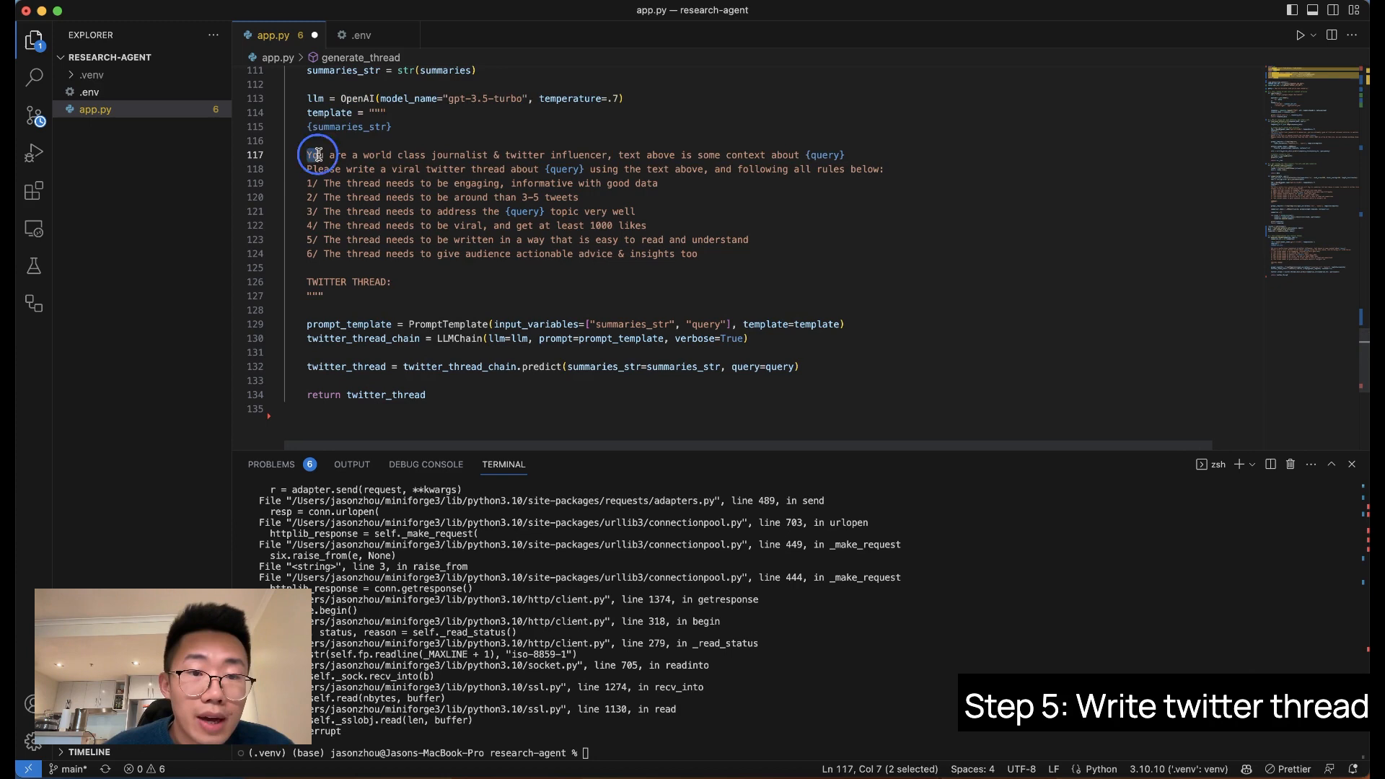
pyautogui.moveTo(316, 155); pyautogui.dragTo(605, 154)
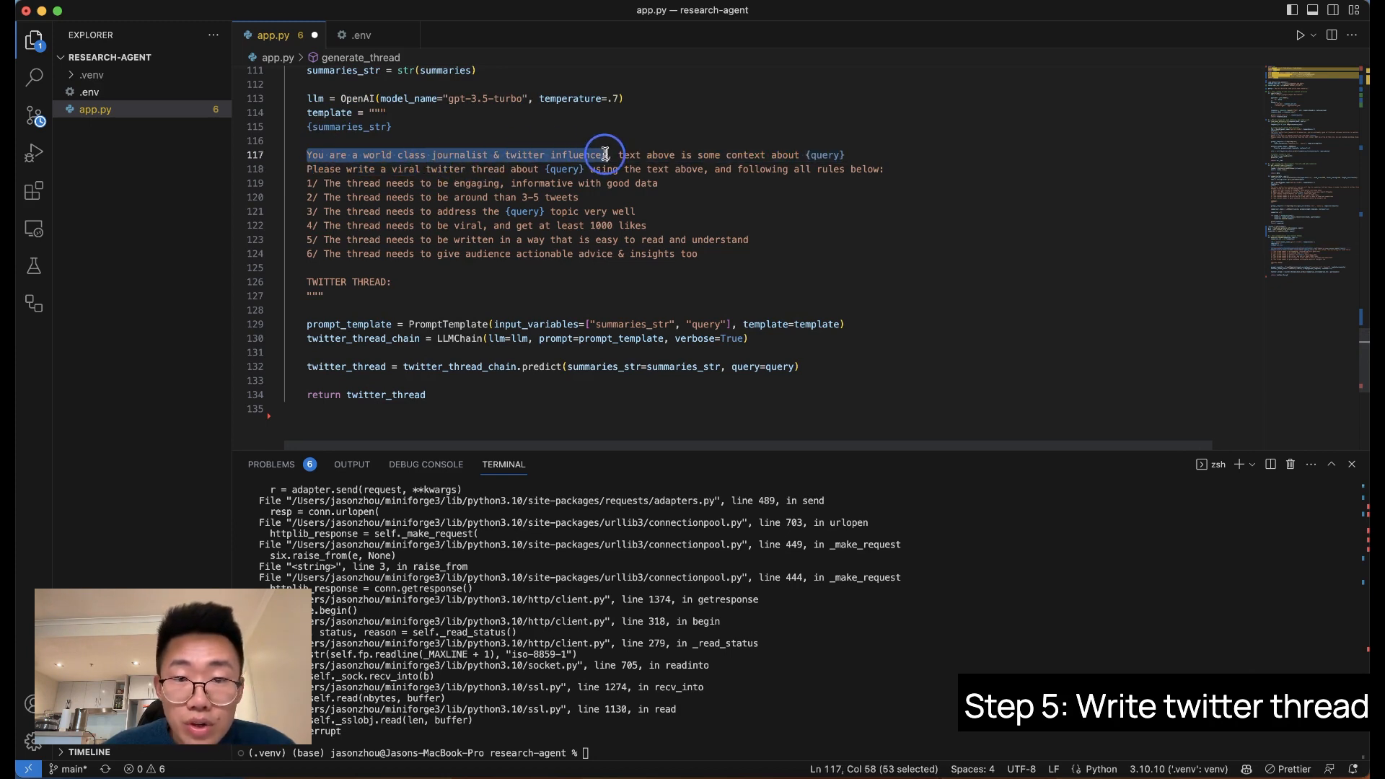
pyautogui.moveTo(619, 154); pyautogui.dragTo(760, 154)
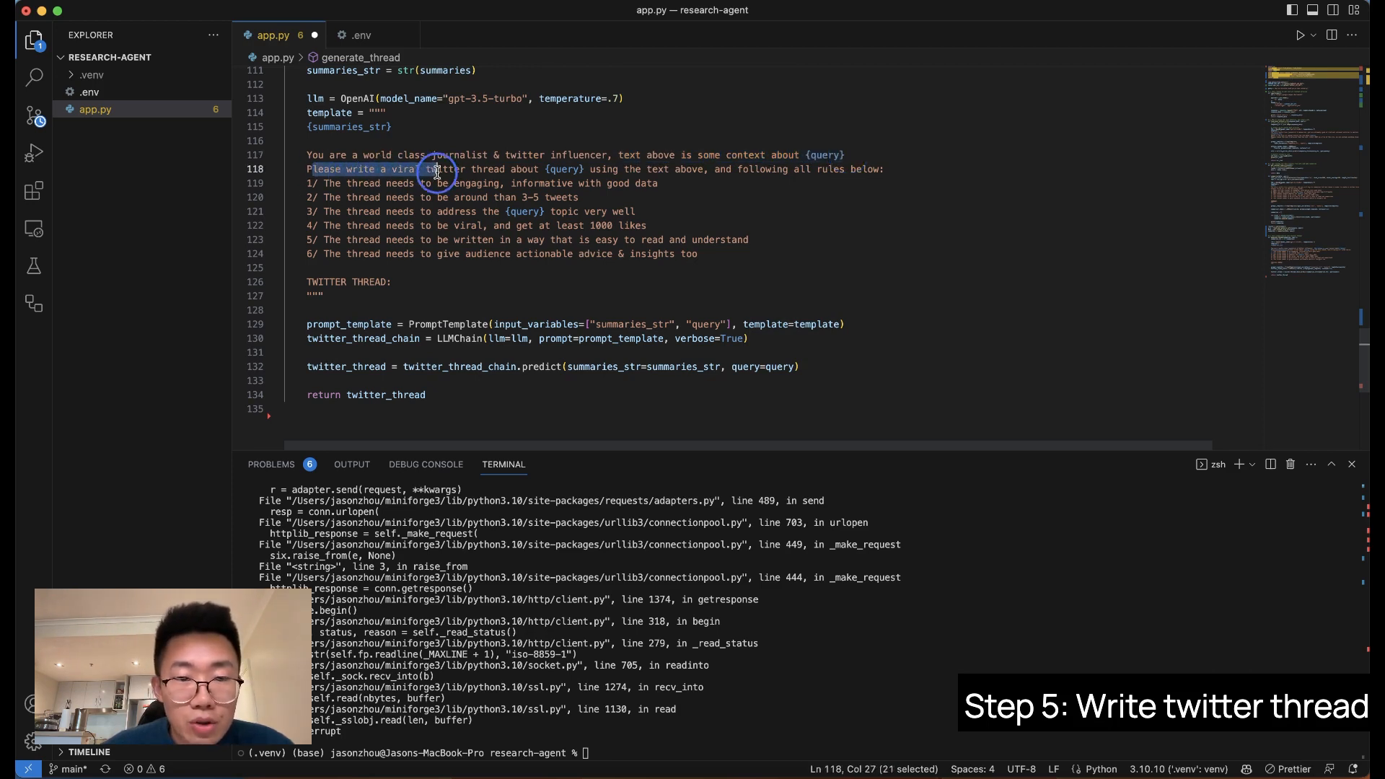
# Review the viral-thread instruction, TWITTER THREAD: label and twitter_thread result of the prompt.
pyautogui.moveTo(433, 169); pyautogui.dragTo(588, 169)
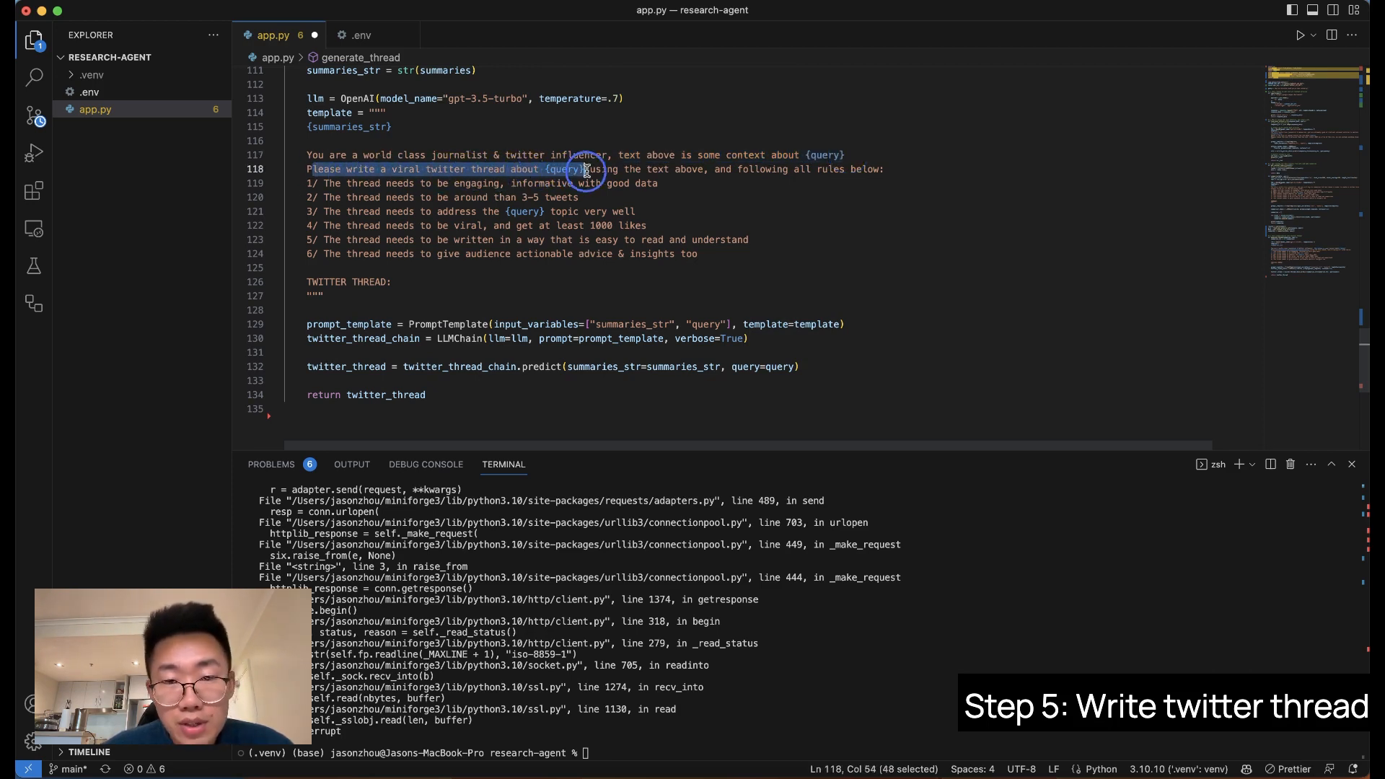
pyautogui.moveTo(583, 169); pyautogui.dragTo(795, 168)
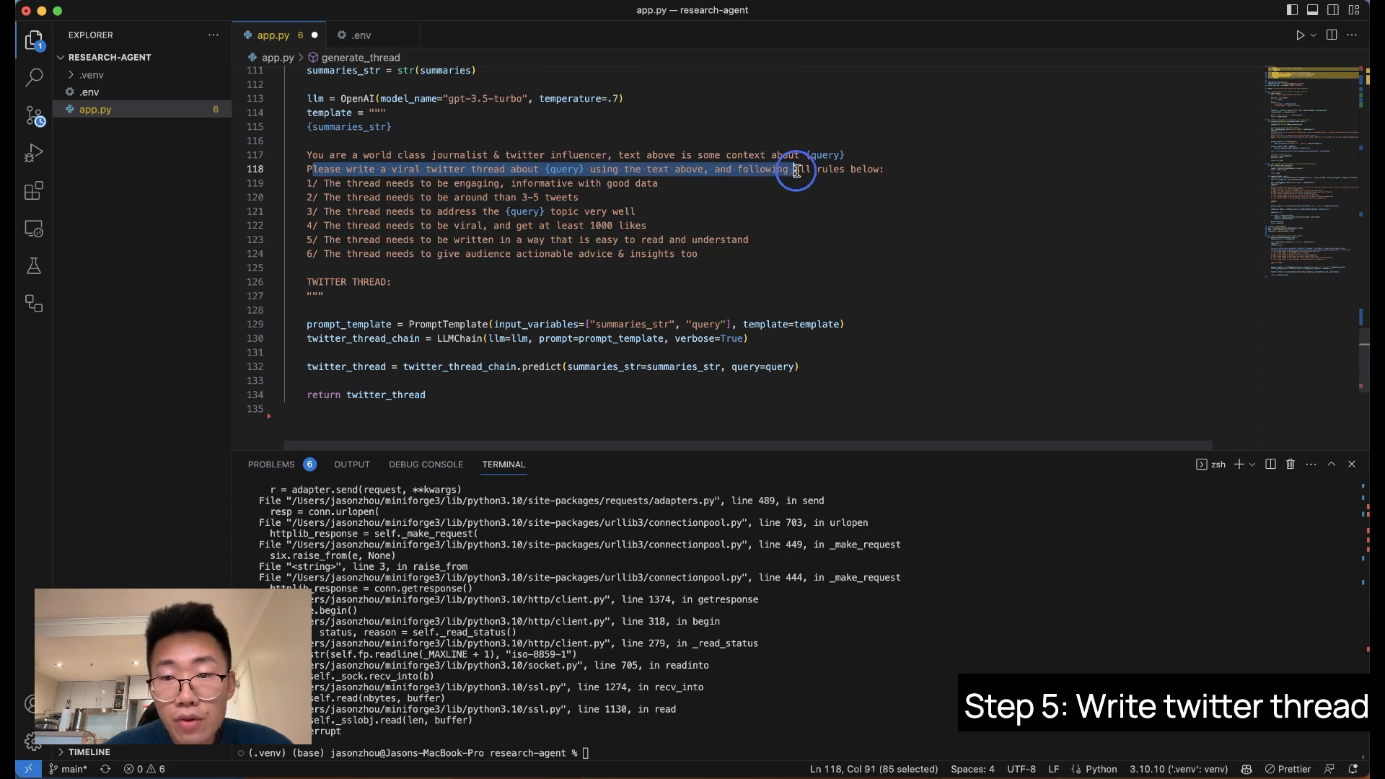
pyautogui.moveTo(795, 169); pyautogui.dragTo(707, 254)
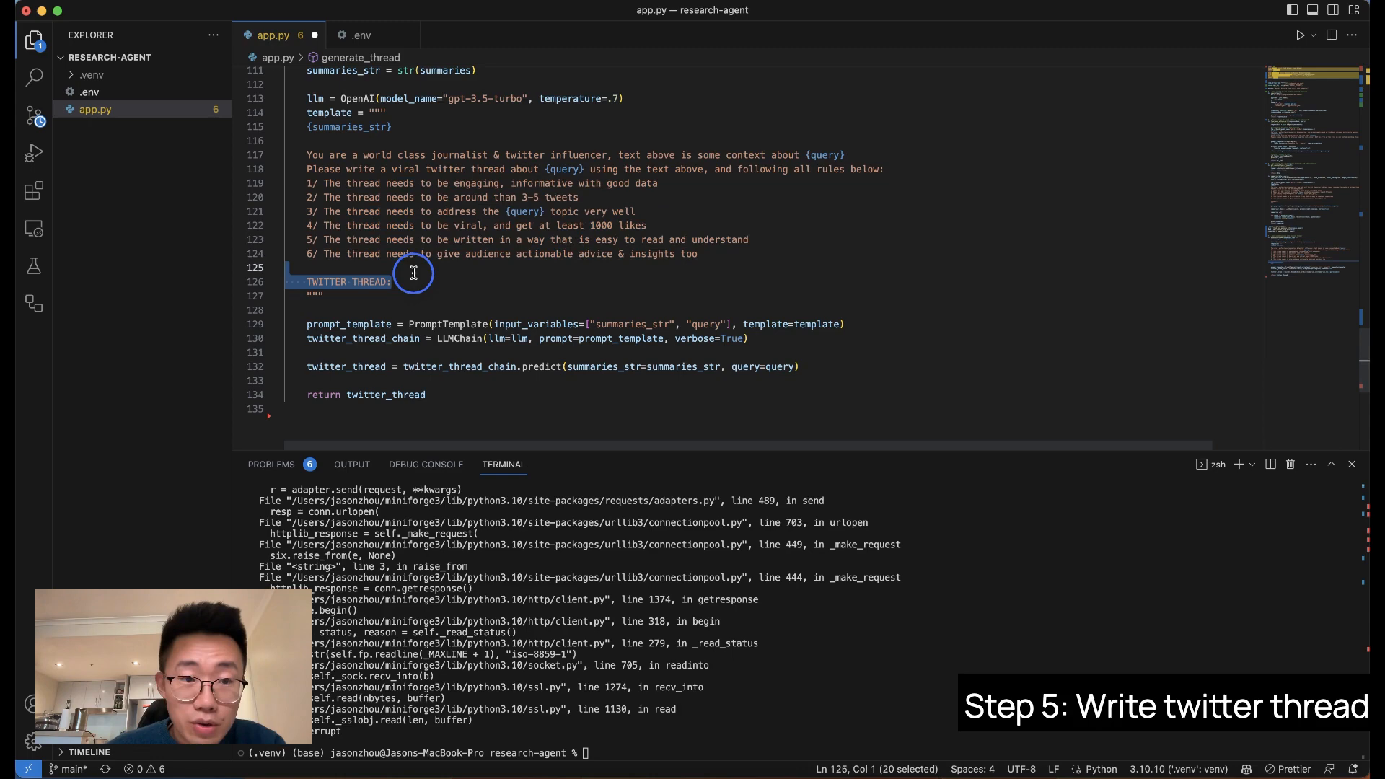
pyautogui.click(413, 283)
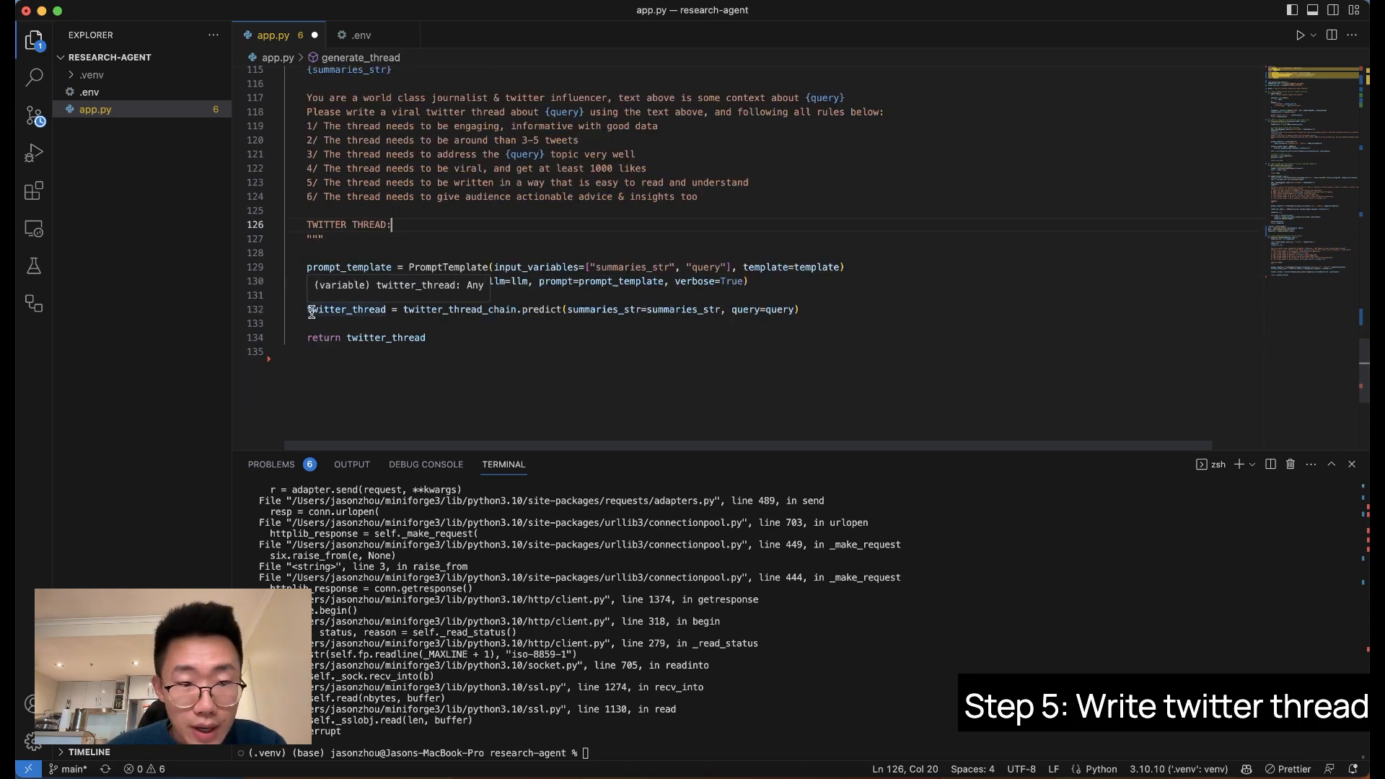
pyautogui.doubleClick(346, 309)
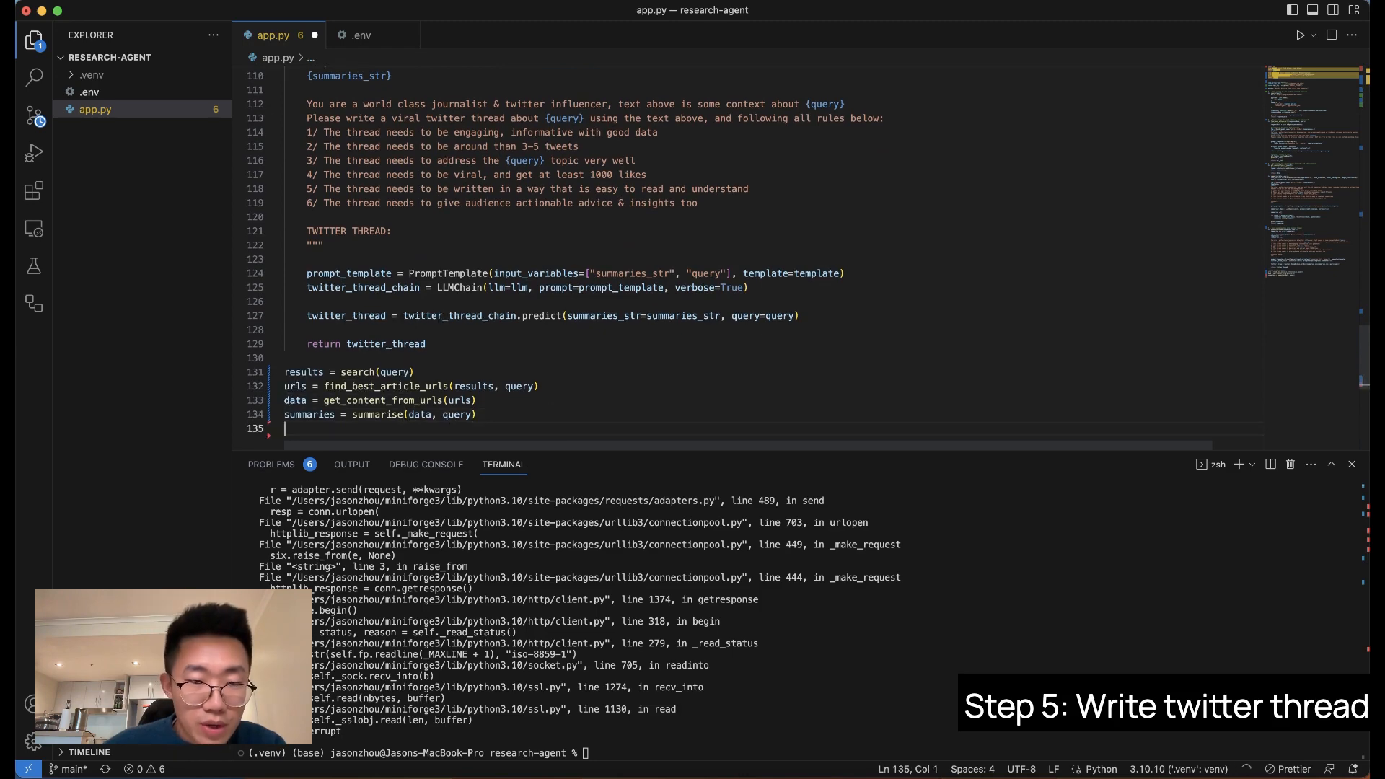
# Add twitter_thread = generate_thread(summaries, query) and print(twitter_thread) after the pipeline calls.
pyautogui.write('twitter_thread = generate_thread(summaries, query)')
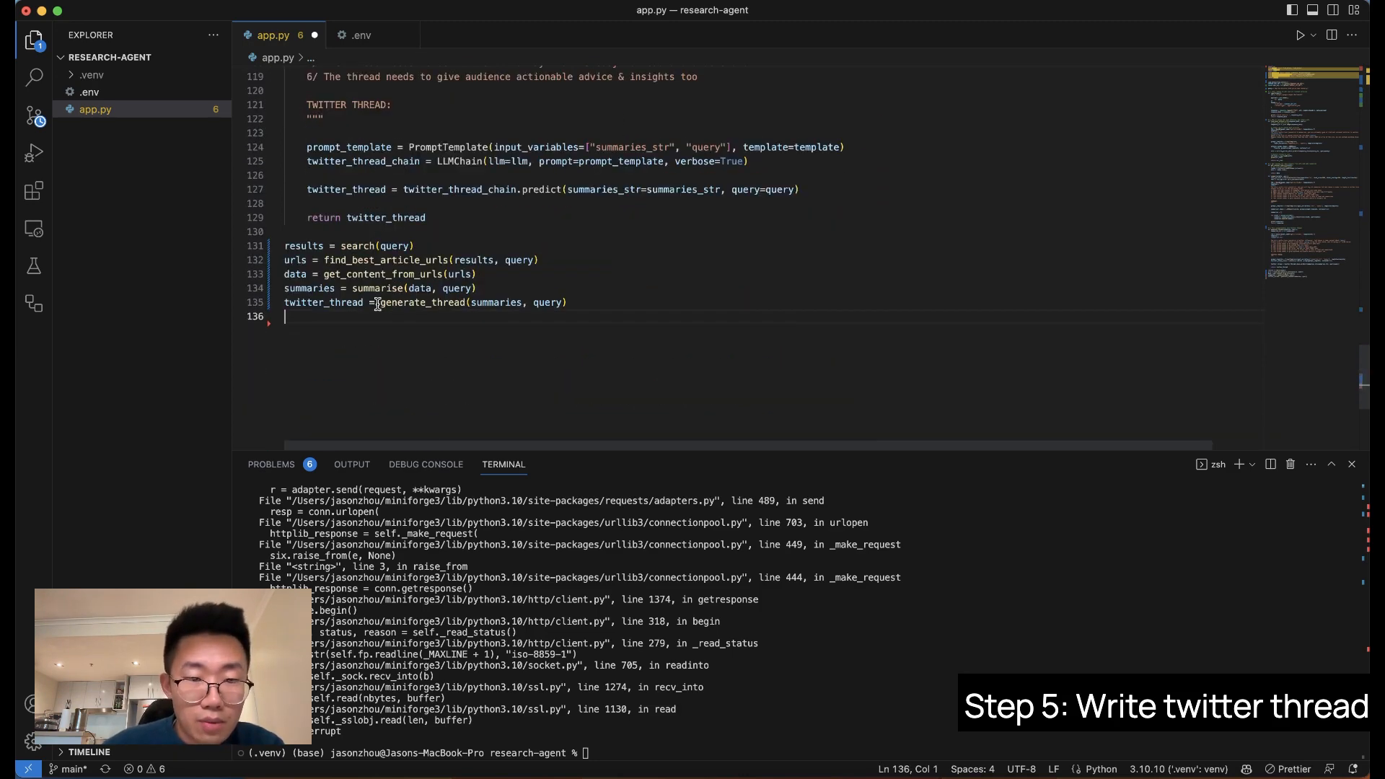
pyautogui.doubleClick(431, 303)
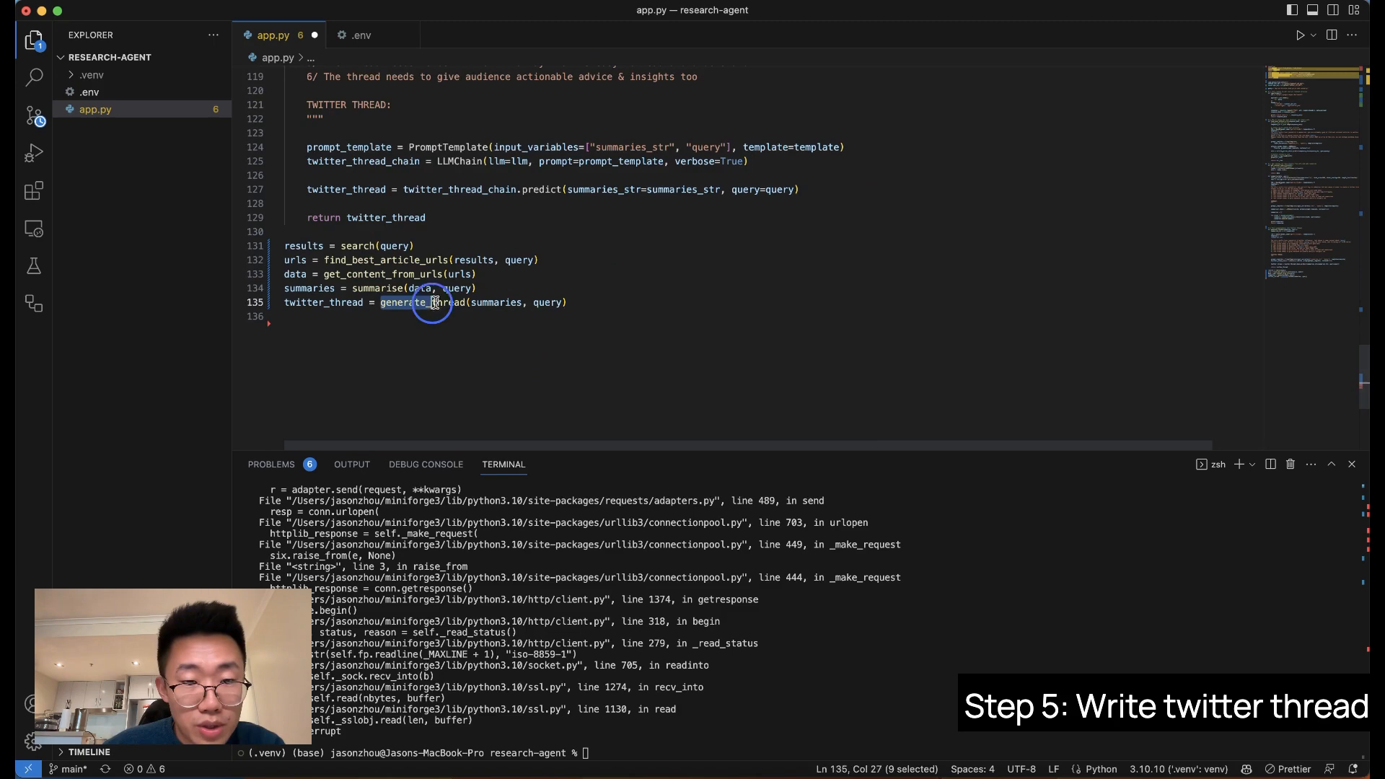
pyautogui.write('print')
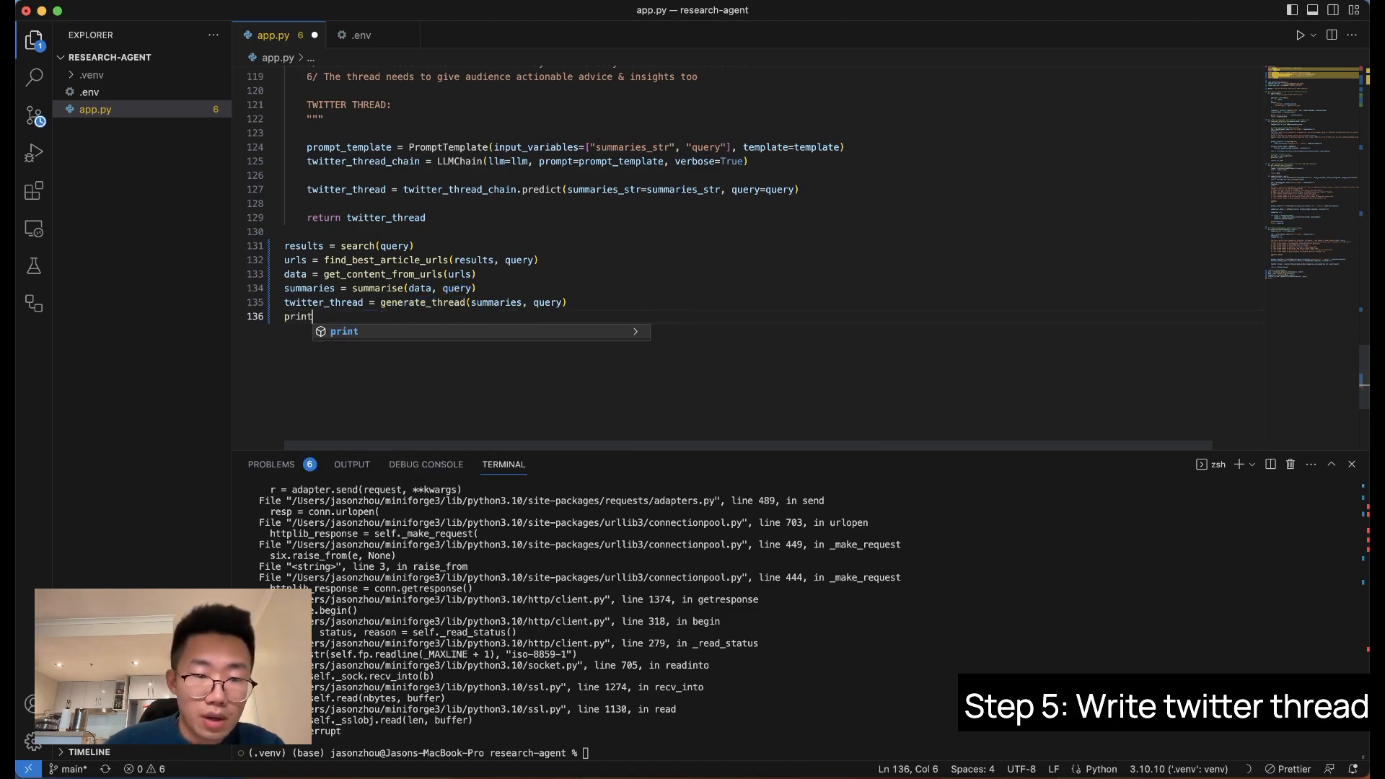
pyautogui.write('(twitter_thread)')
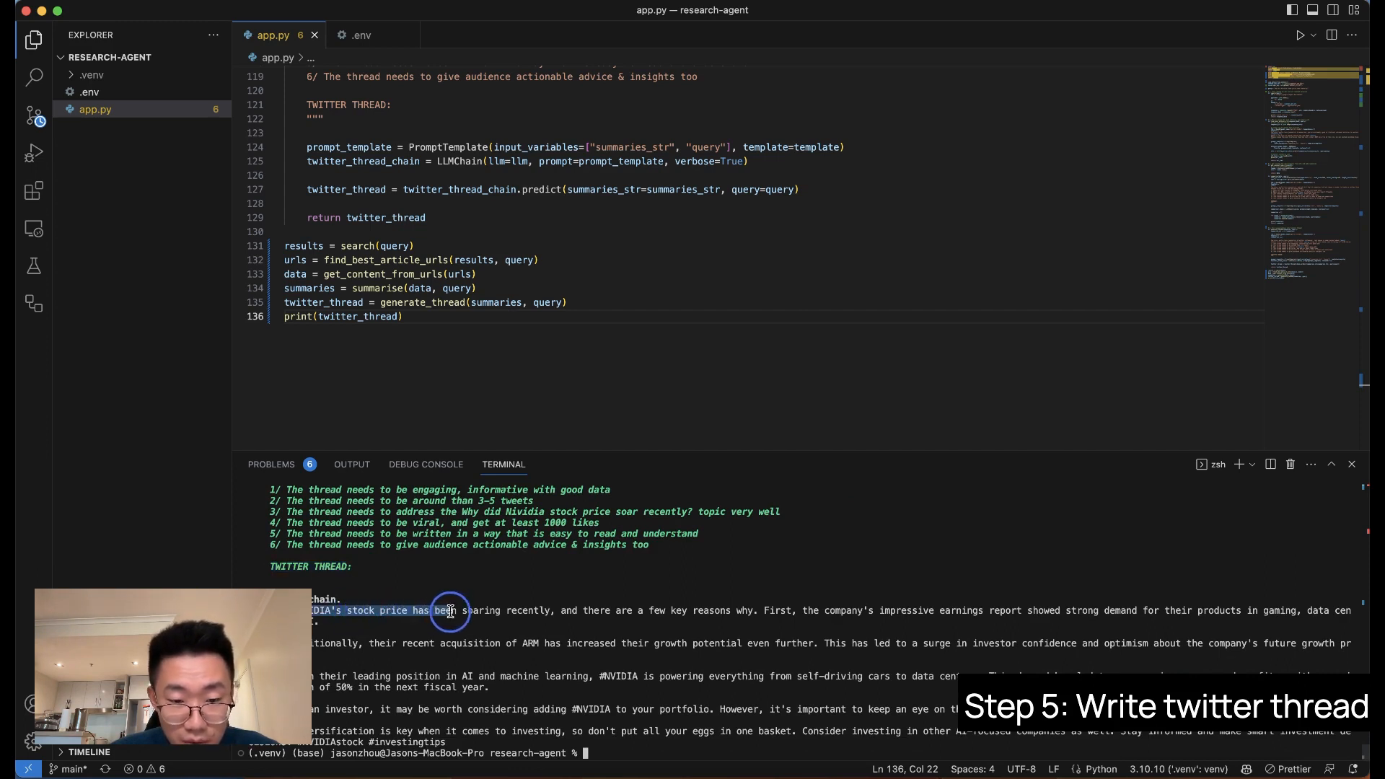
# Run python app.py and read the generated Nvidia stock Twitter thread in the terminal.
pyautogui.moveTo(450, 610); pyautogui.dragTo(696, 610)
pyautogui.write('import streamlit as st')
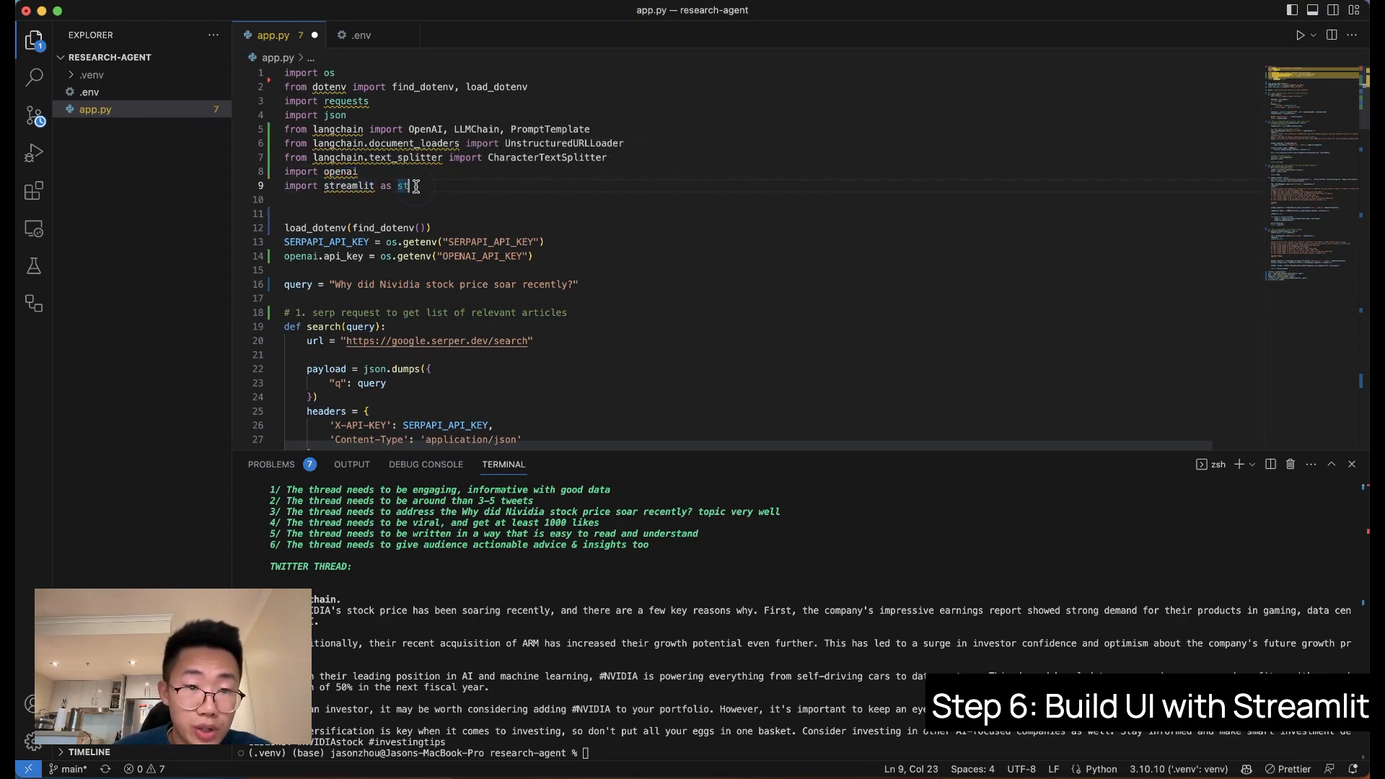
# Add main() with set_page_config, a header and a 'Topic of twitter thread' st.text_input.
pyautogui.scroll(-3)
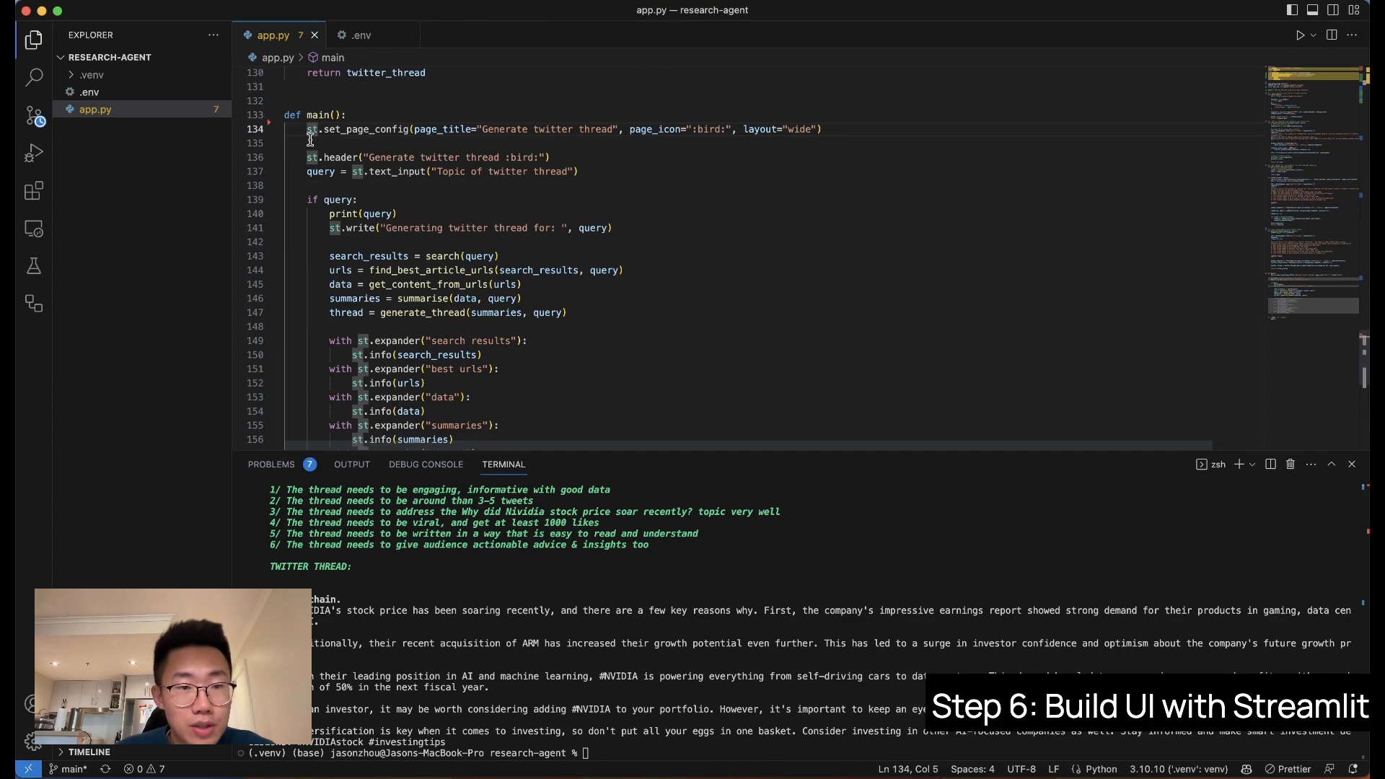
pyautogui.doubleClick(309, 129)
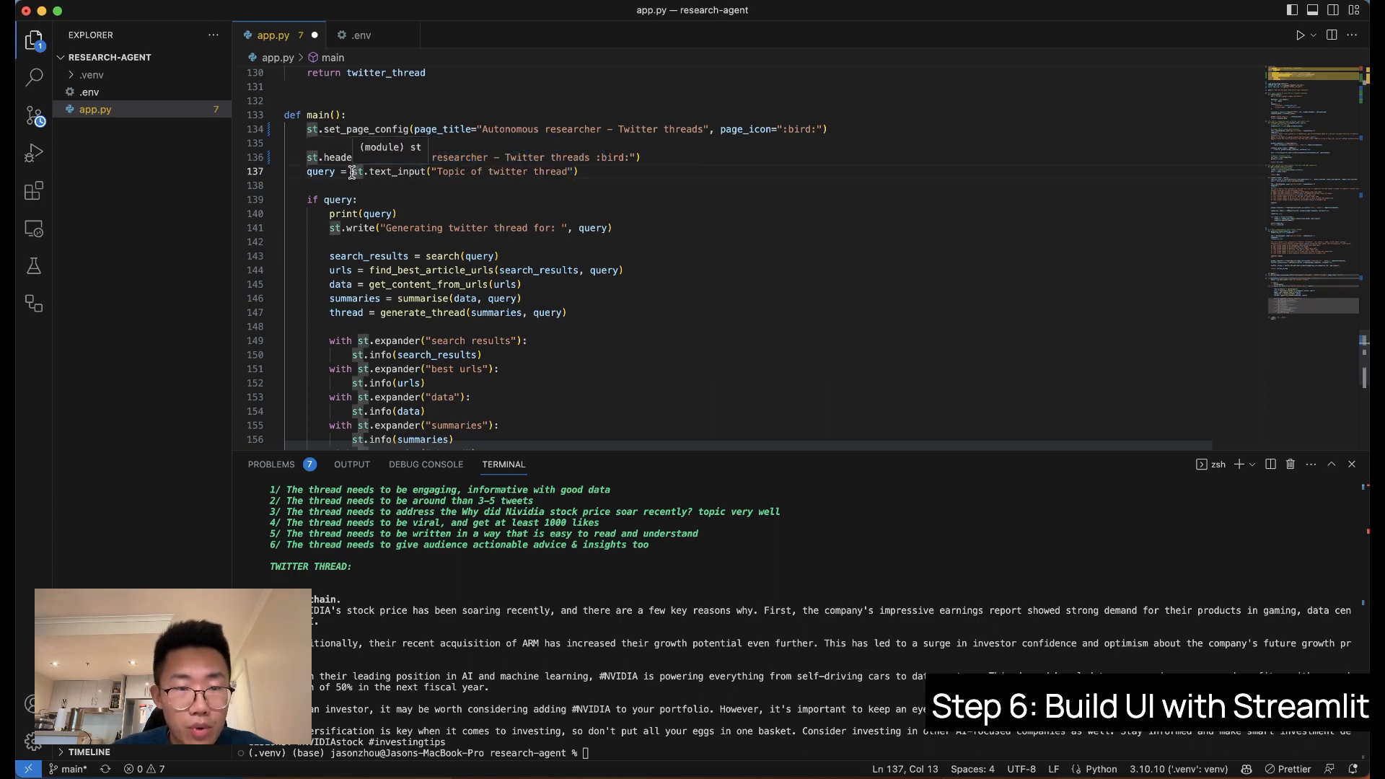
pyautogui.doubleClick(427, 171)
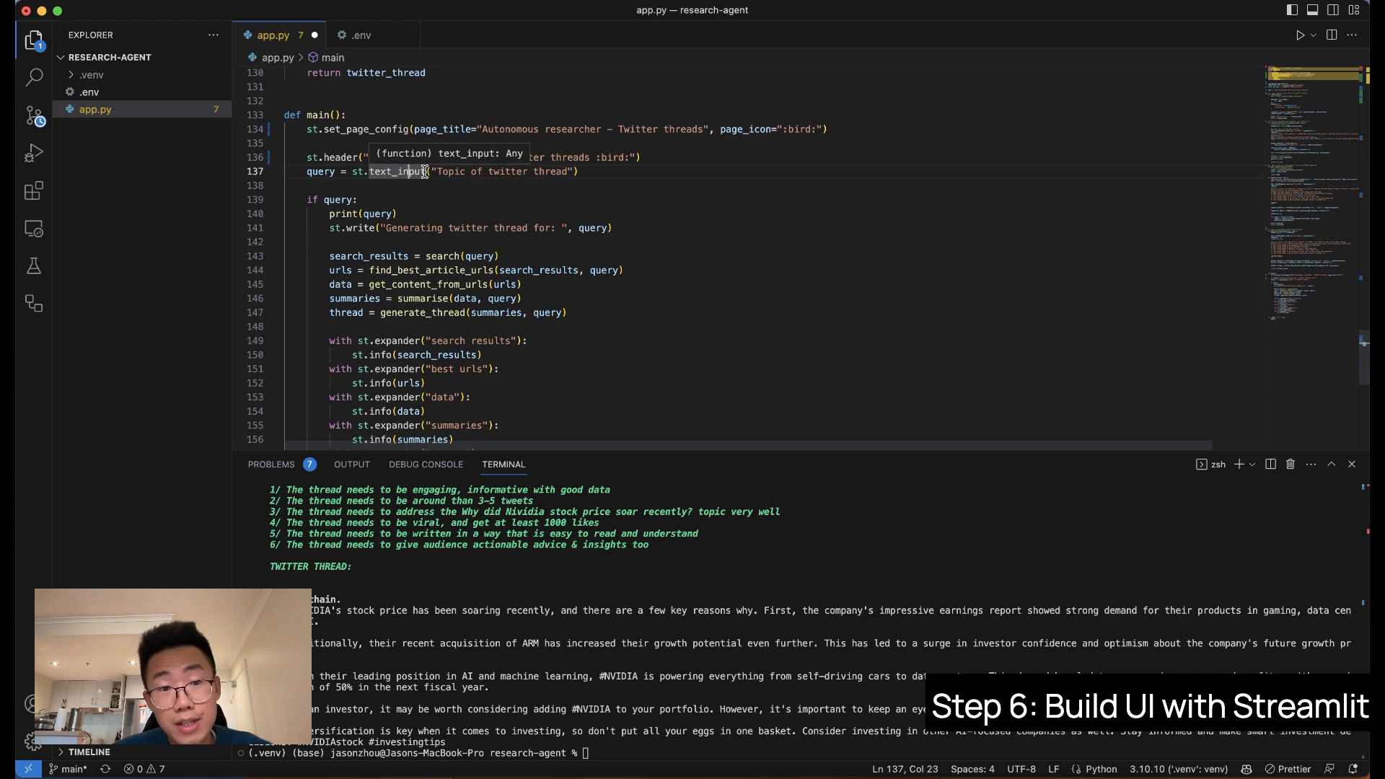
pyautogui.doubleClick(487, 172)
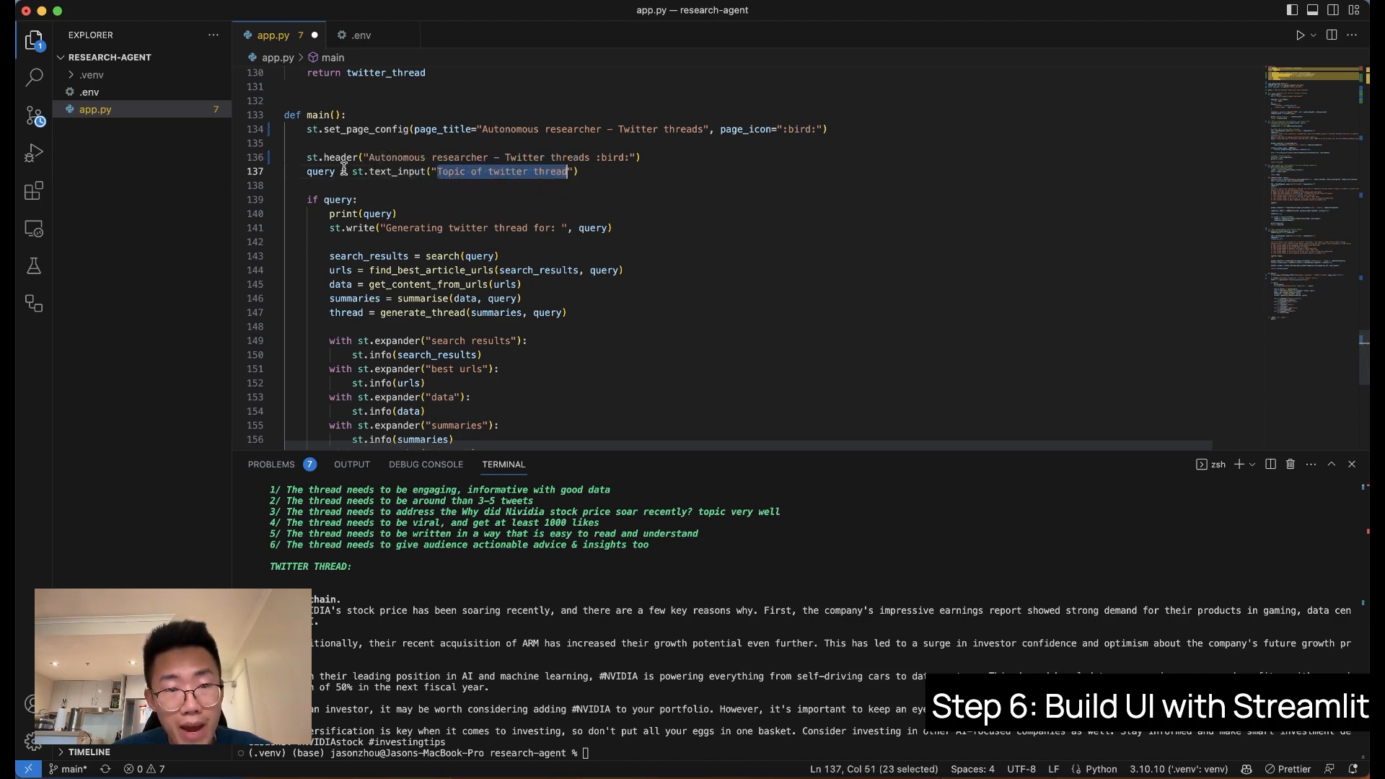
pyautogui.doubleClick(312, 172)
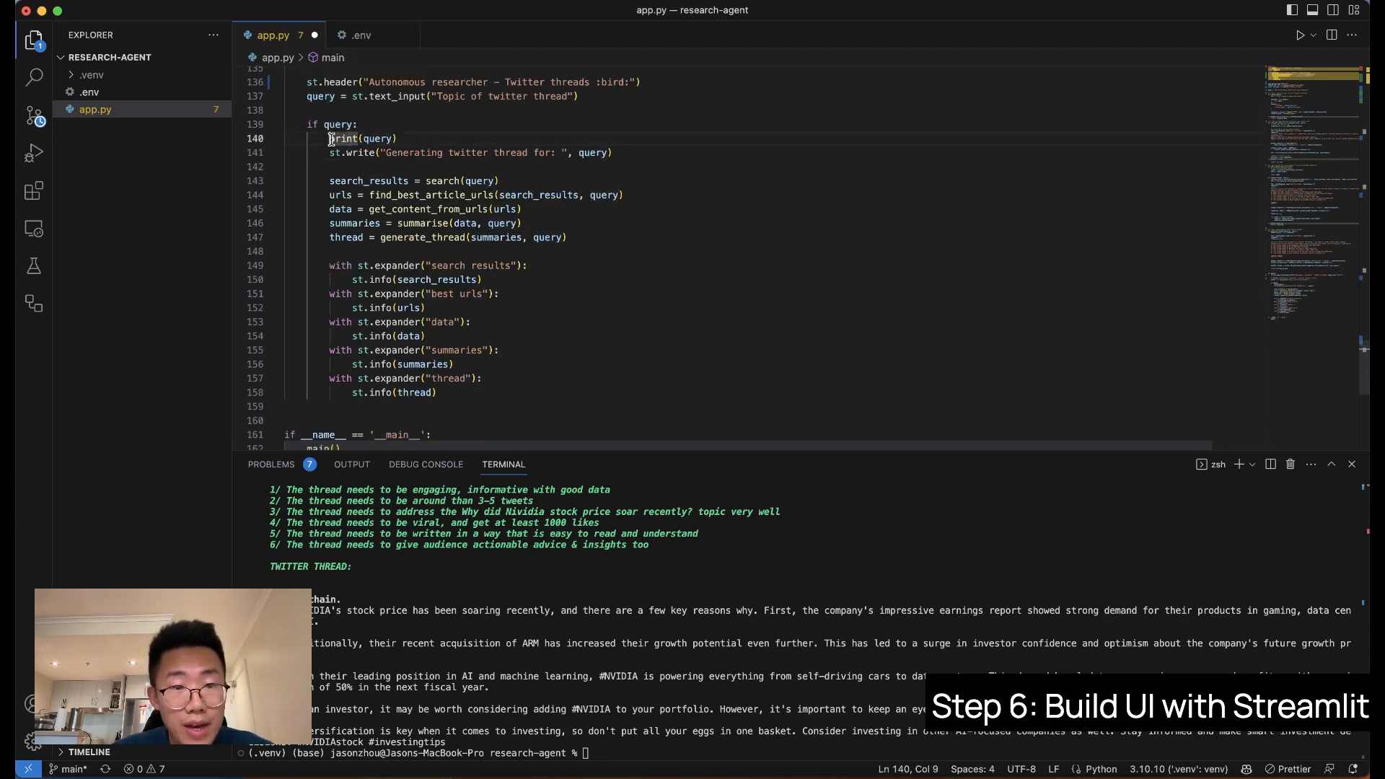
# Write the query and show each pipeline step's results in st.expander blocks.
pyautogui.doubleClick(375, 153)
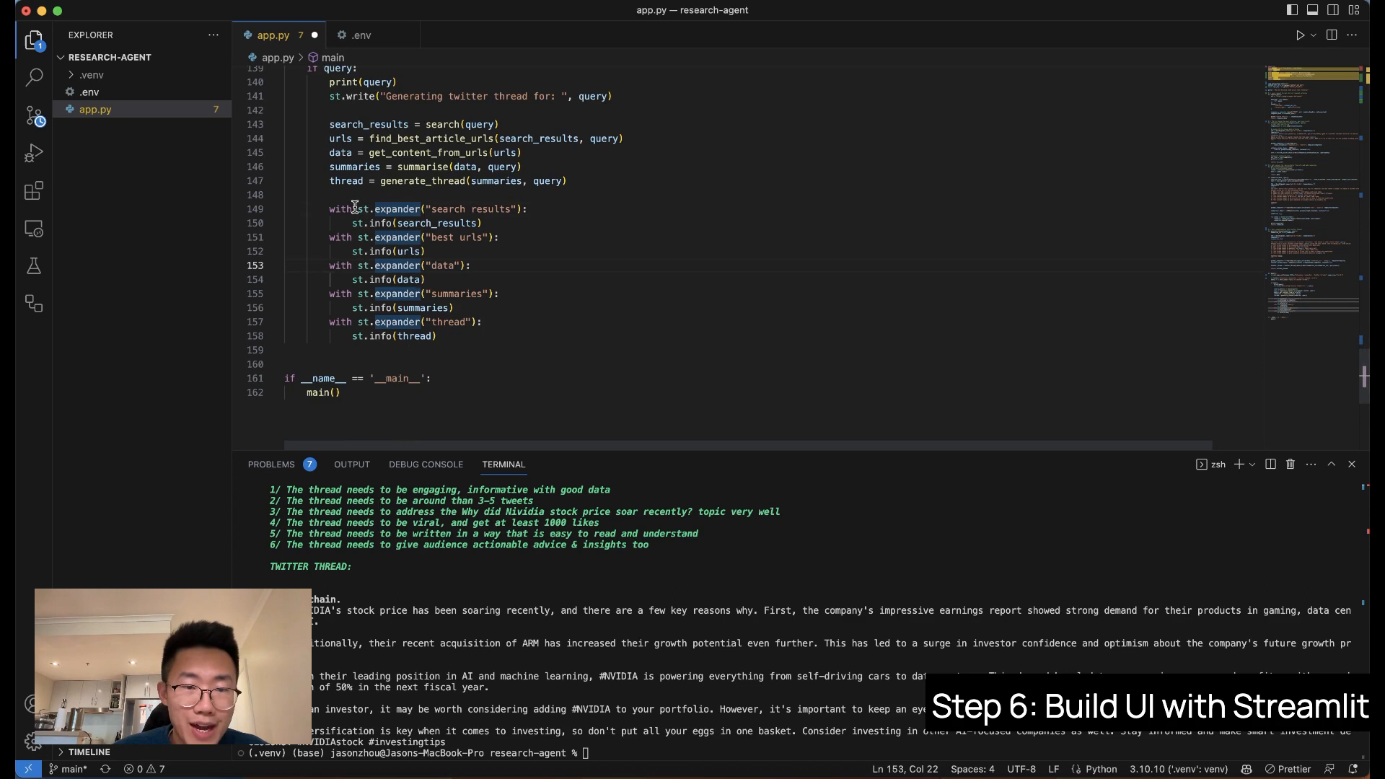
pyautogui.doubleClick(398, 209)
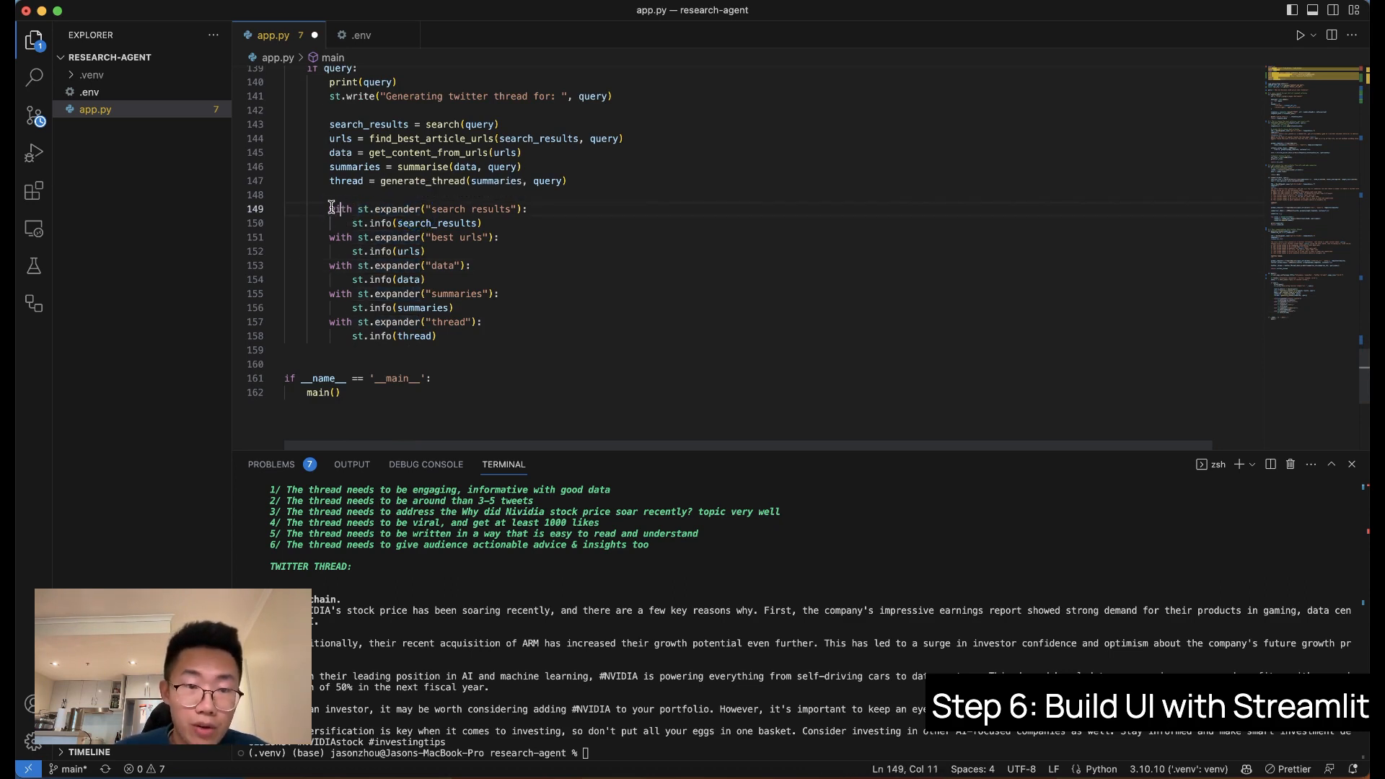
pyautogui.moveTo(328, 208); pyautogui.dragTo(471, 223)
pyautogui.write('python a')
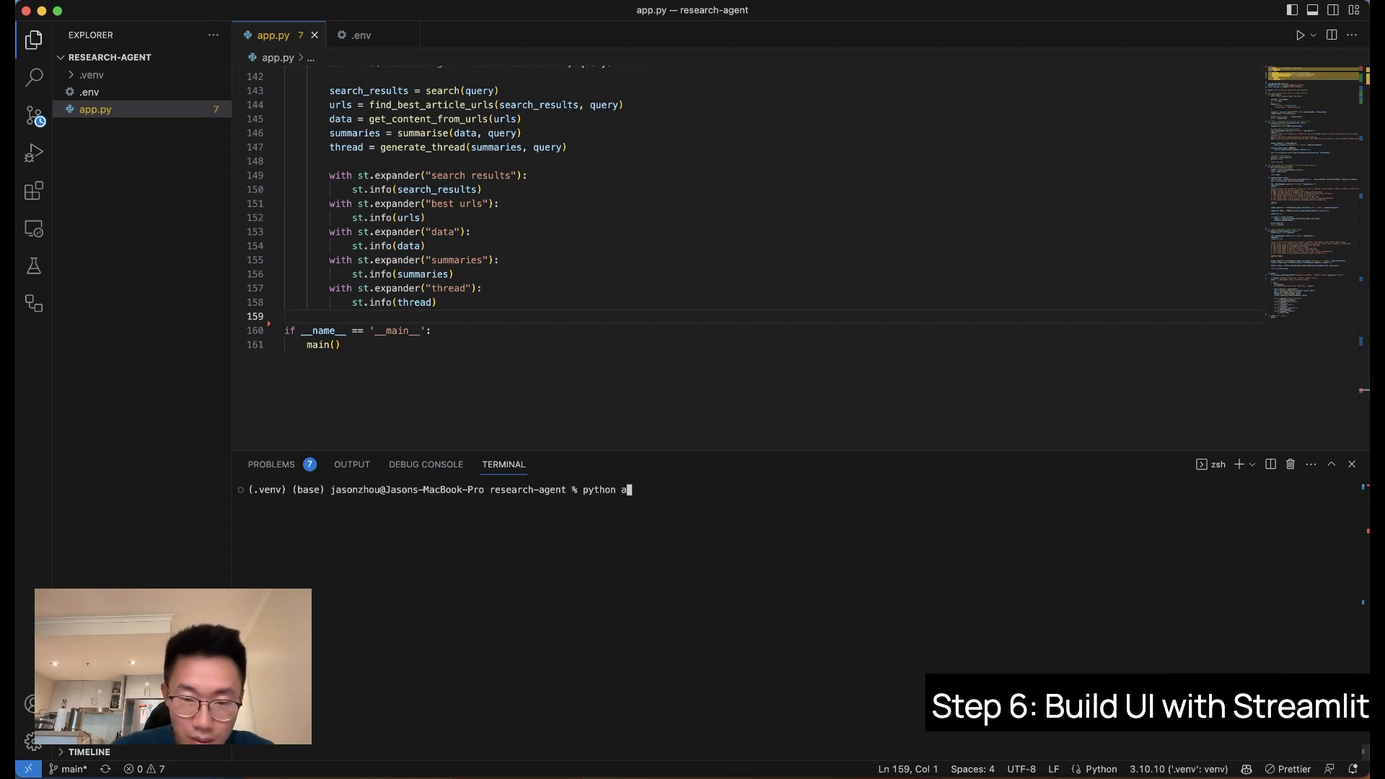
# Try python app.py, then launch the app with streamlit run app.py.
pyautogui.press('Enter')
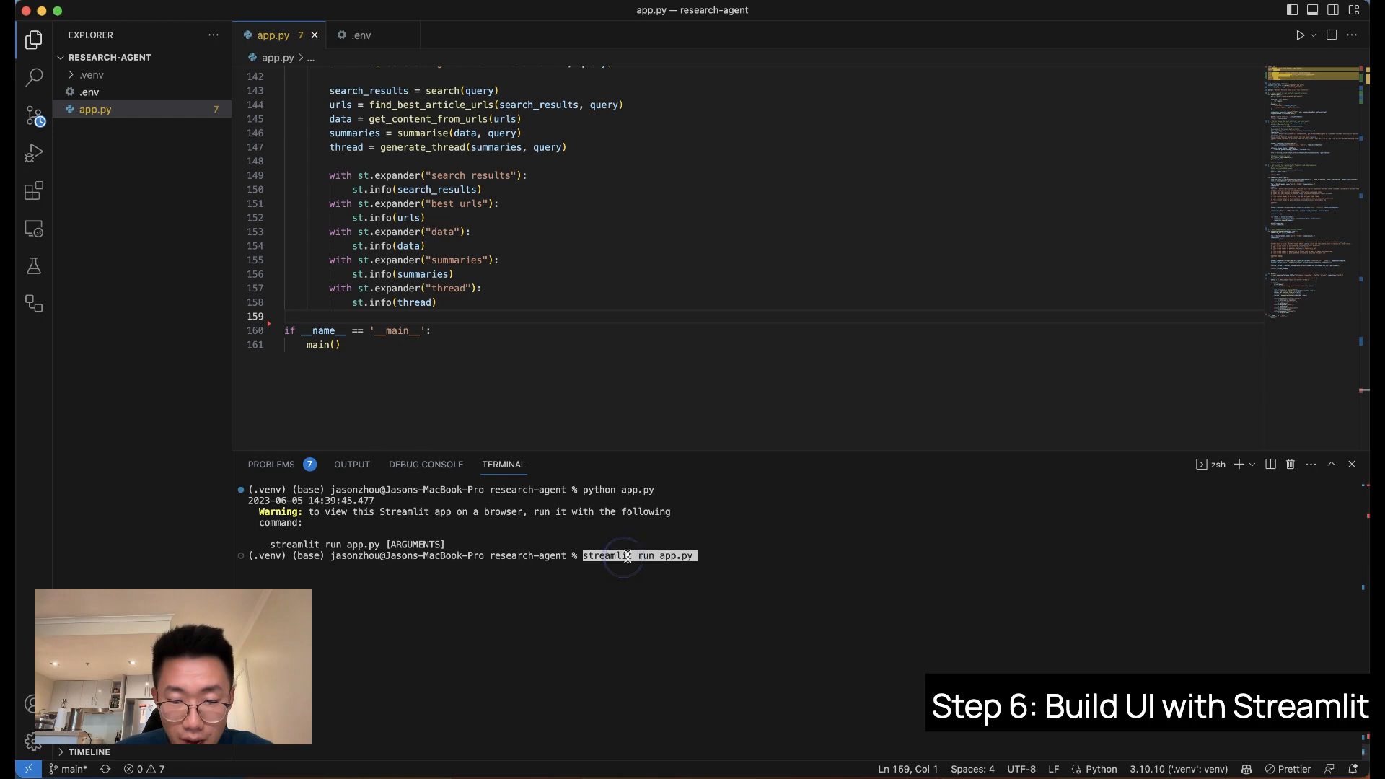
pyautogui.press('Enter')
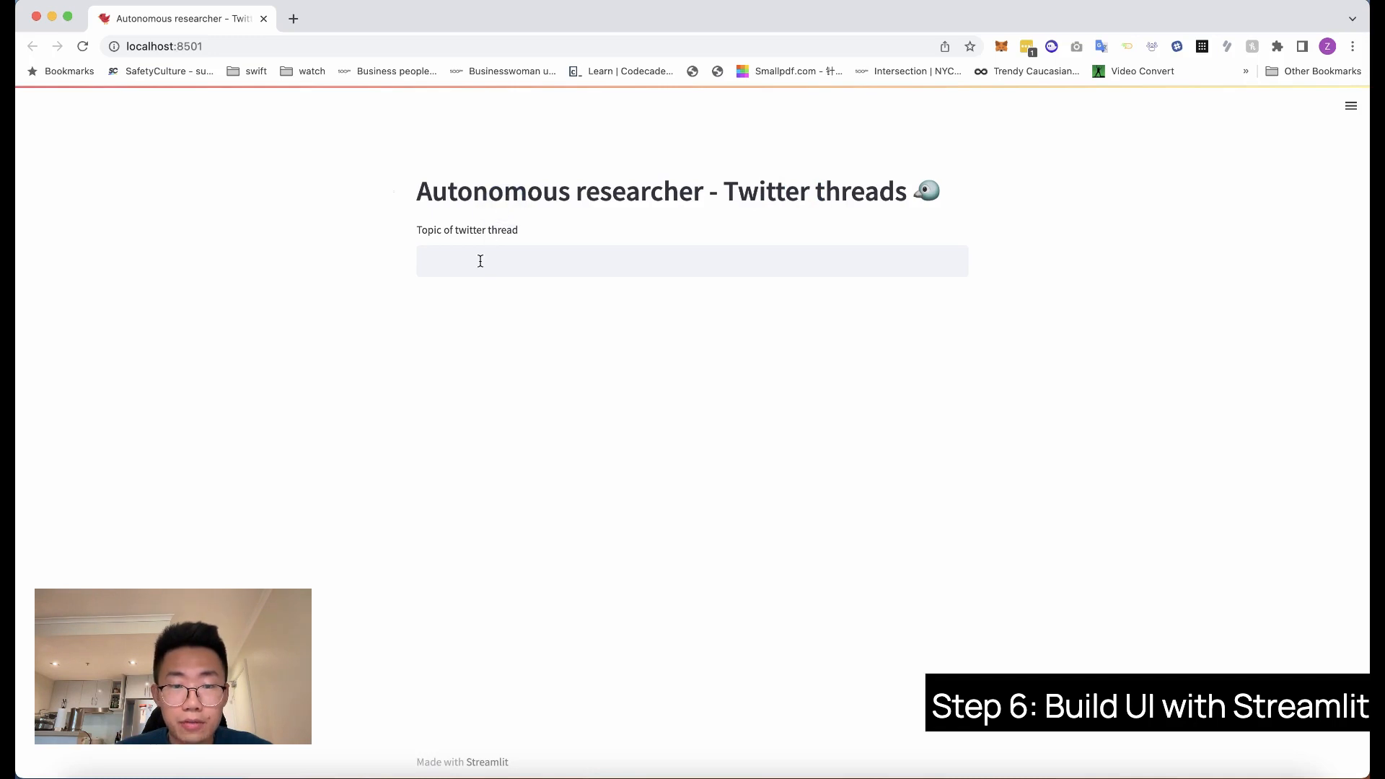
# Submit 'why did nvidia stock go up' as the Twitter thread topic.
pyautogui.write('why did nvidia stock go up')
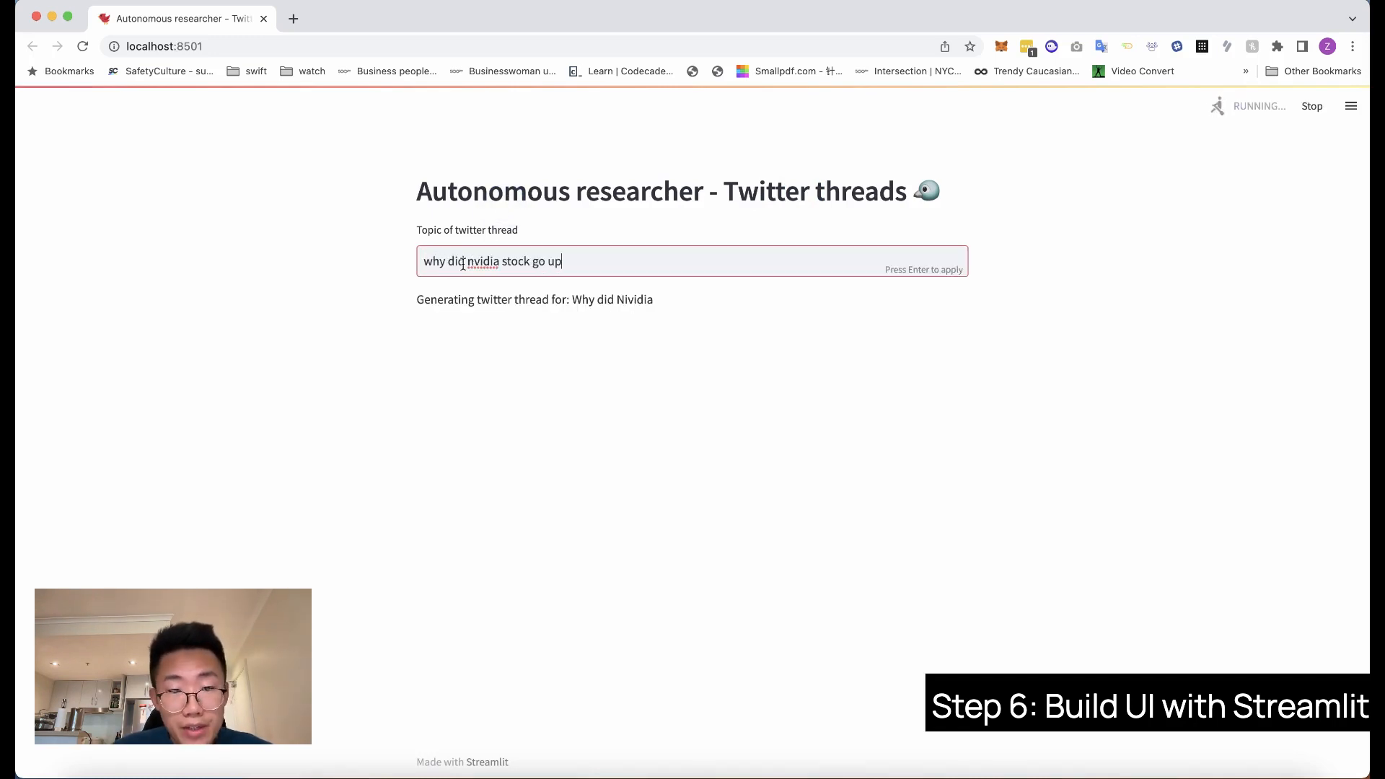
pyautogui.press('Enter')
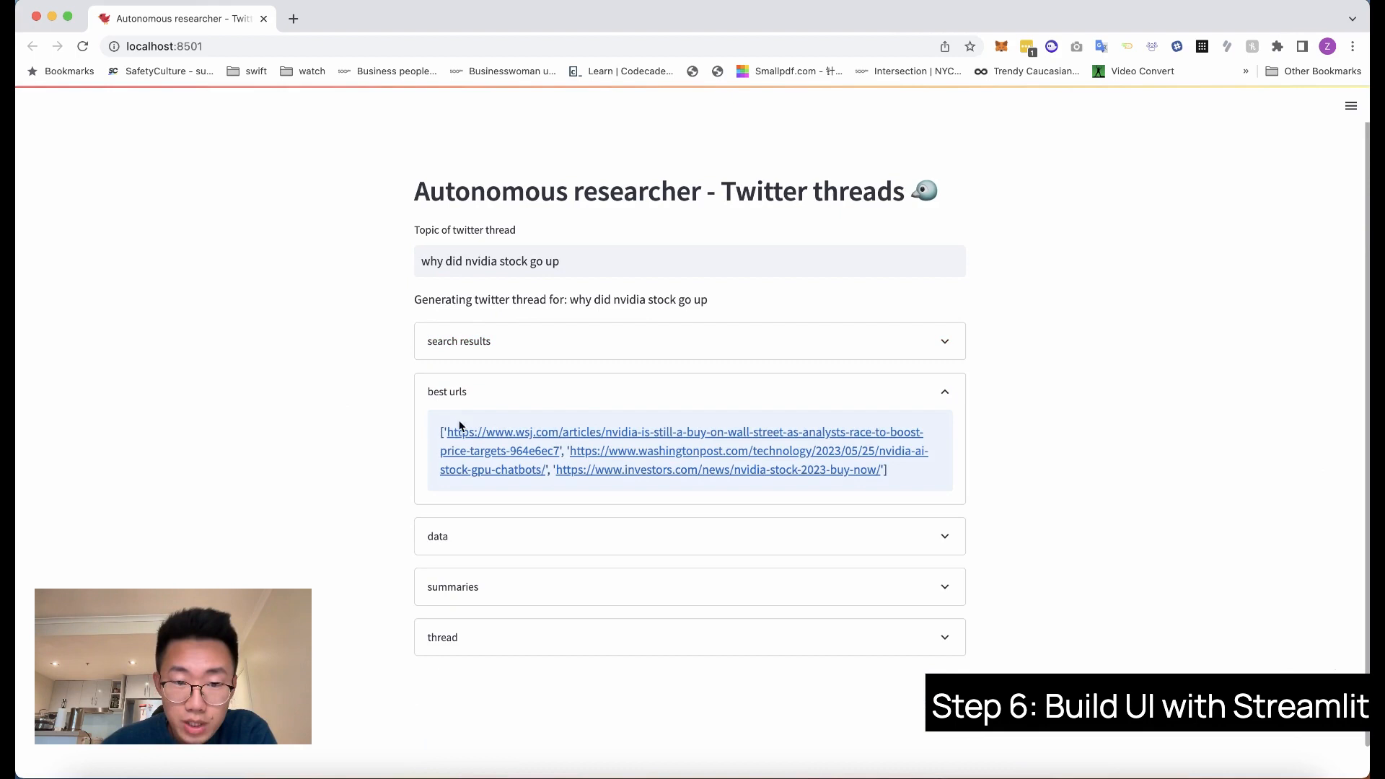
pyautogui.moveTo(499, 436)
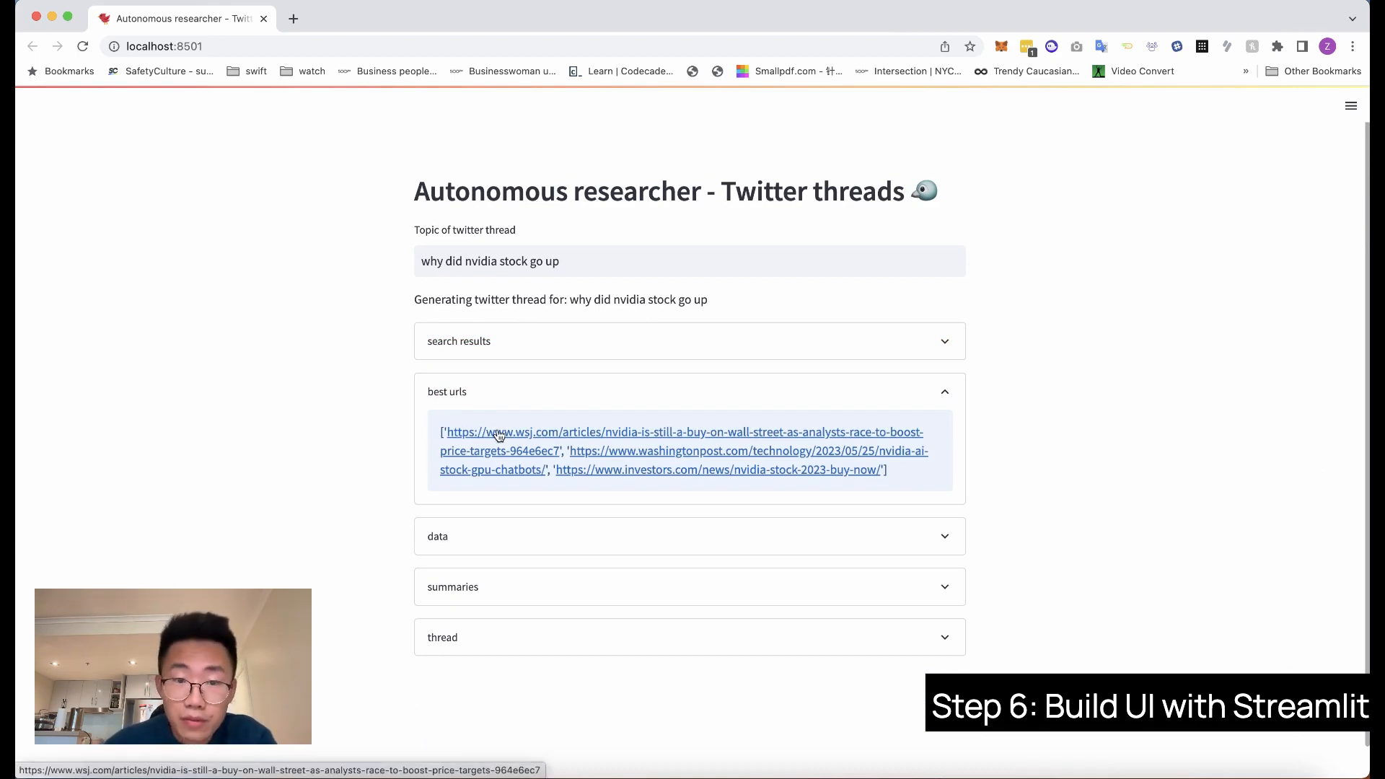
# Open the top WSJ article from best urls and reveal the summaries and five-tweet Nvidia thread.
pyautogui.click(500, 433)
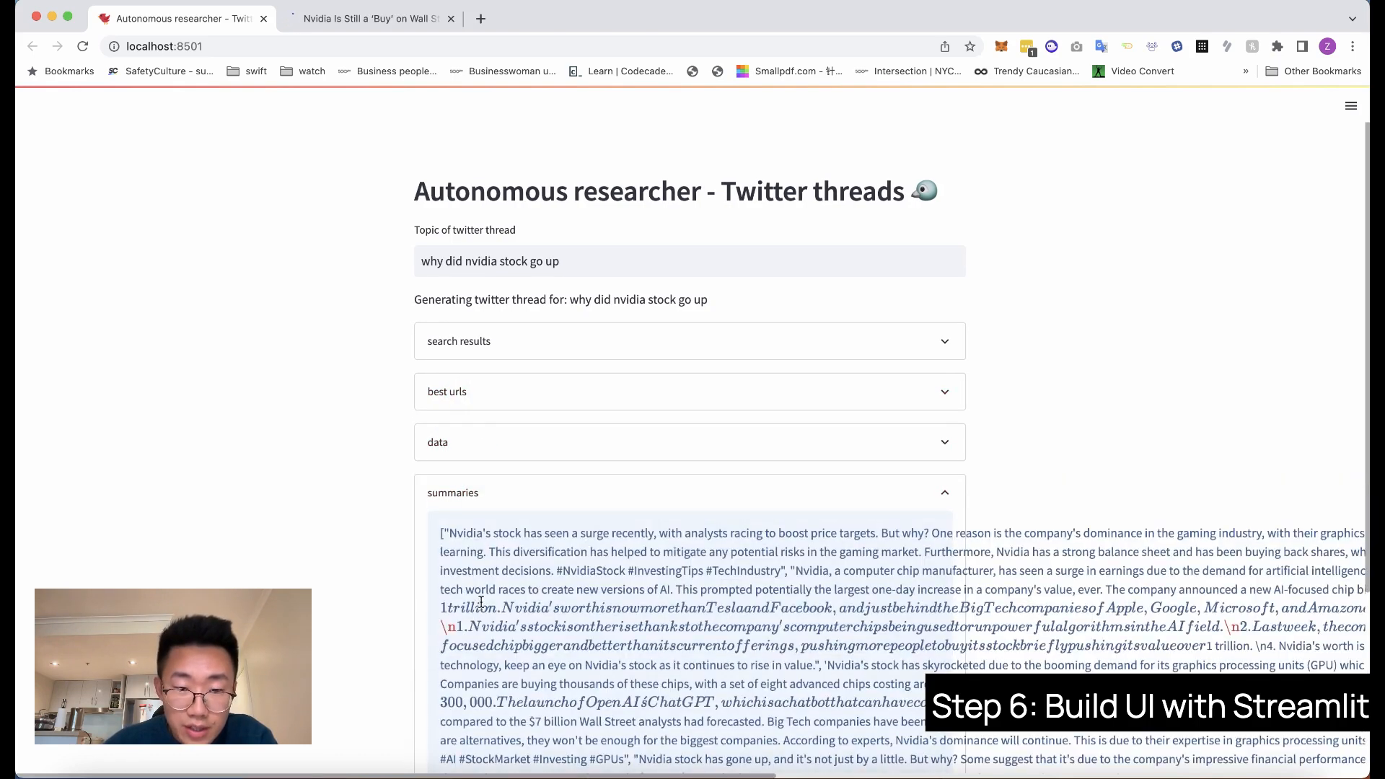
pyautogui.scroll(-3)
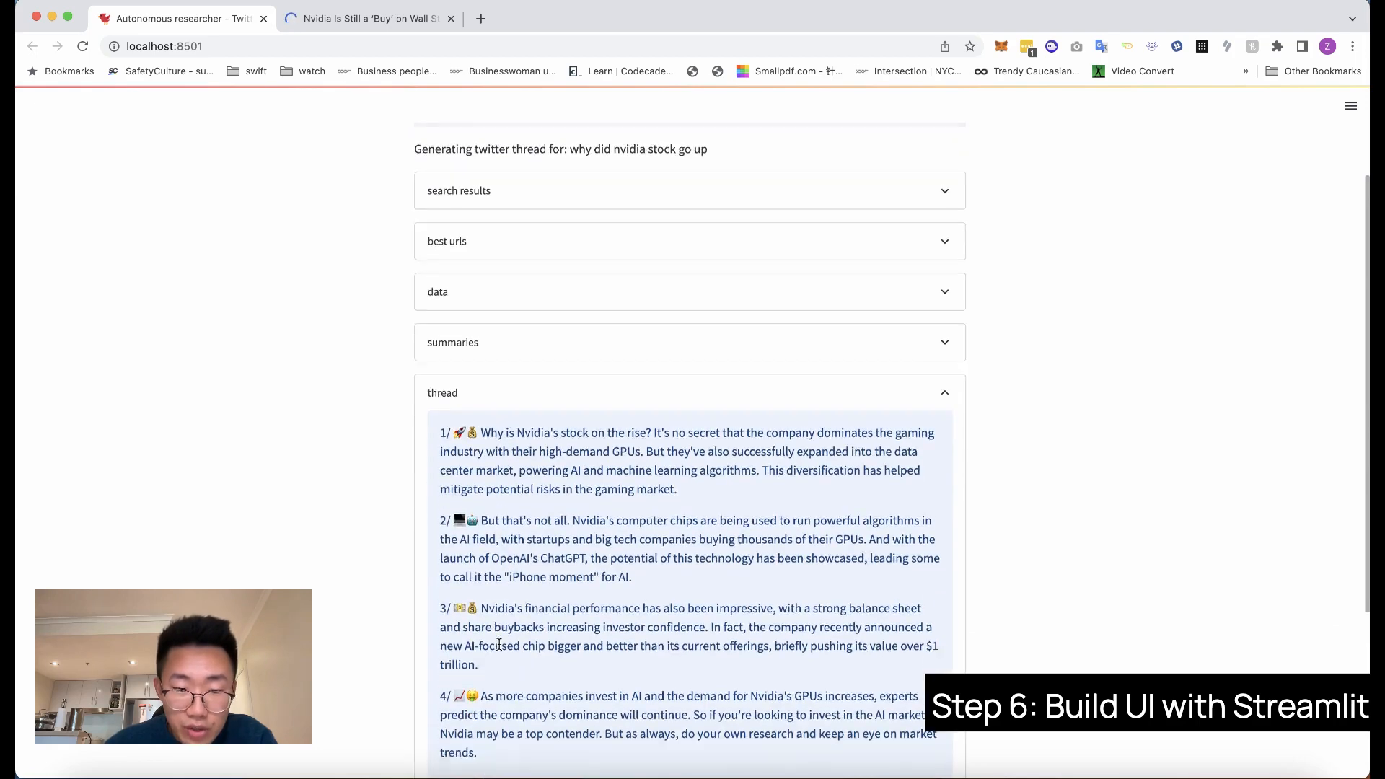
pyautogui.scroll(-3)
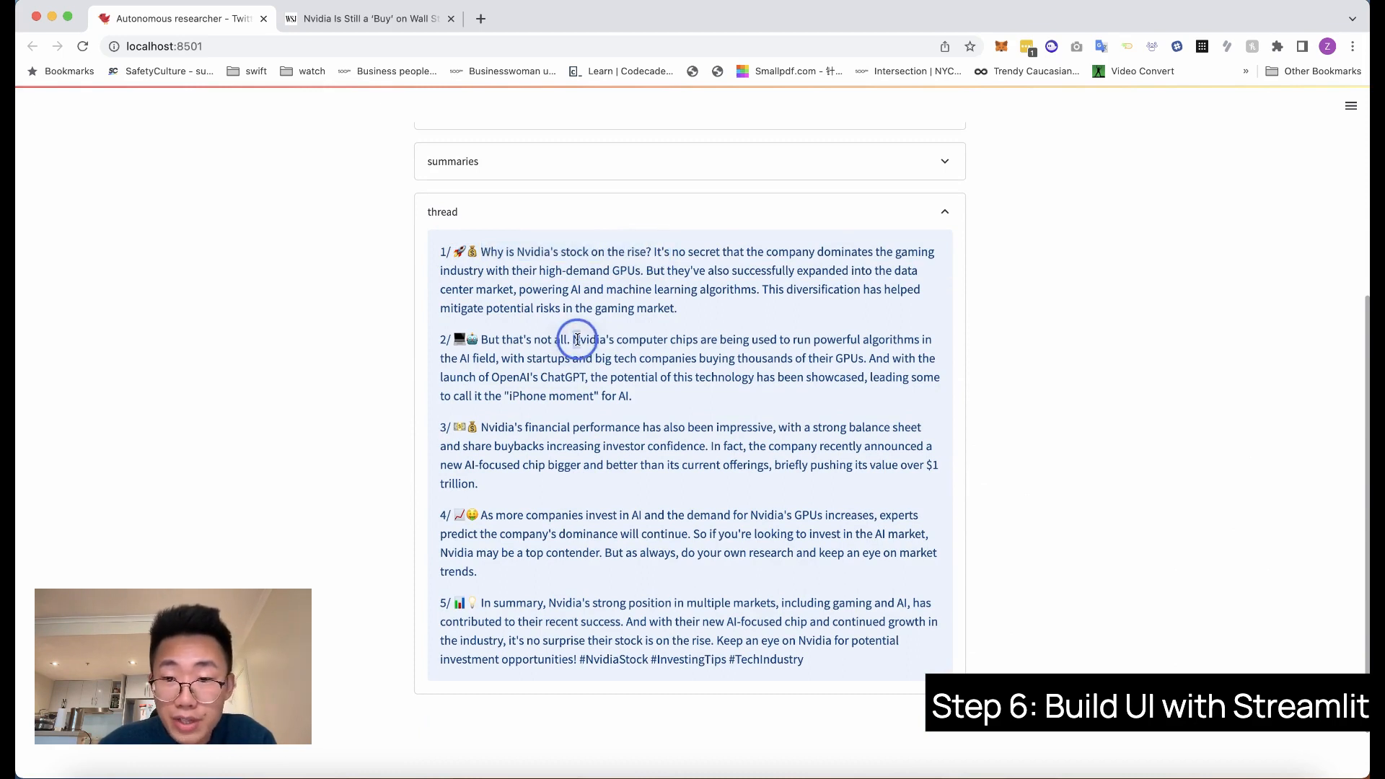
pyautogui.moveTo(575, 339); pyautogui.dragTo(628, 376)
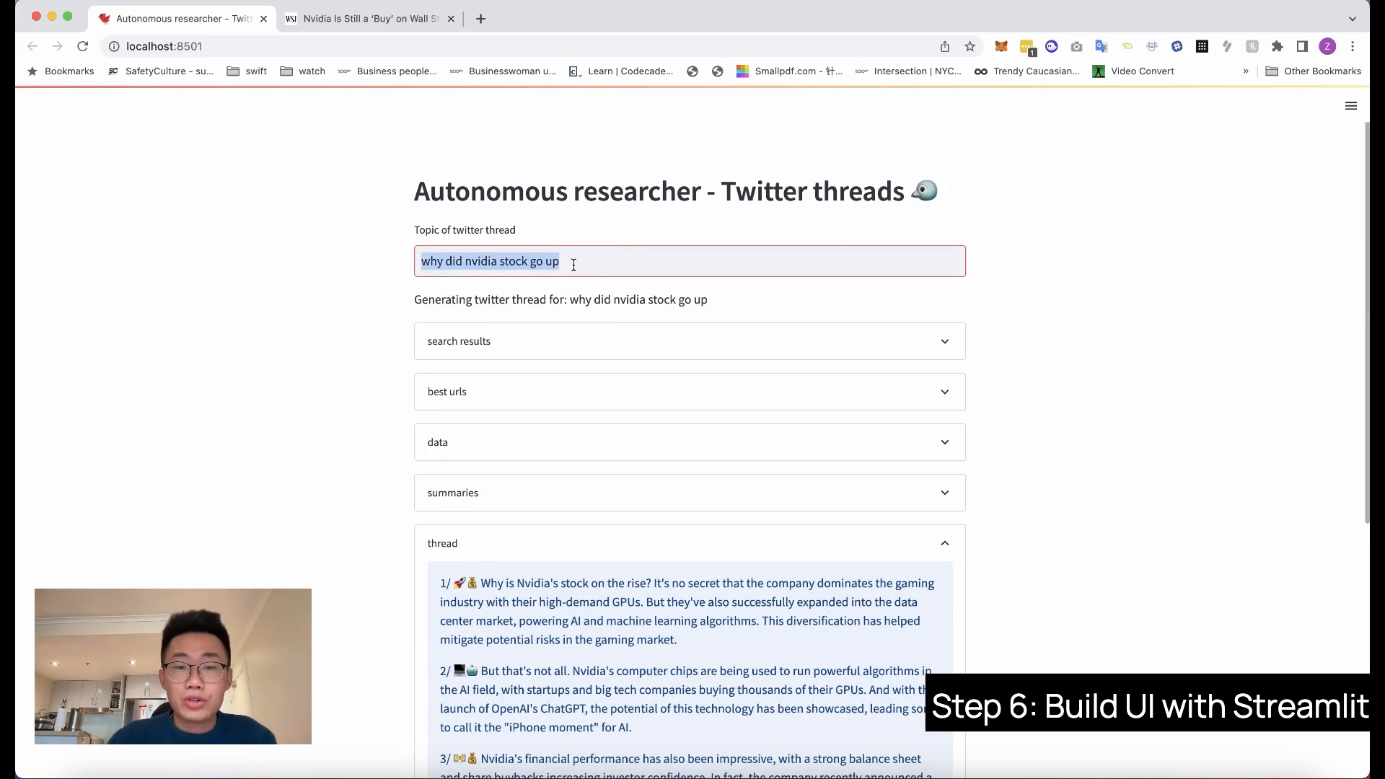
pyautogui.moveTo(572, 294)
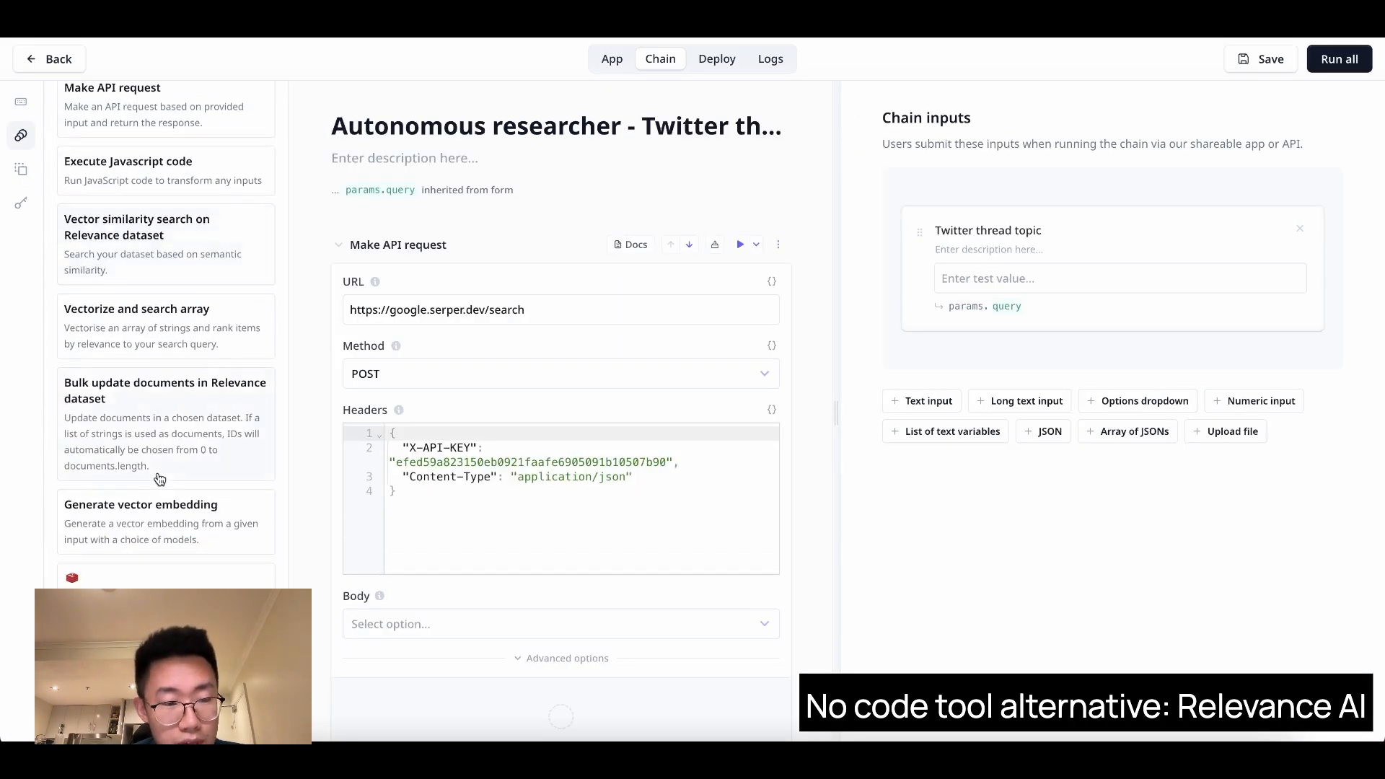
pyautogui.scroll(-3)
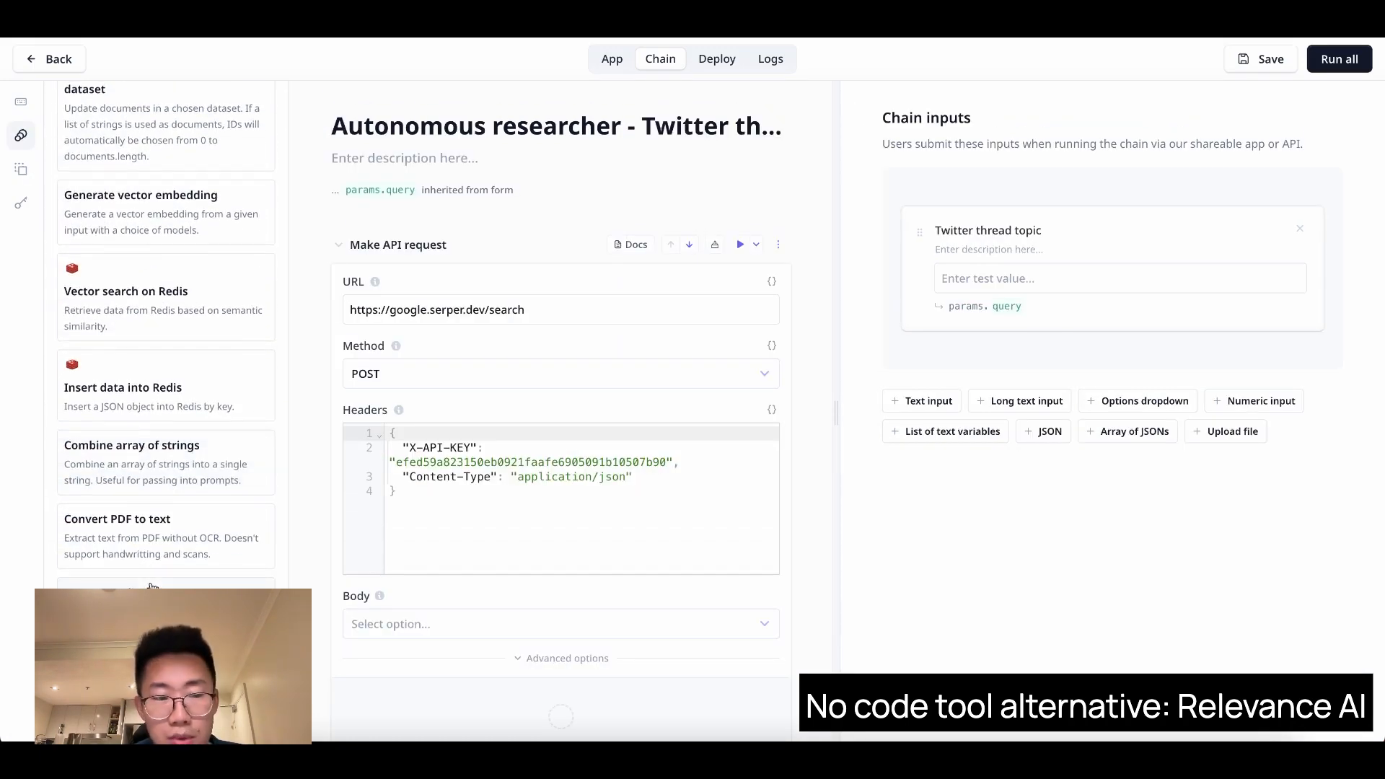
pyautogui.scroll(-3)
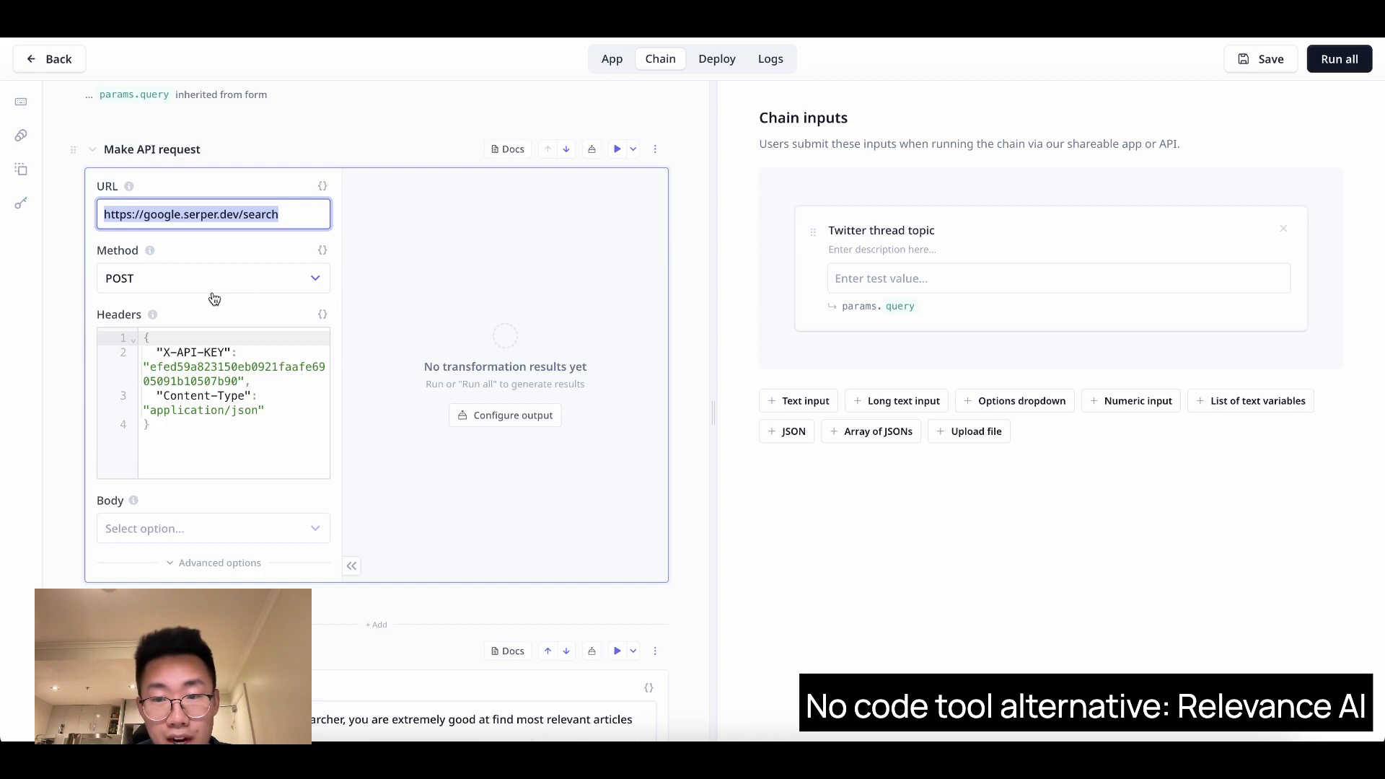
pyautogui.scroll(-3)
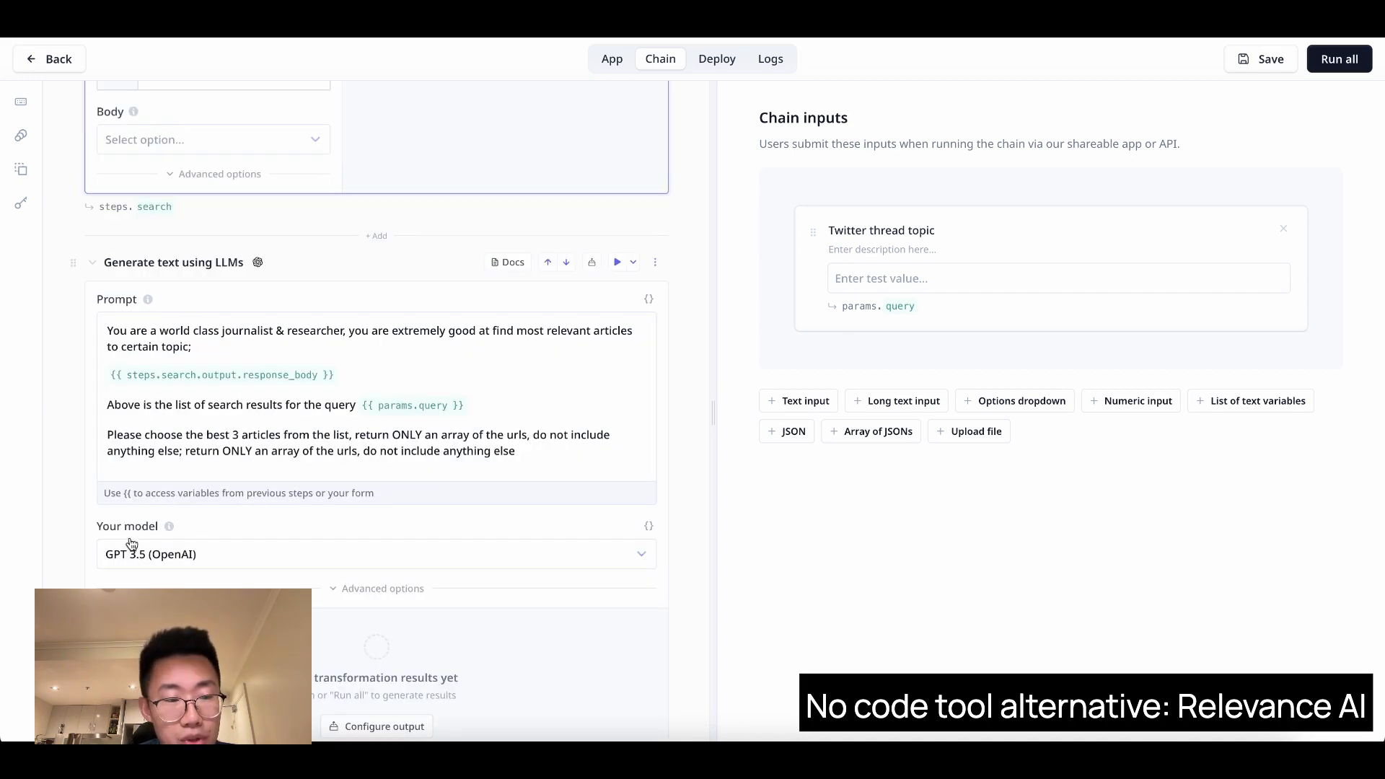
pyautogui.moveTo(232, 426)
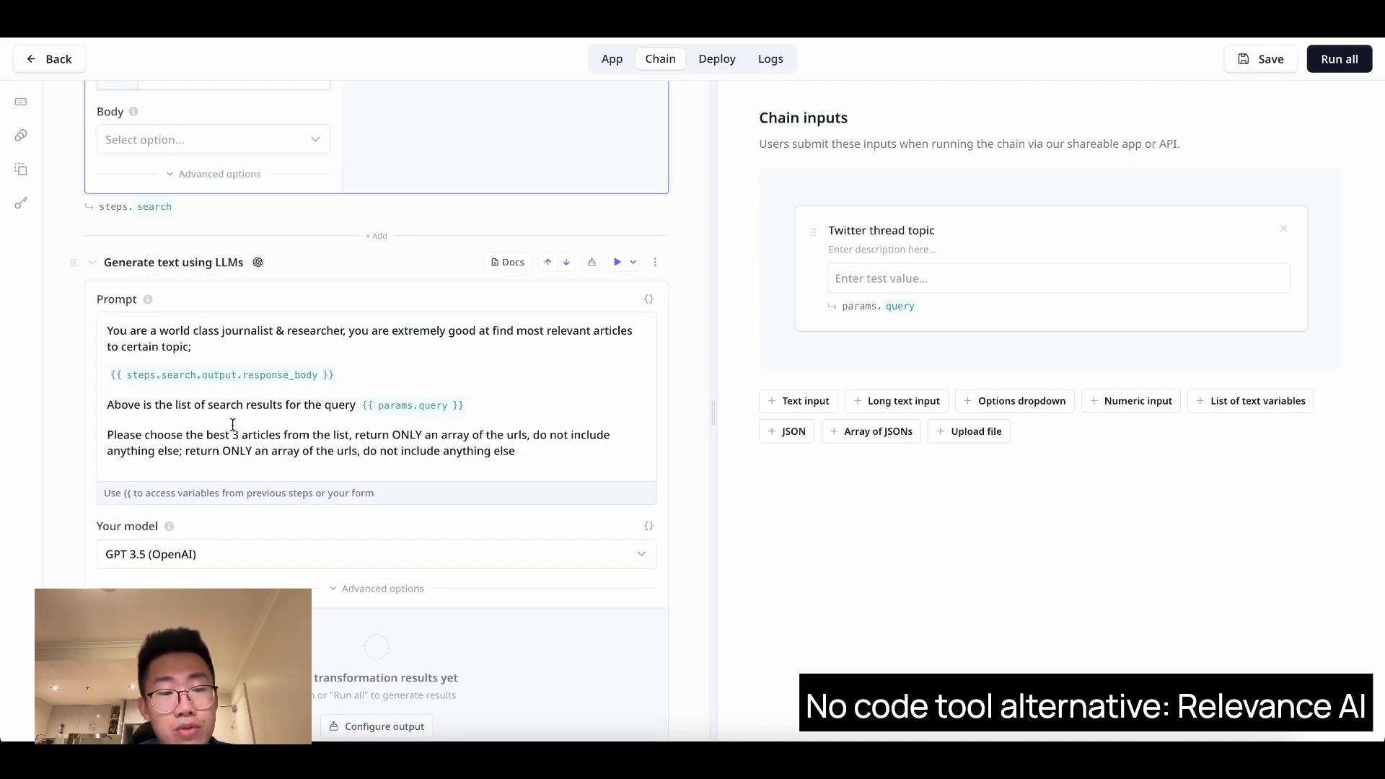
pyautogui.scroll(-3)
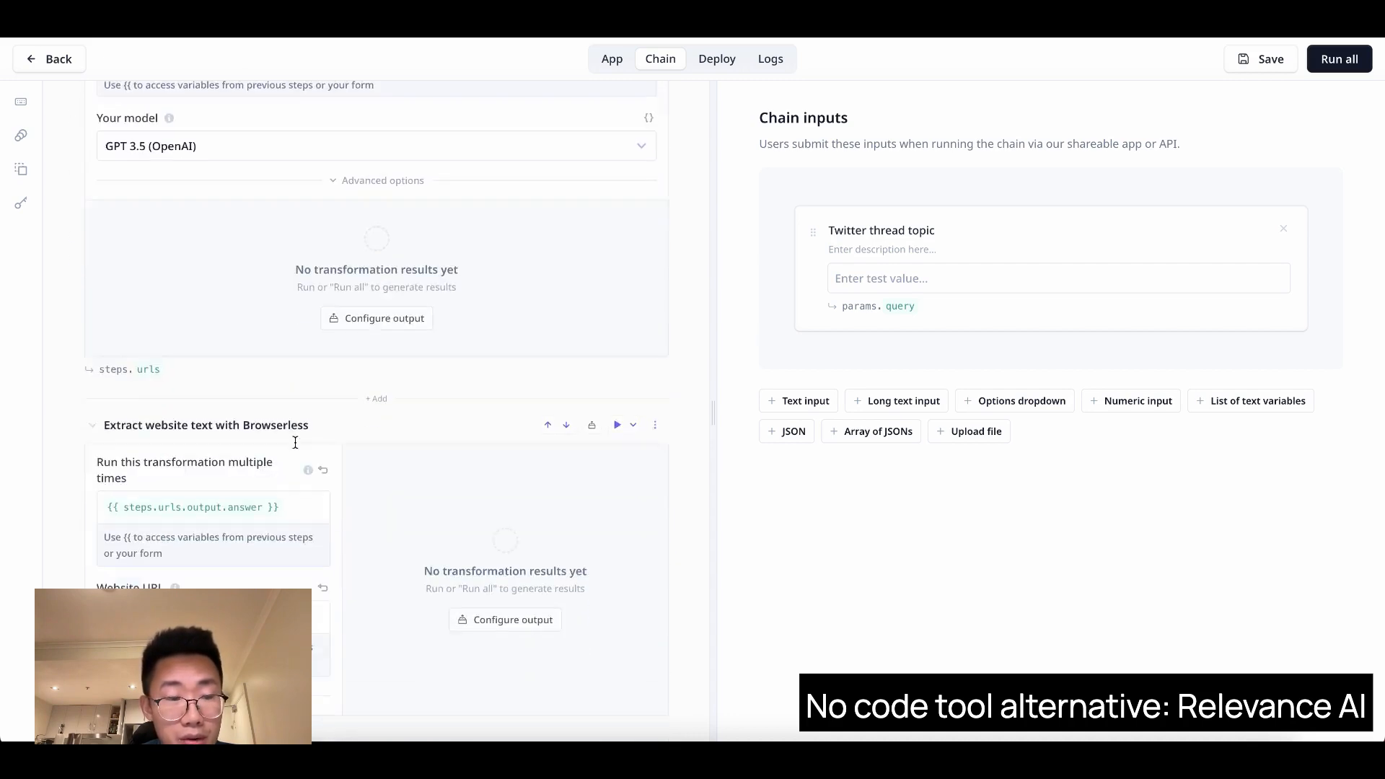
pyautogui.scroll(-3)
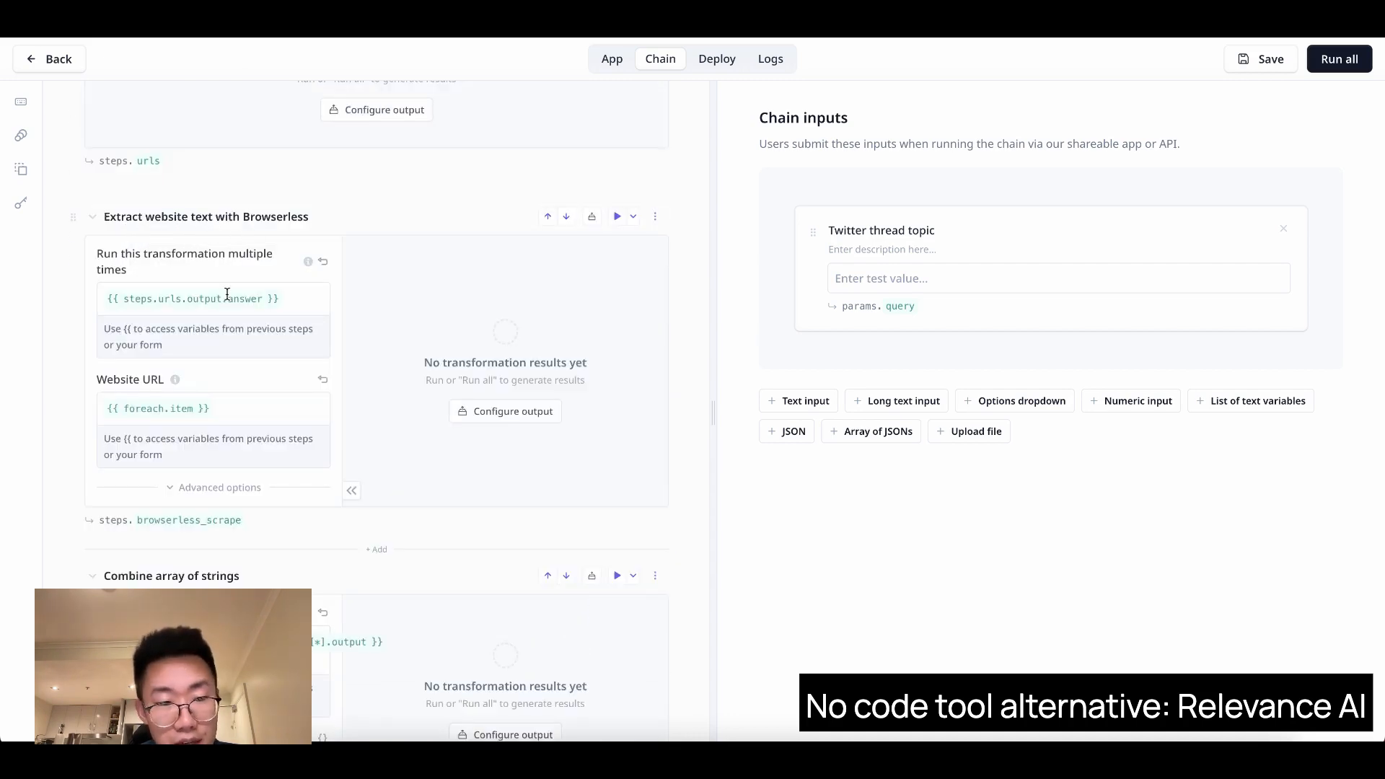
pyautogui.scroll(-3)
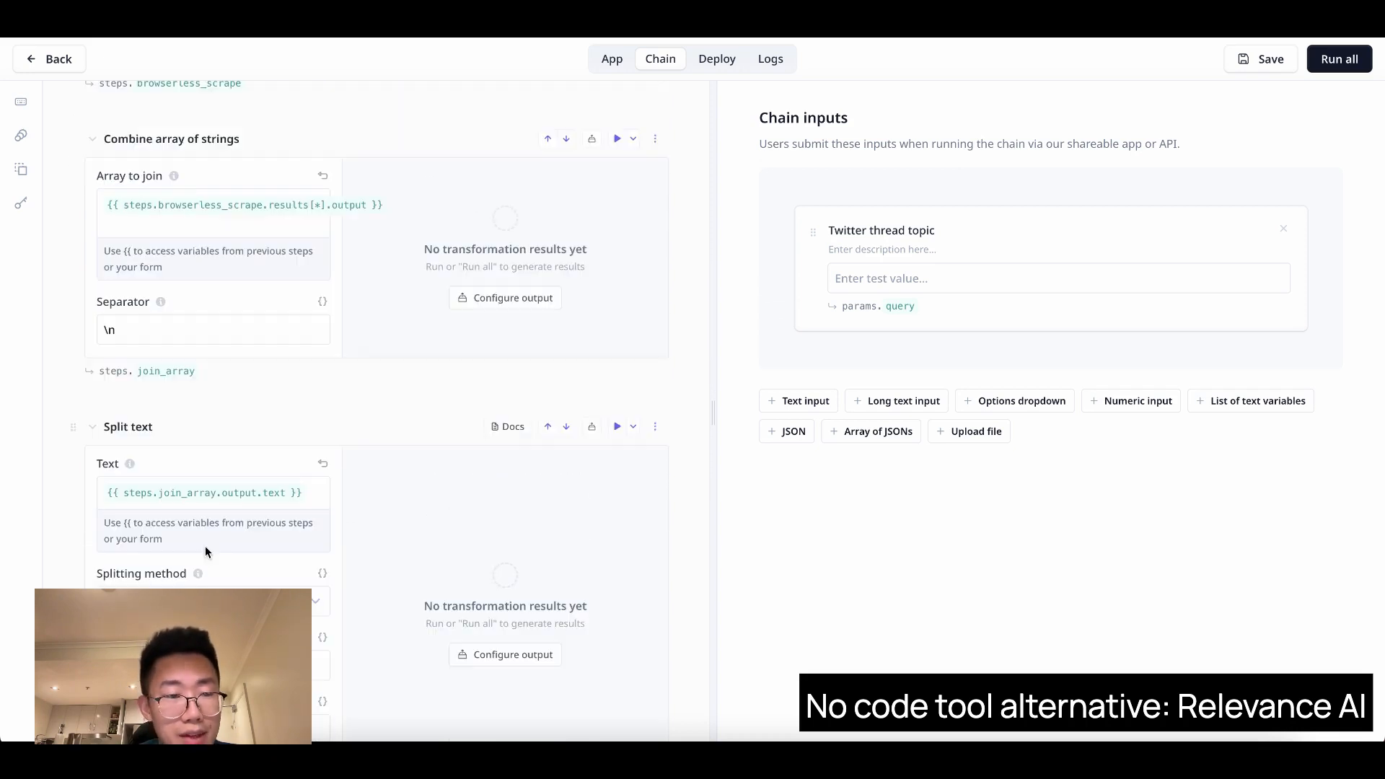
pyautogui.moveTo(146, 496)
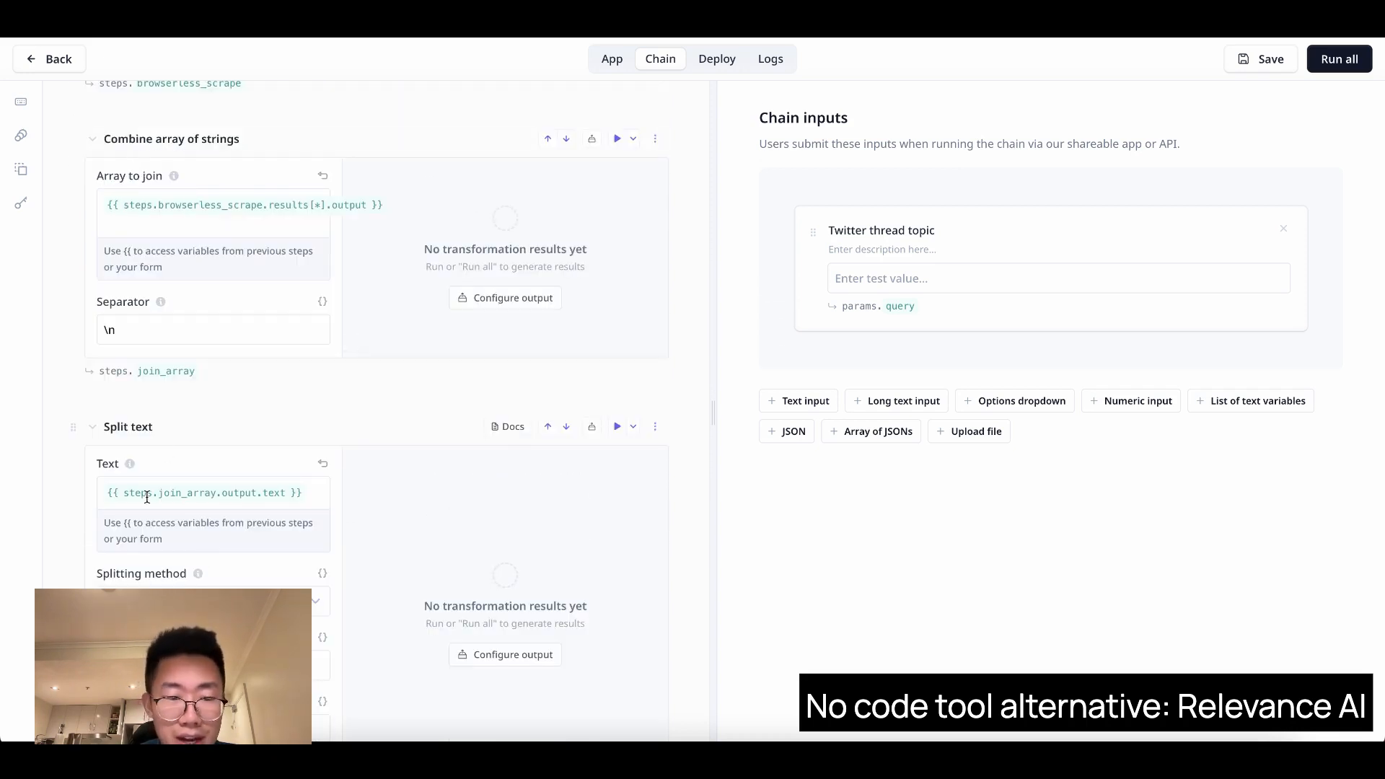
pyautogui.scroll(-3)
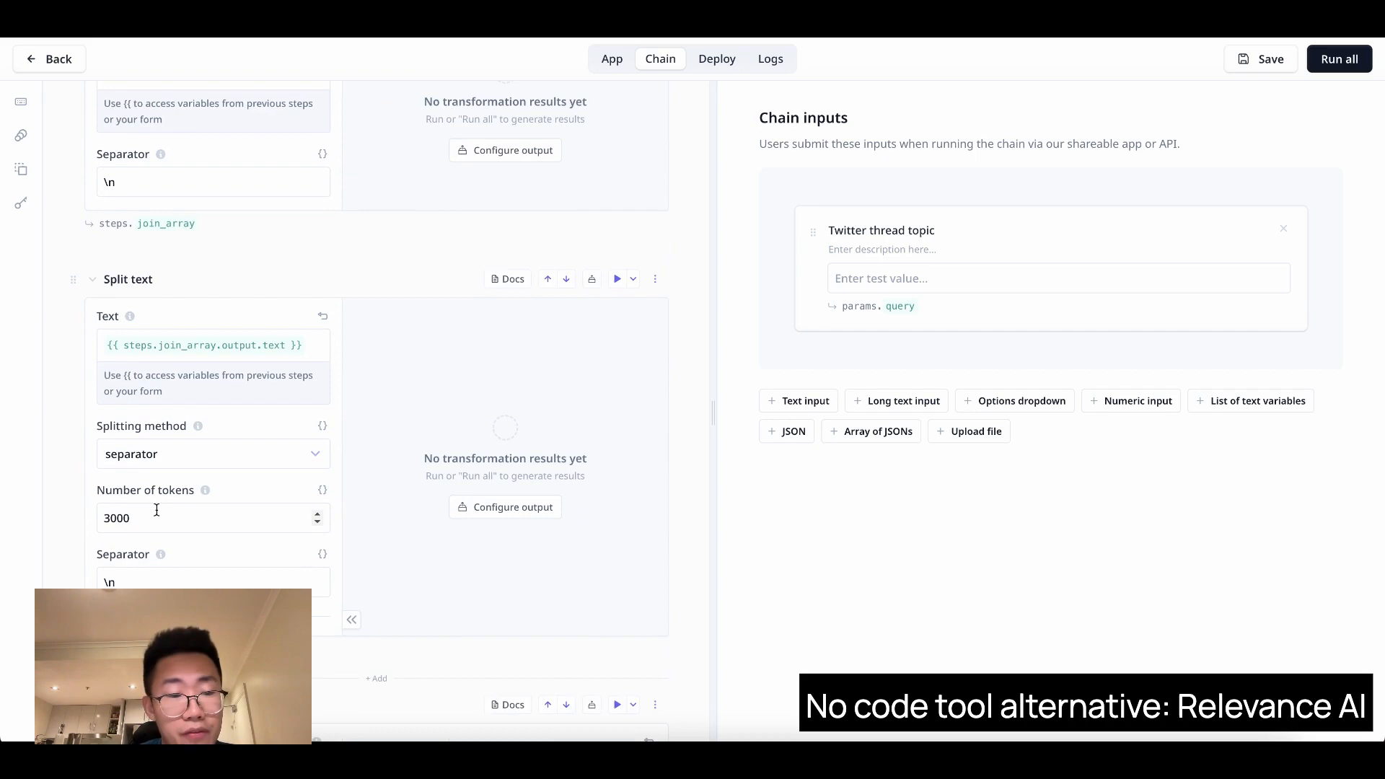
pyautogui.scroll(-3)
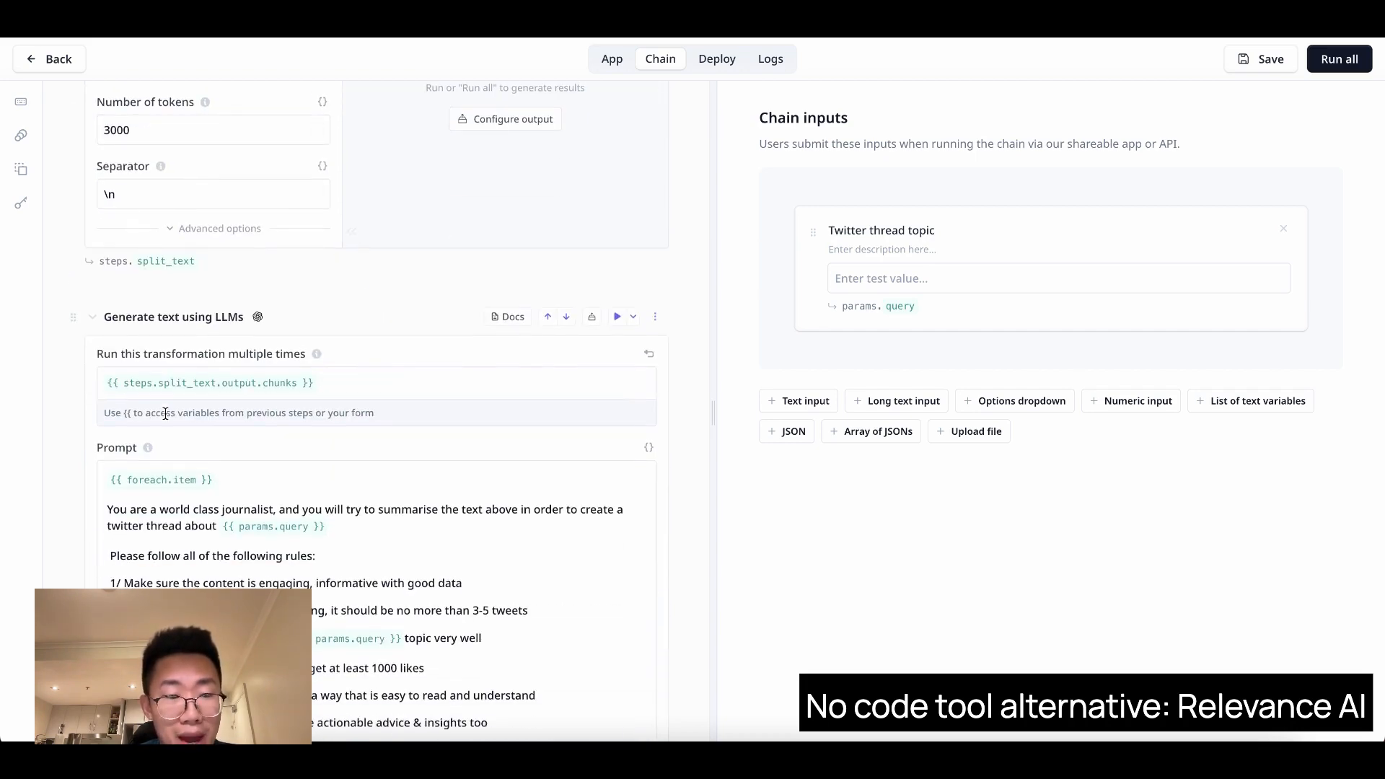
pyautogui.scroll(-3)
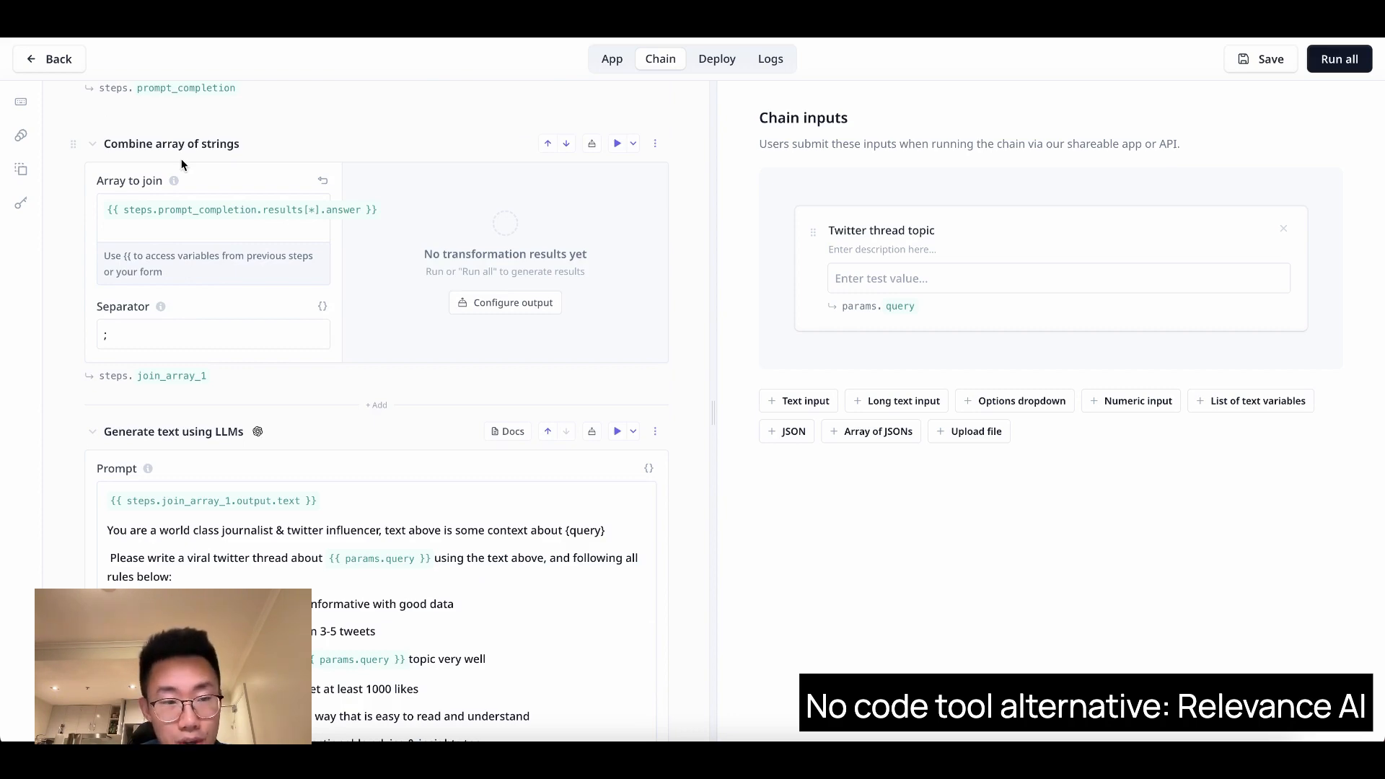
pyautogui.scroll(-3)
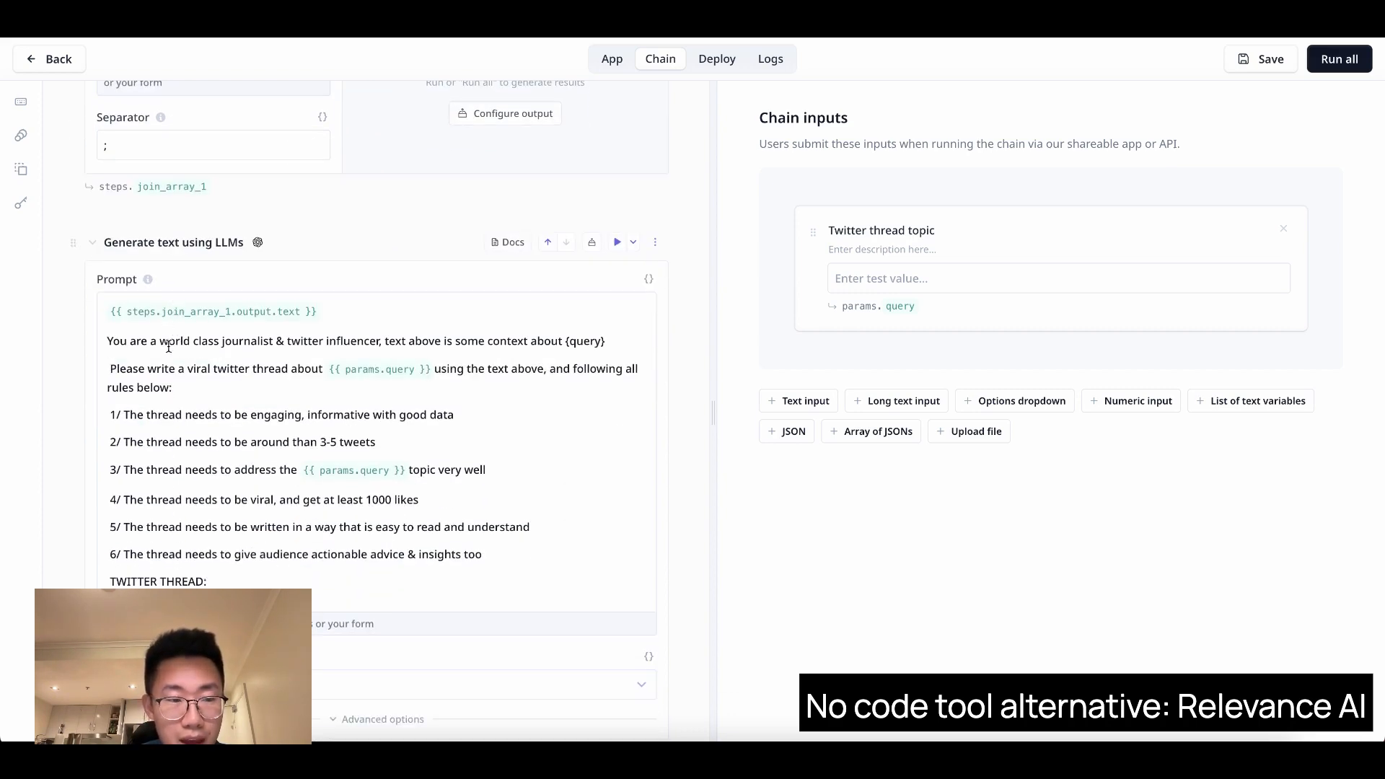
pyautogui.scroll(-3)
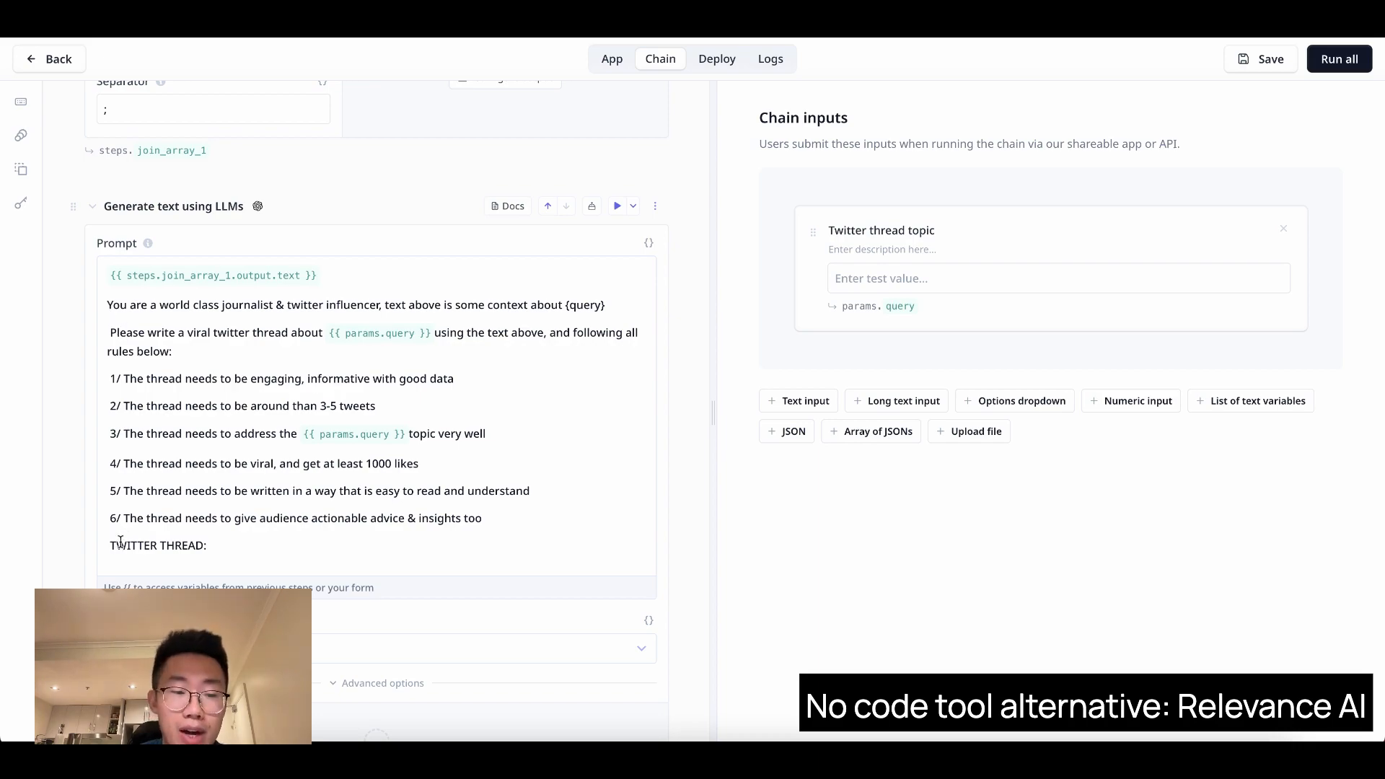
pyautogui.scroll(-3)
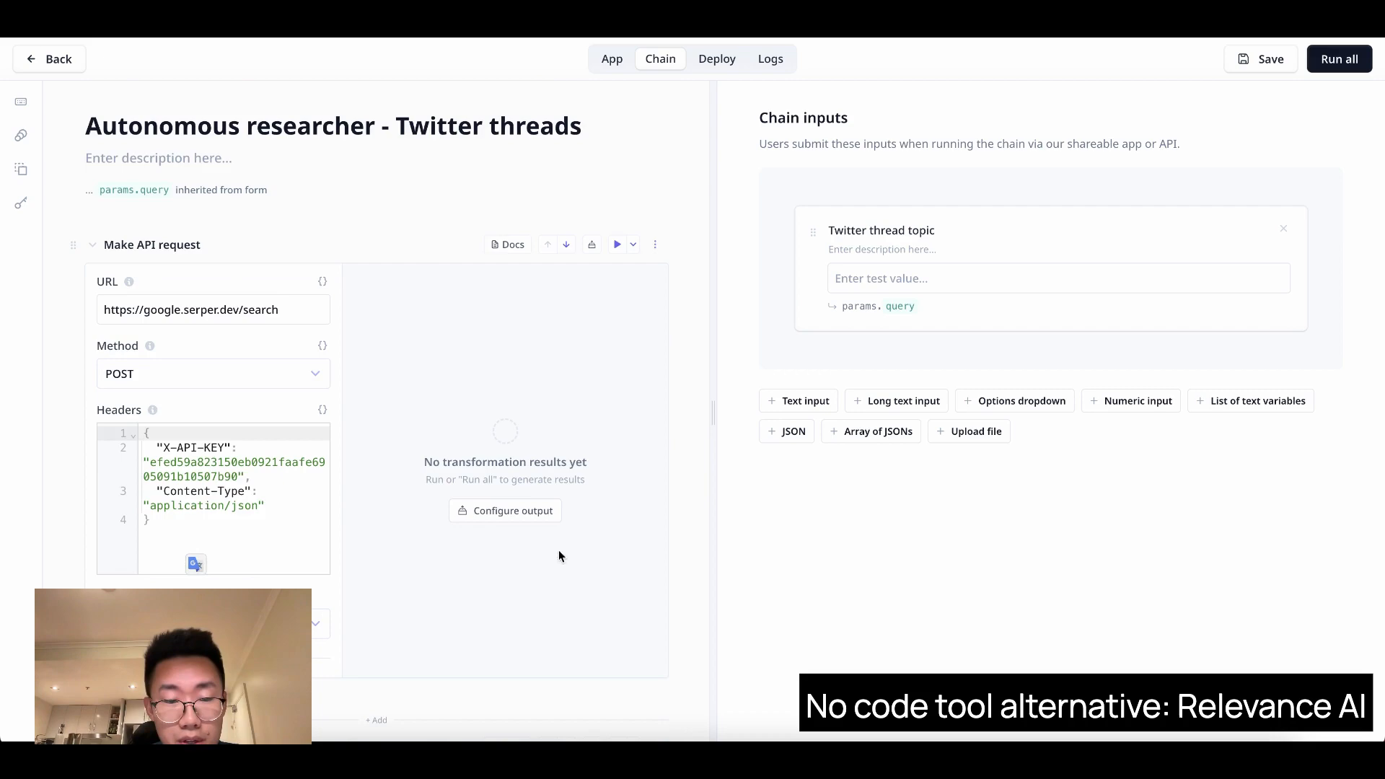
pyautogui.scroll(-3)
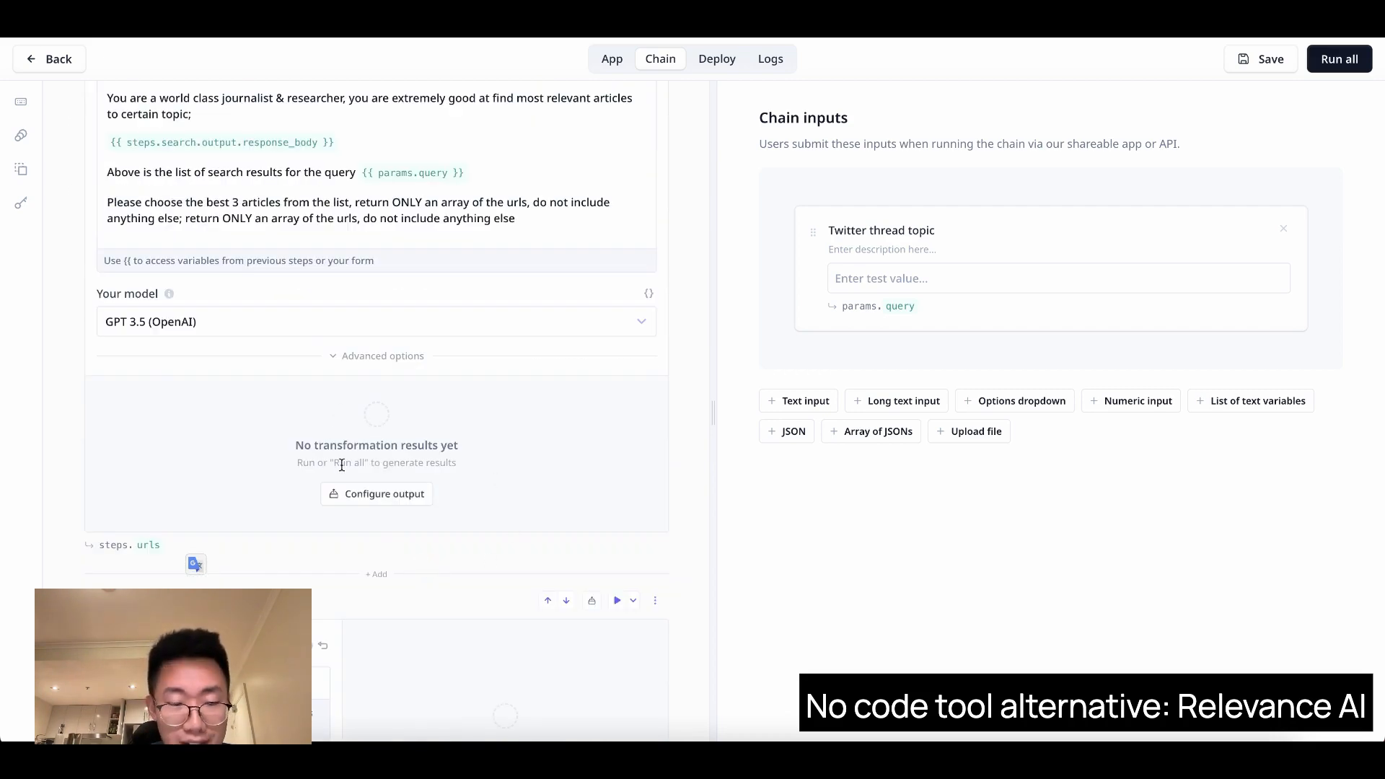
pyautogui.click(717, 58)
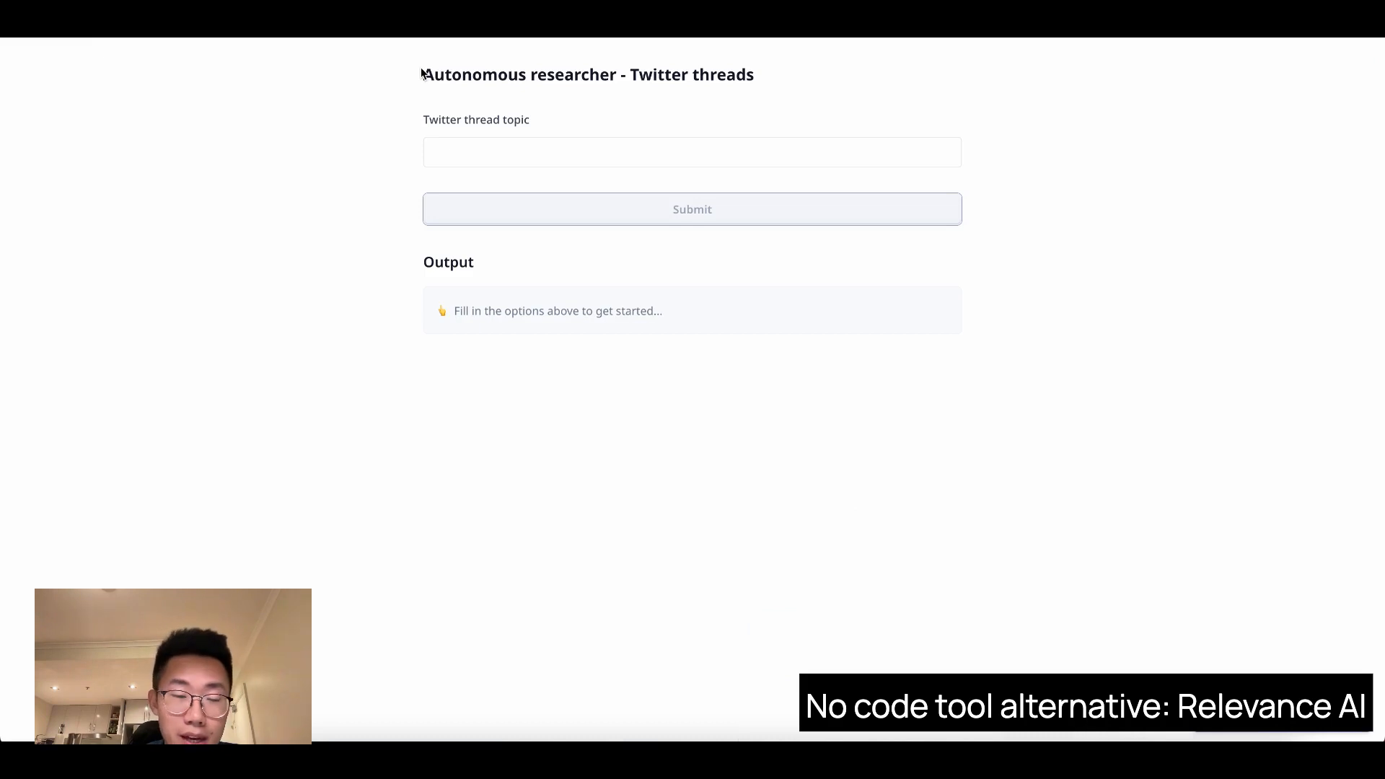
# Switch to the chain's App view showing the shareable form with an empty topic field.
pyautogui.click(475, 147)
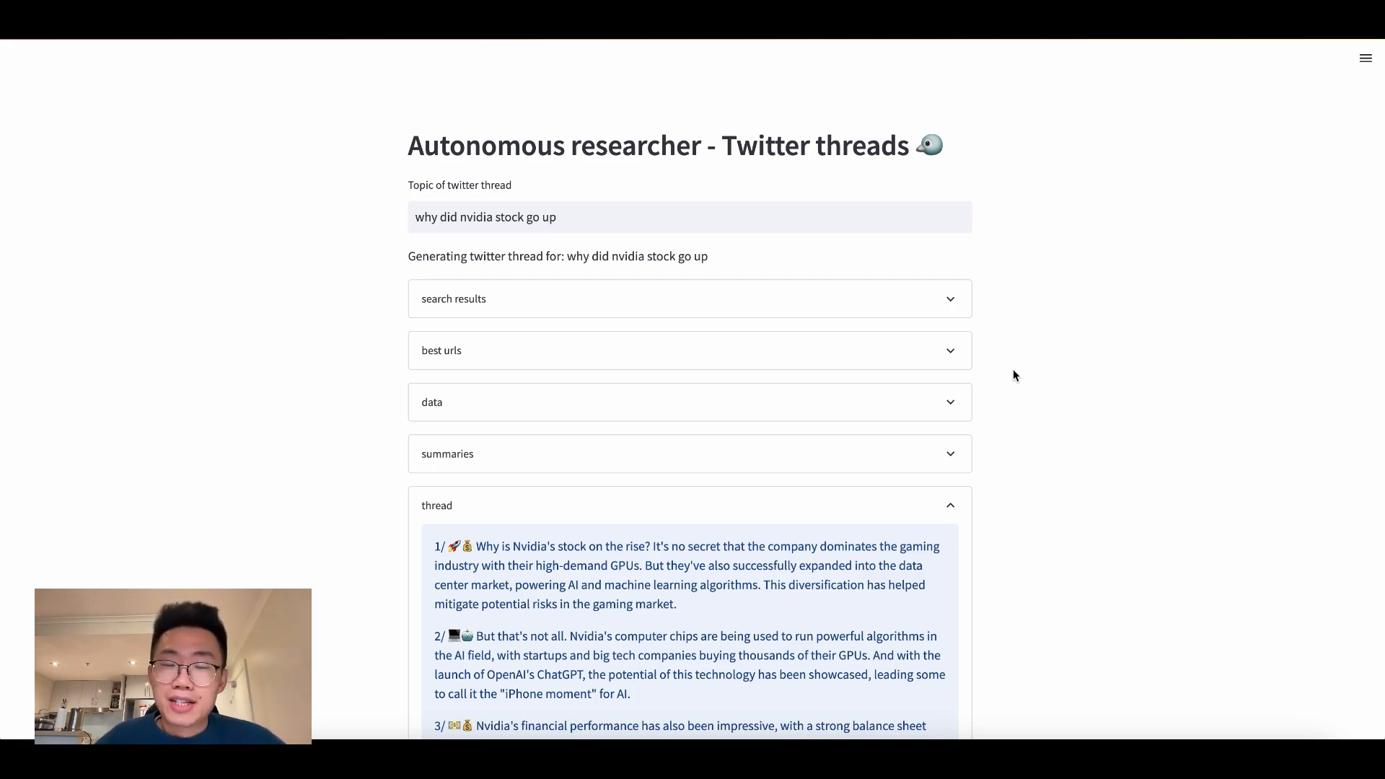
pyautogui.moveTo(1106, 361)
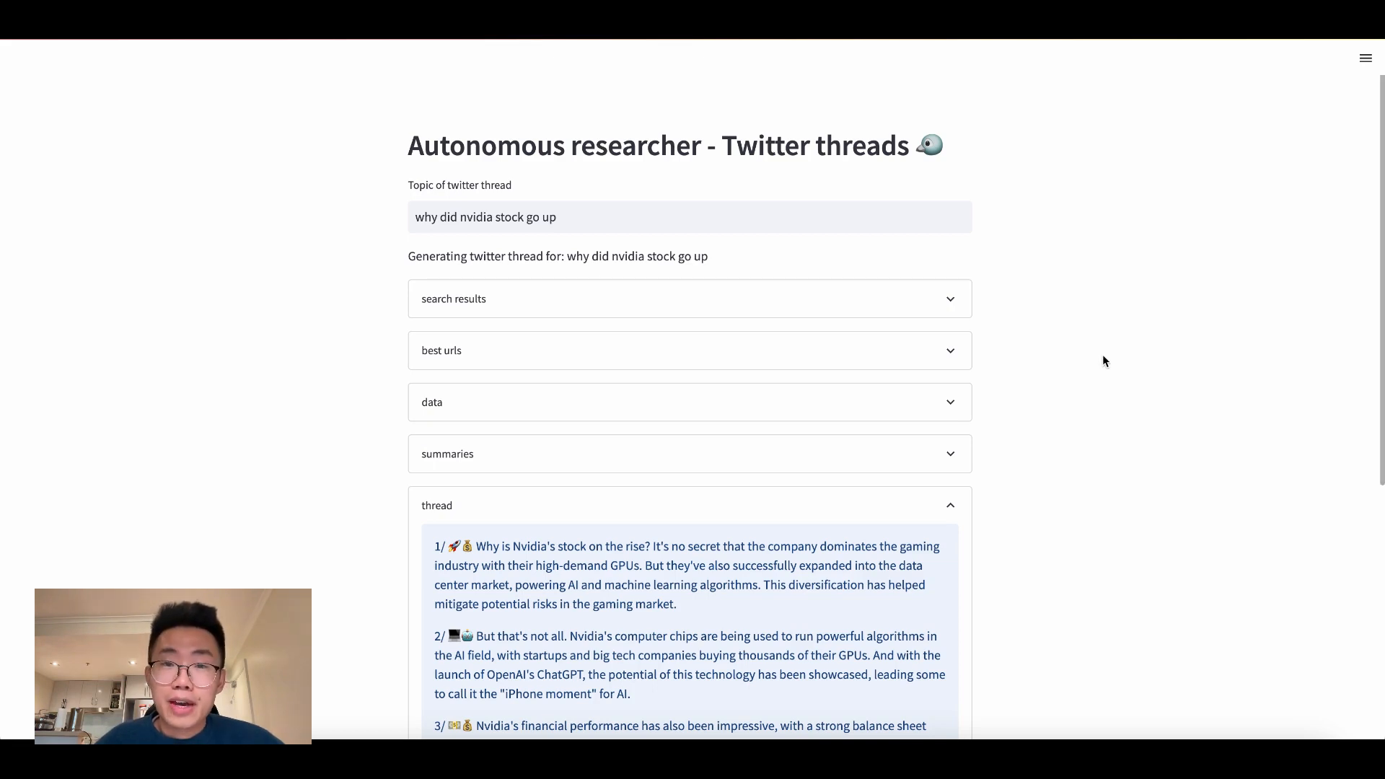